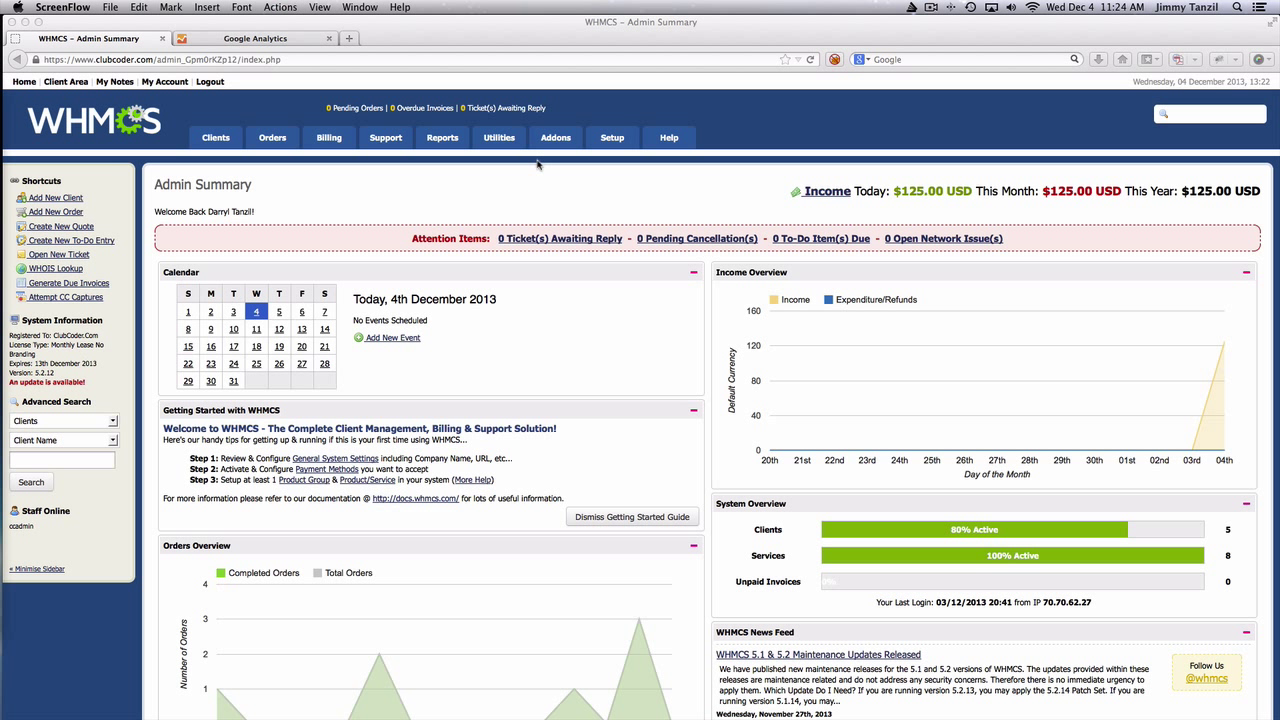
mouse_move(592, 200)
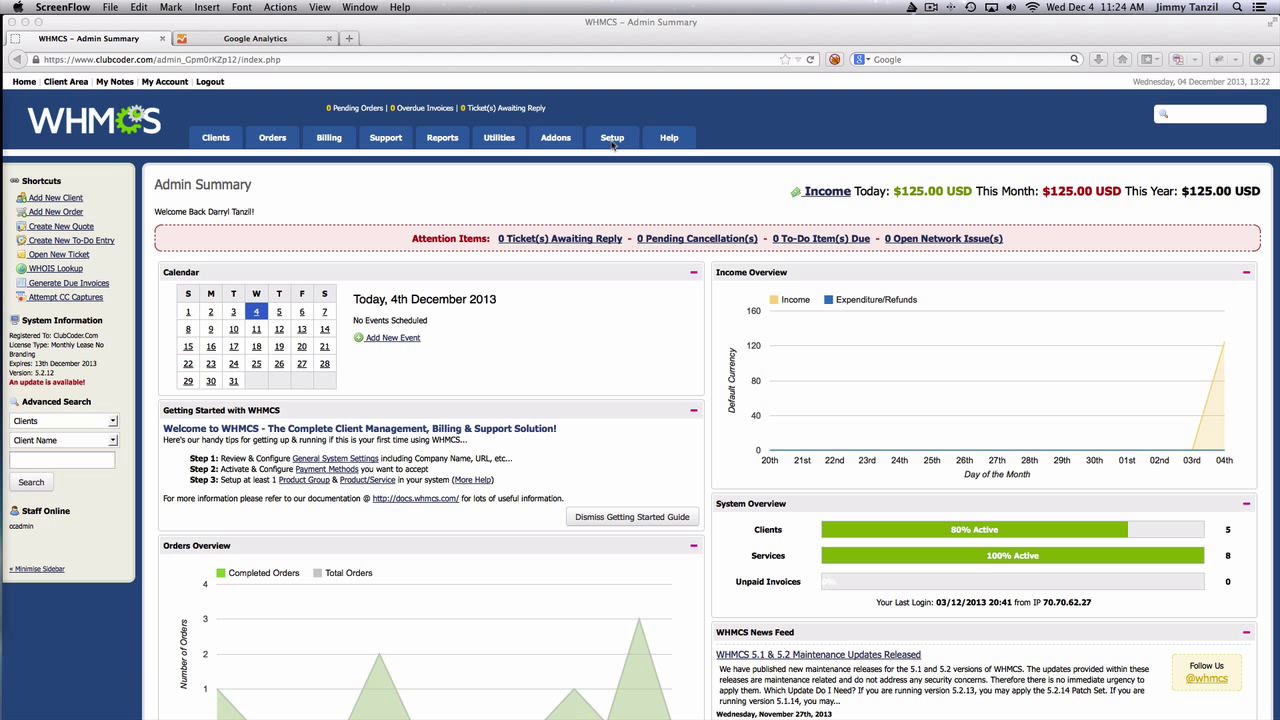
Step: Navigate from the admin dashboard to the Addon Modules list via the Setup menu
left_click(612, 136)
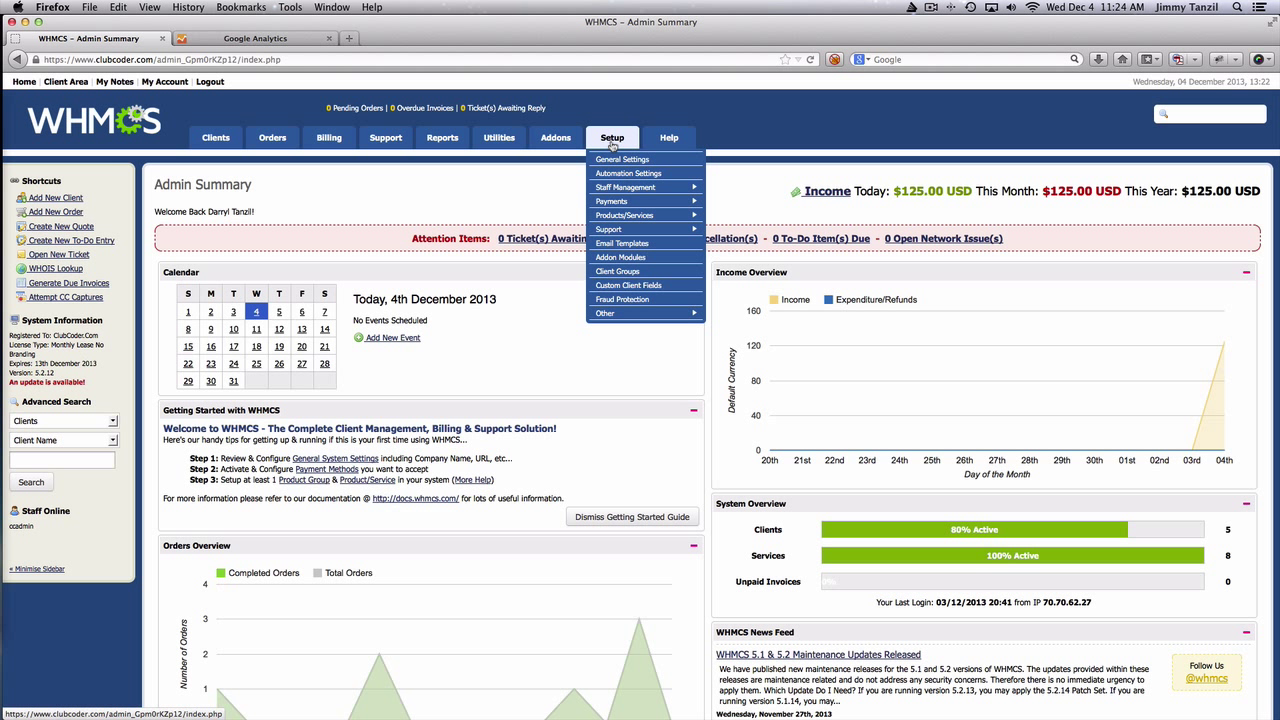
mouse_move(620, 256)
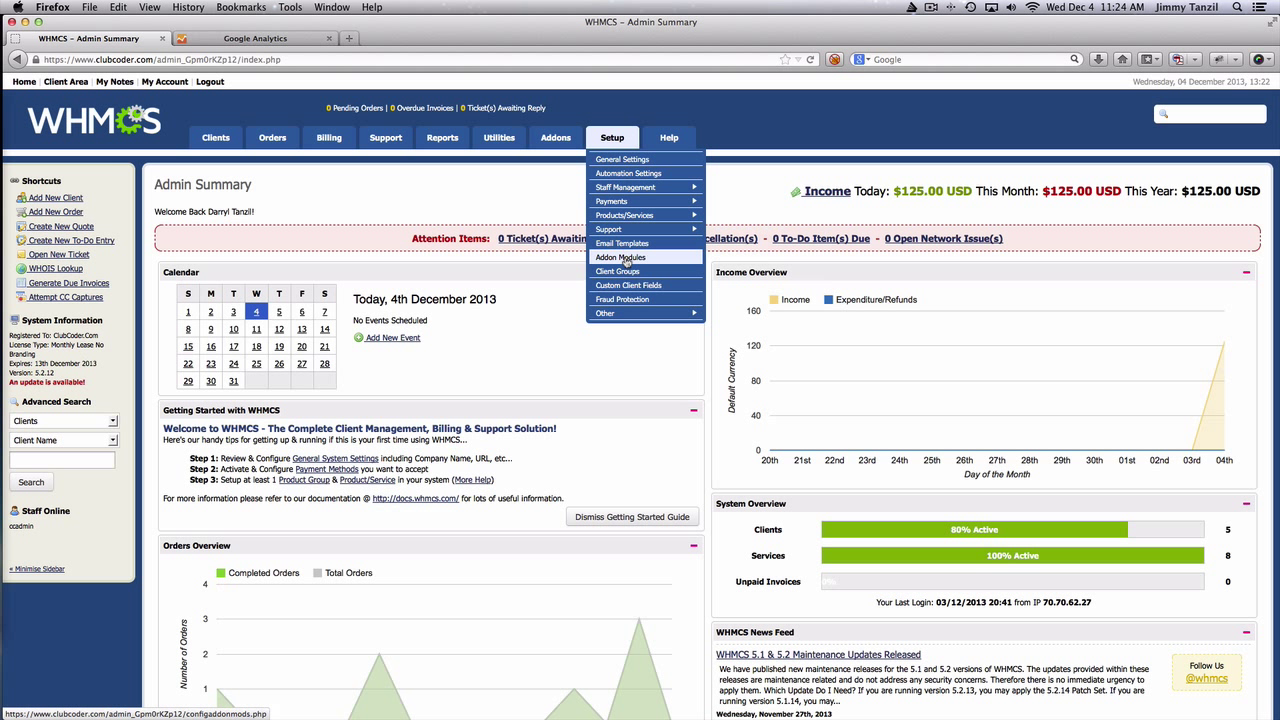
left_click(620, 256)
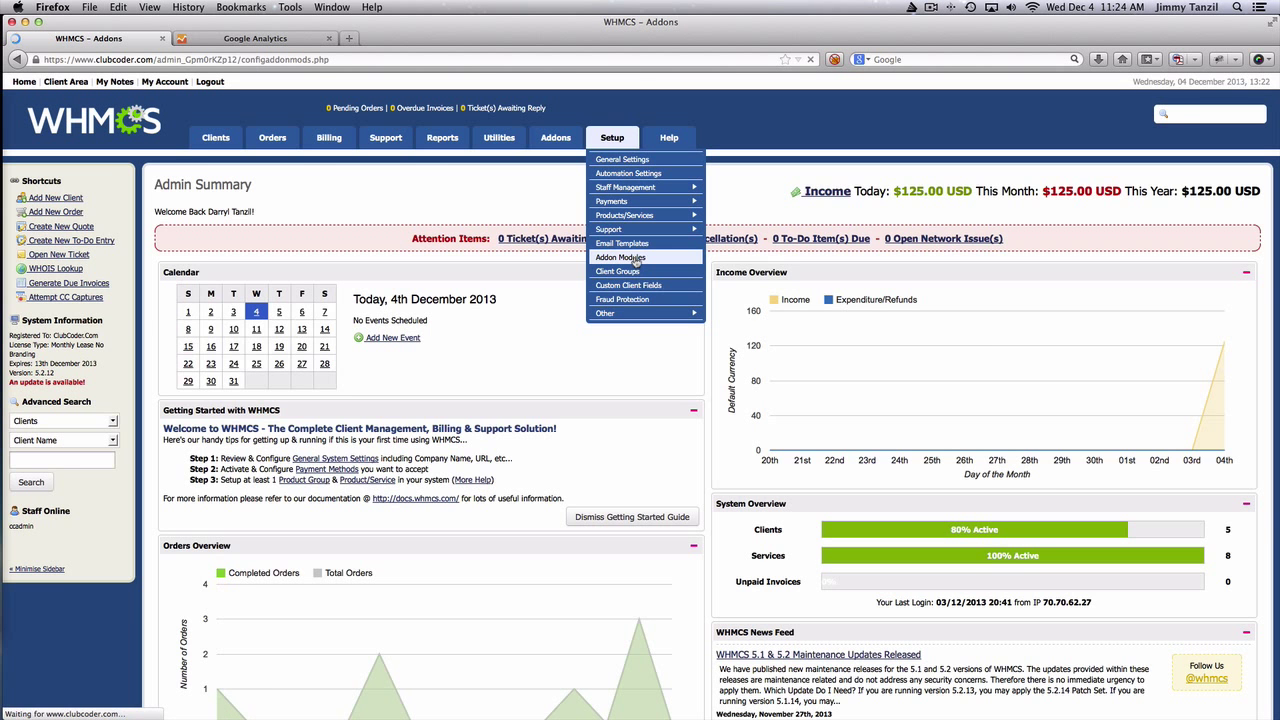
Step: Activate the Google Analytics addon from its row in the Addons list
left_click(620, 256)
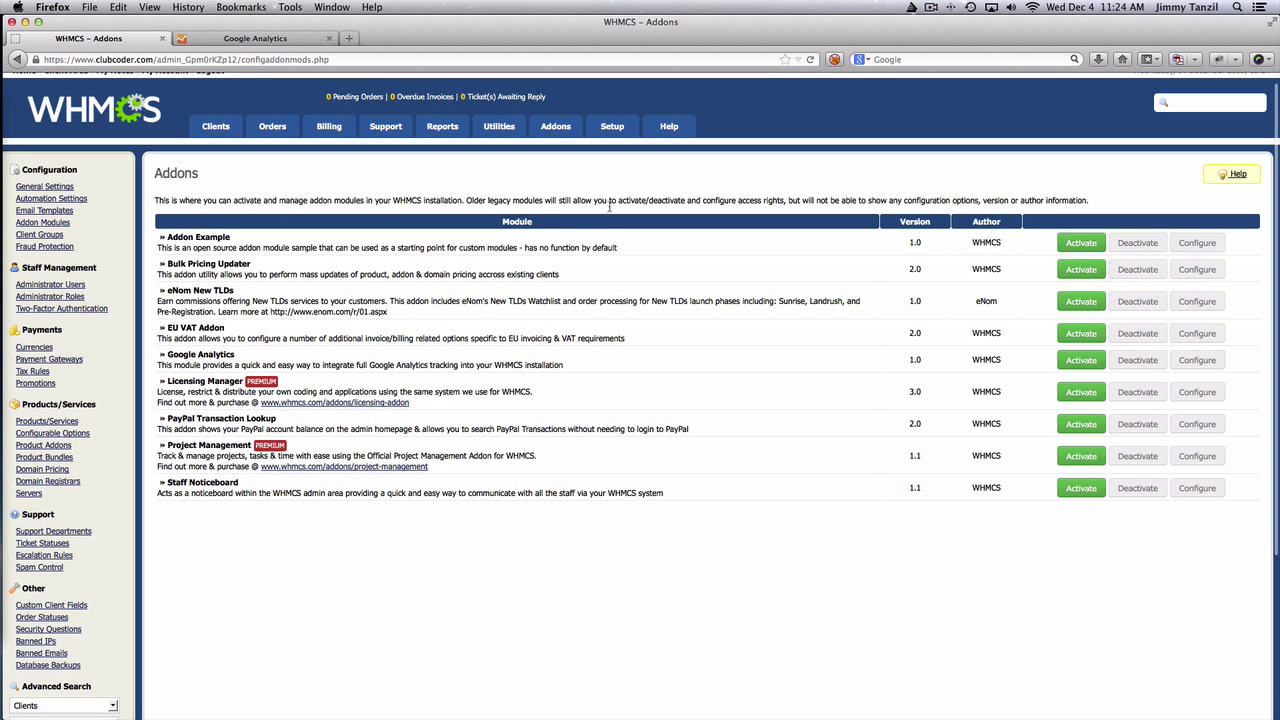
mouse_move(400, 360)
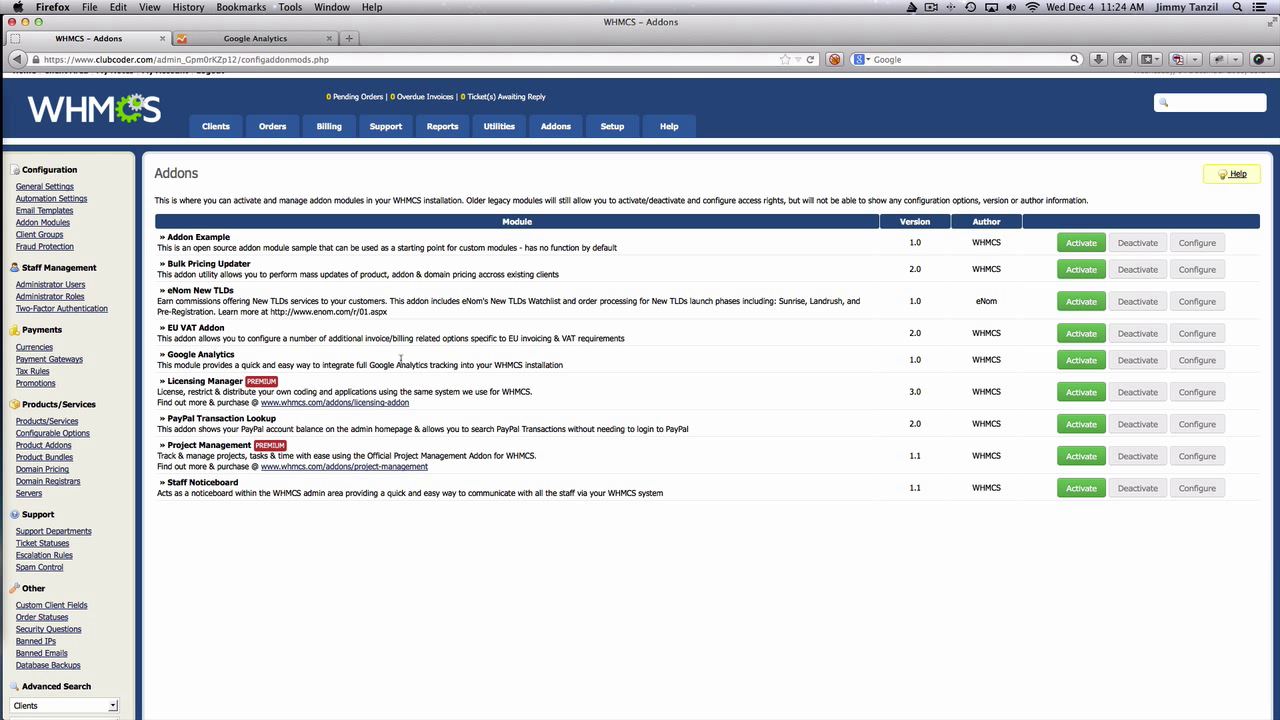
mouse_move(620, 362)
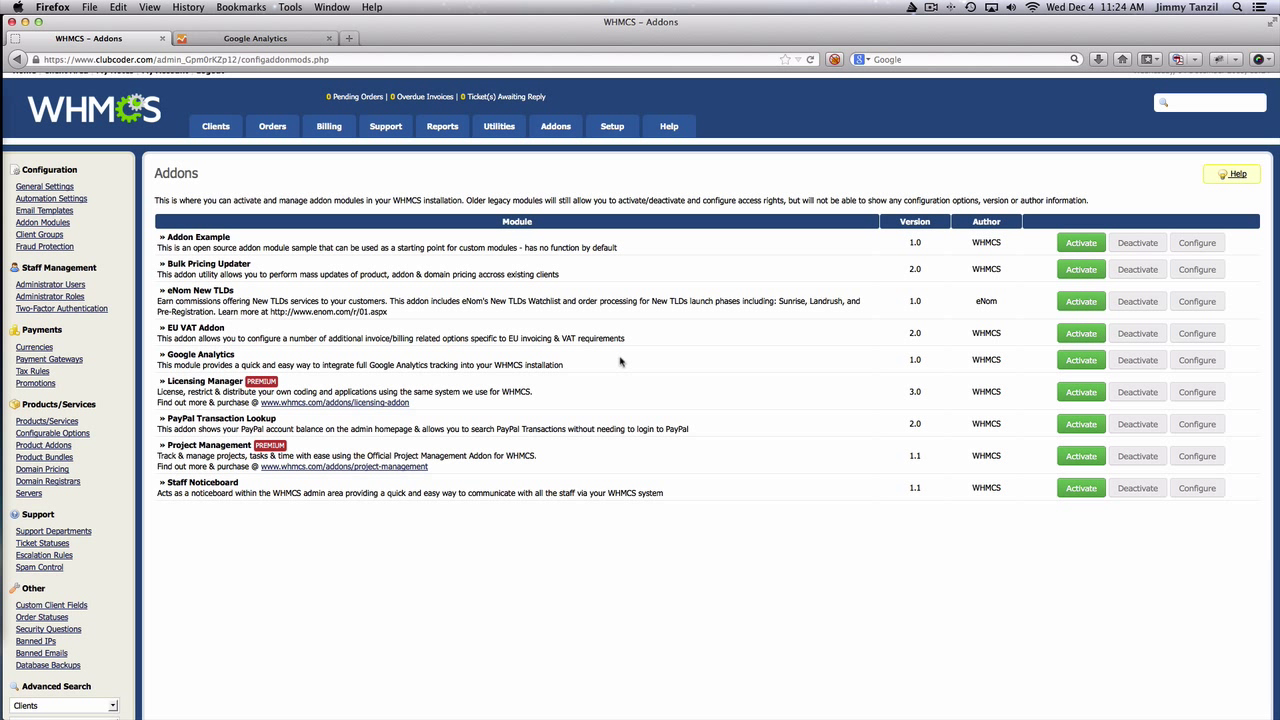
mouse_move(1012, 364)
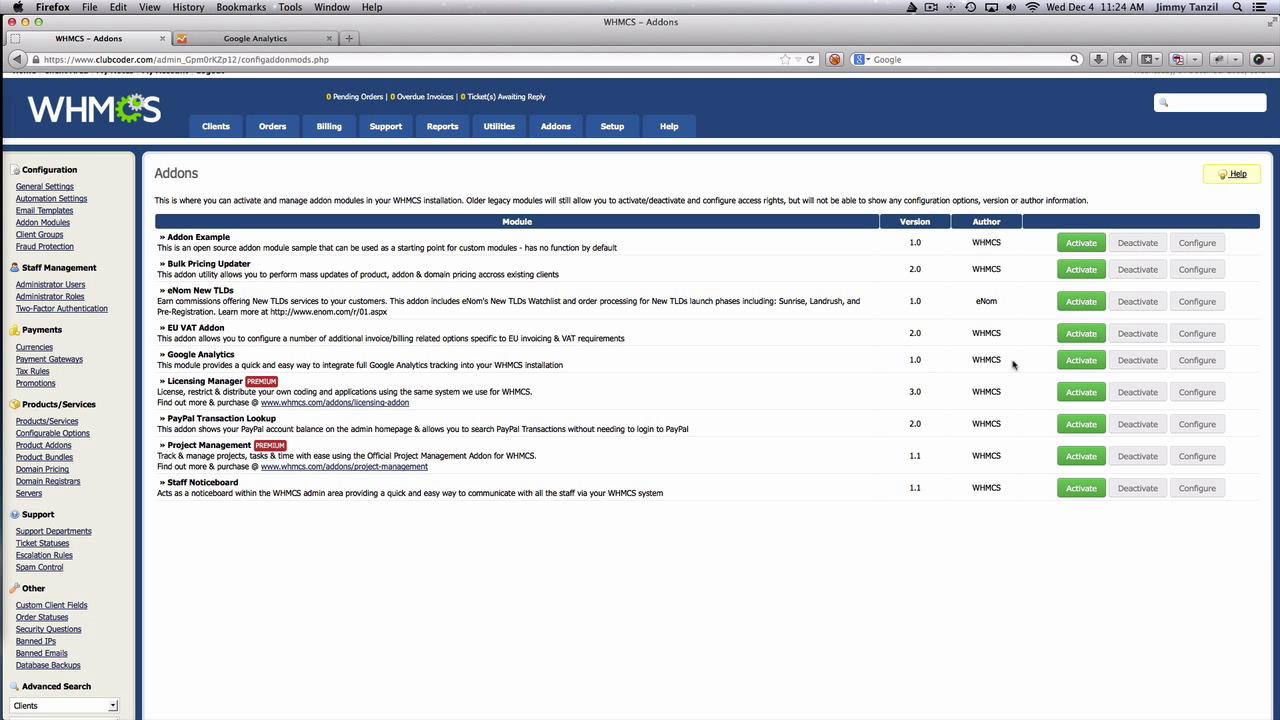
left_click(1080, 360)
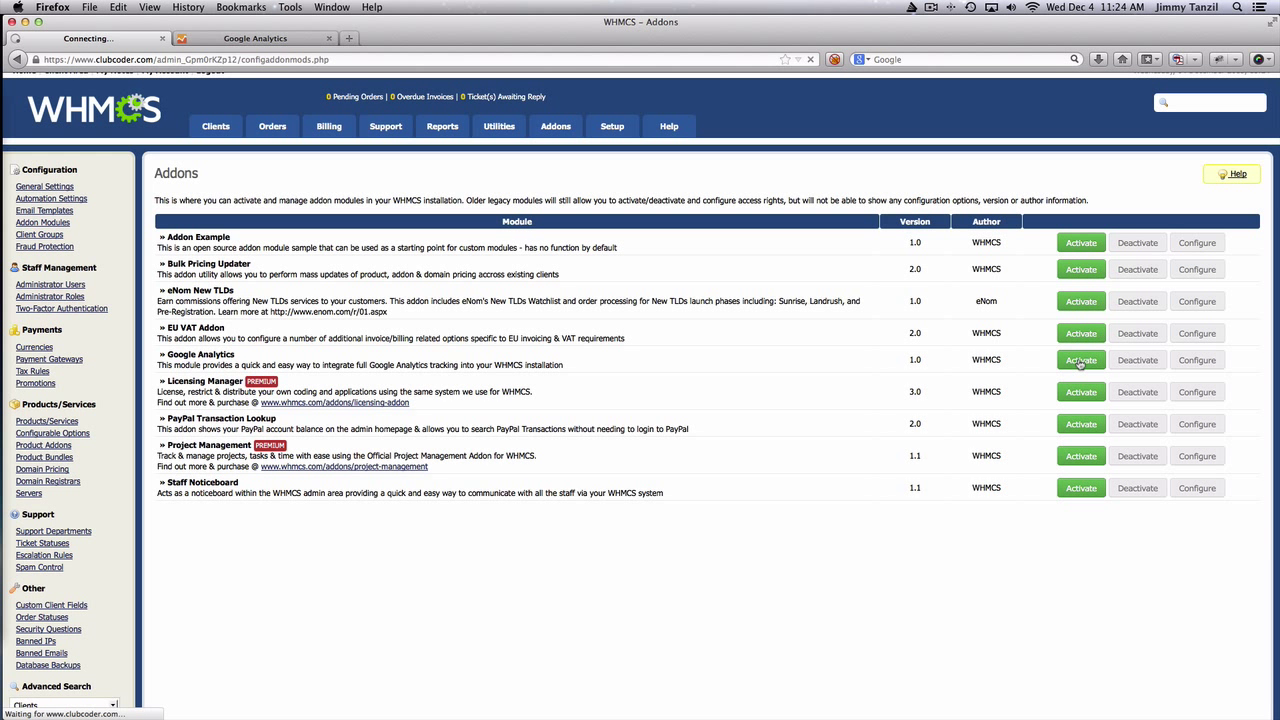
left_click(1080, 360)
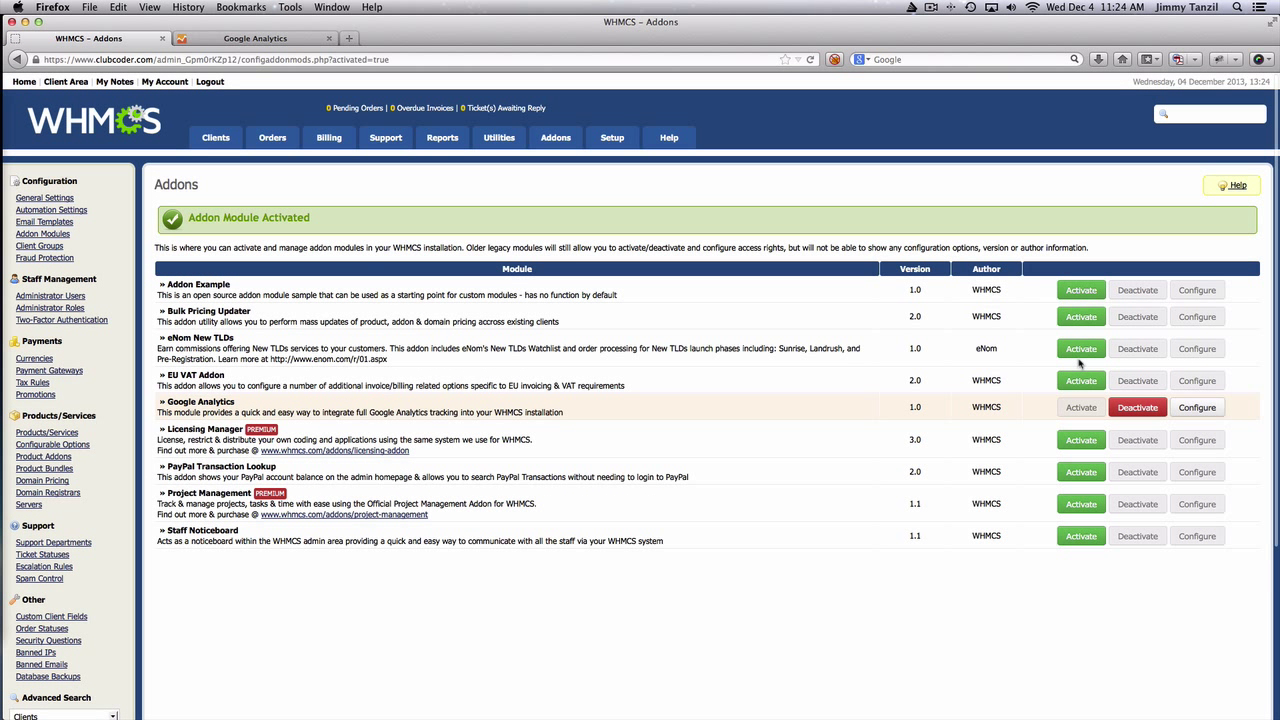
mouse_move(592, 394)
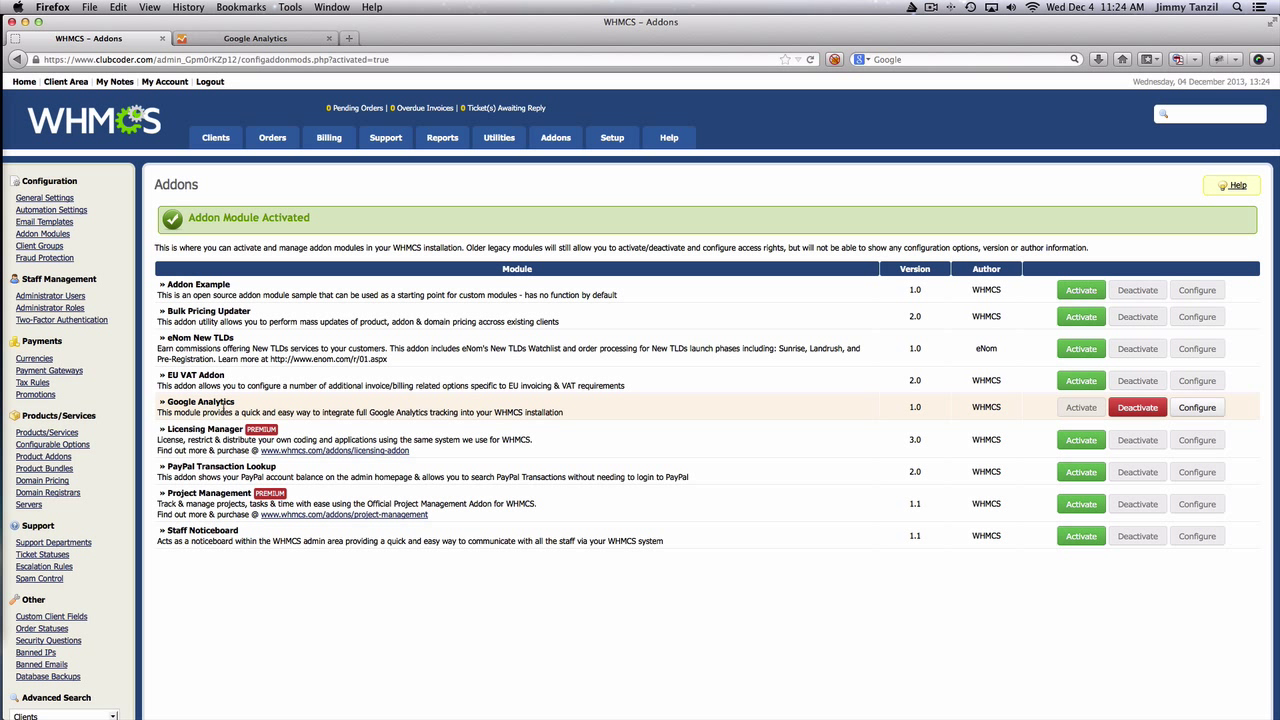
mouse_move(756, 400)
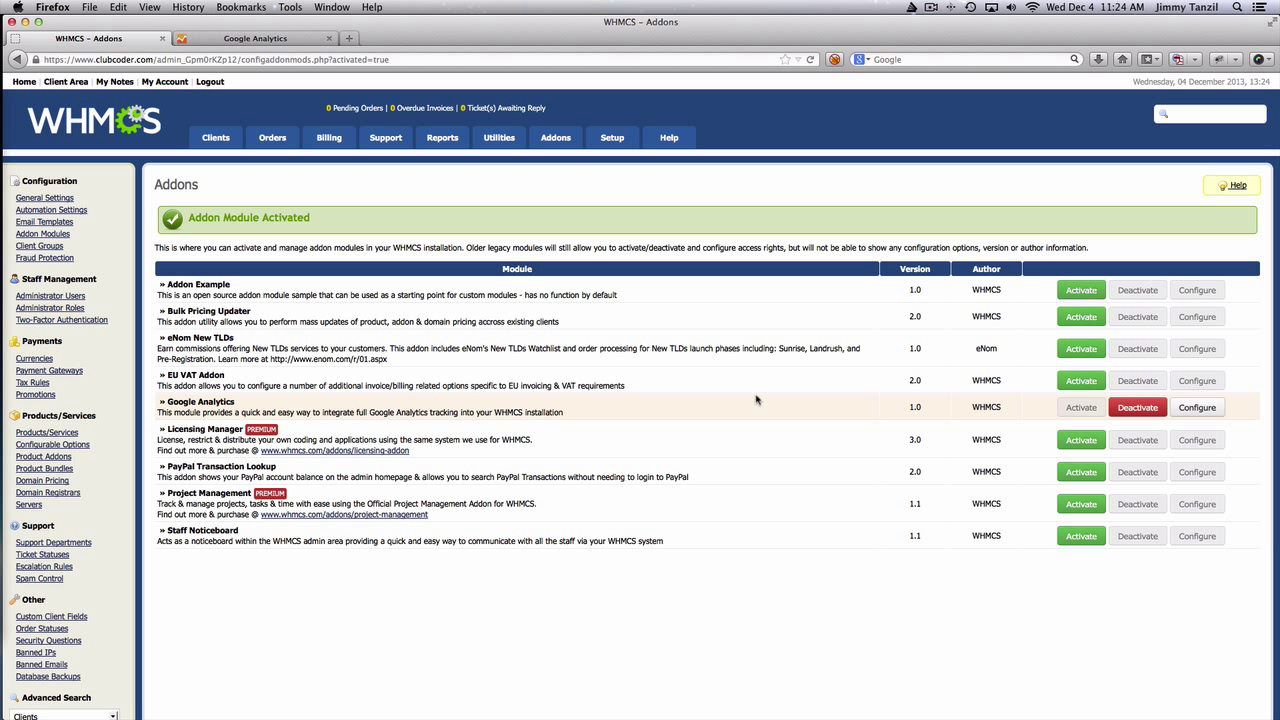
mouse_move(1196, 408)
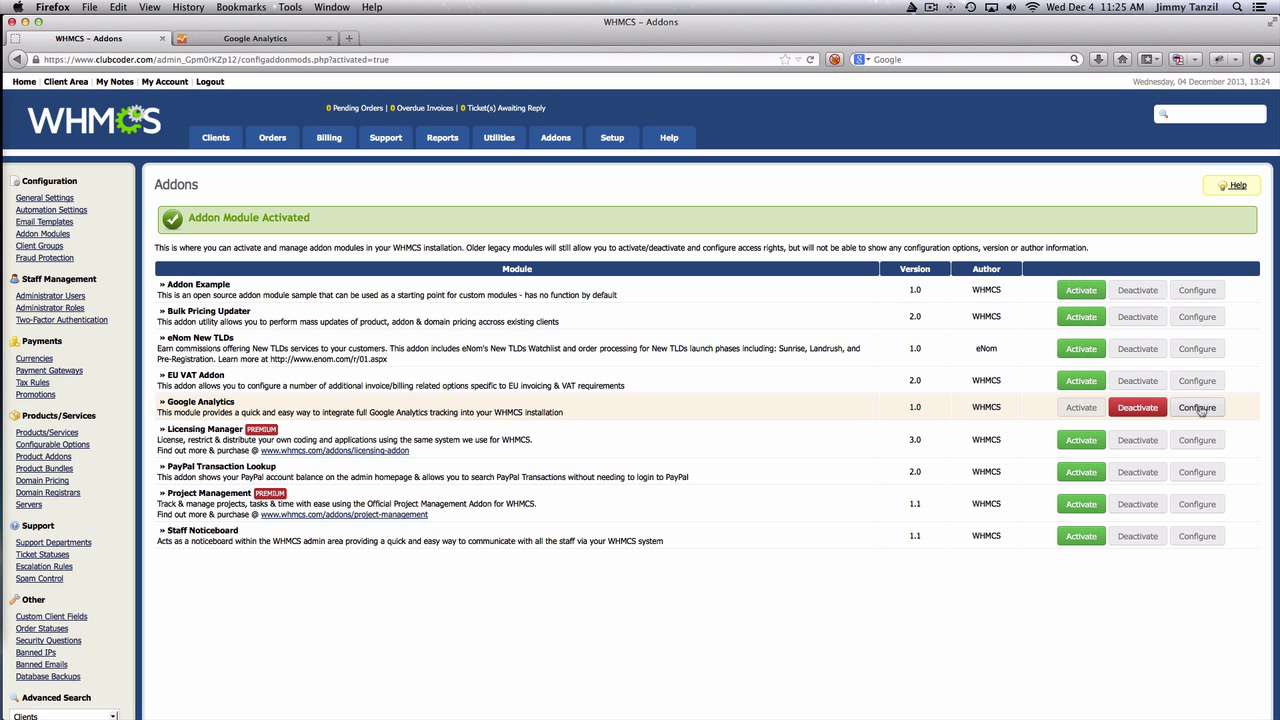
Step: Bring up the Google Analytics addon configuration form with its Tracking Code and Domain fields
left_click(1196, 408)
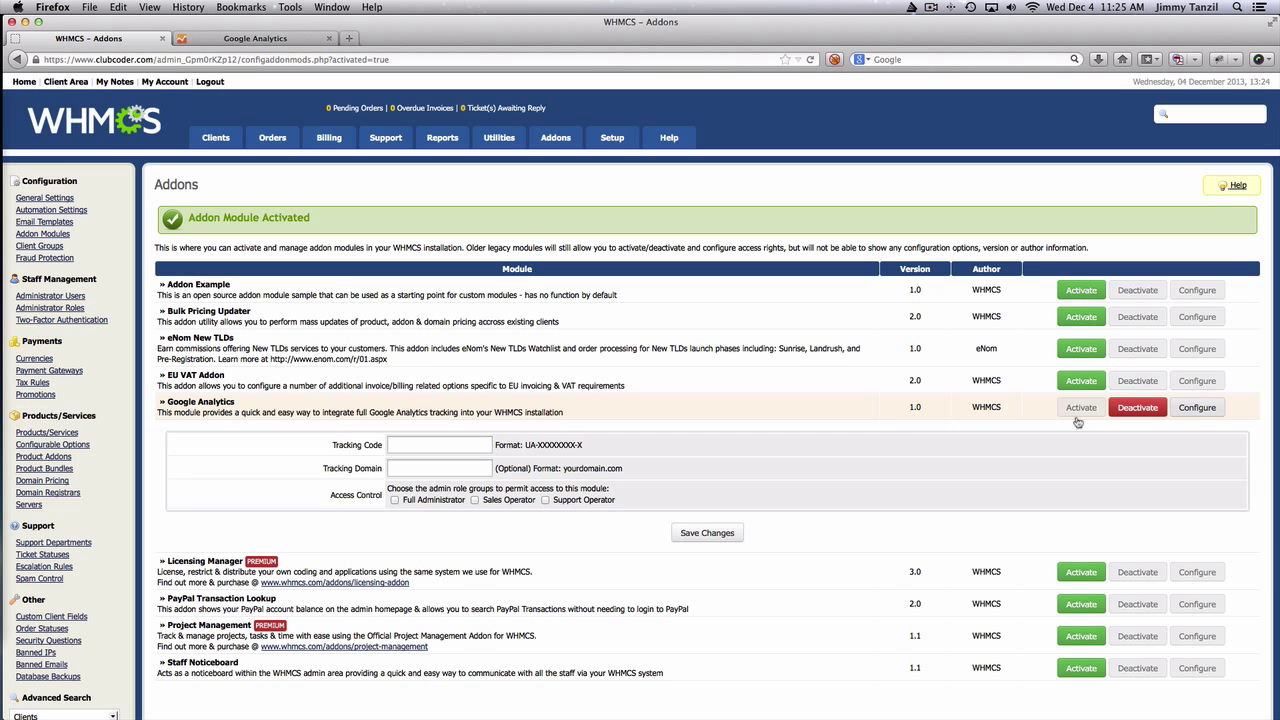
scroll("down", 3)
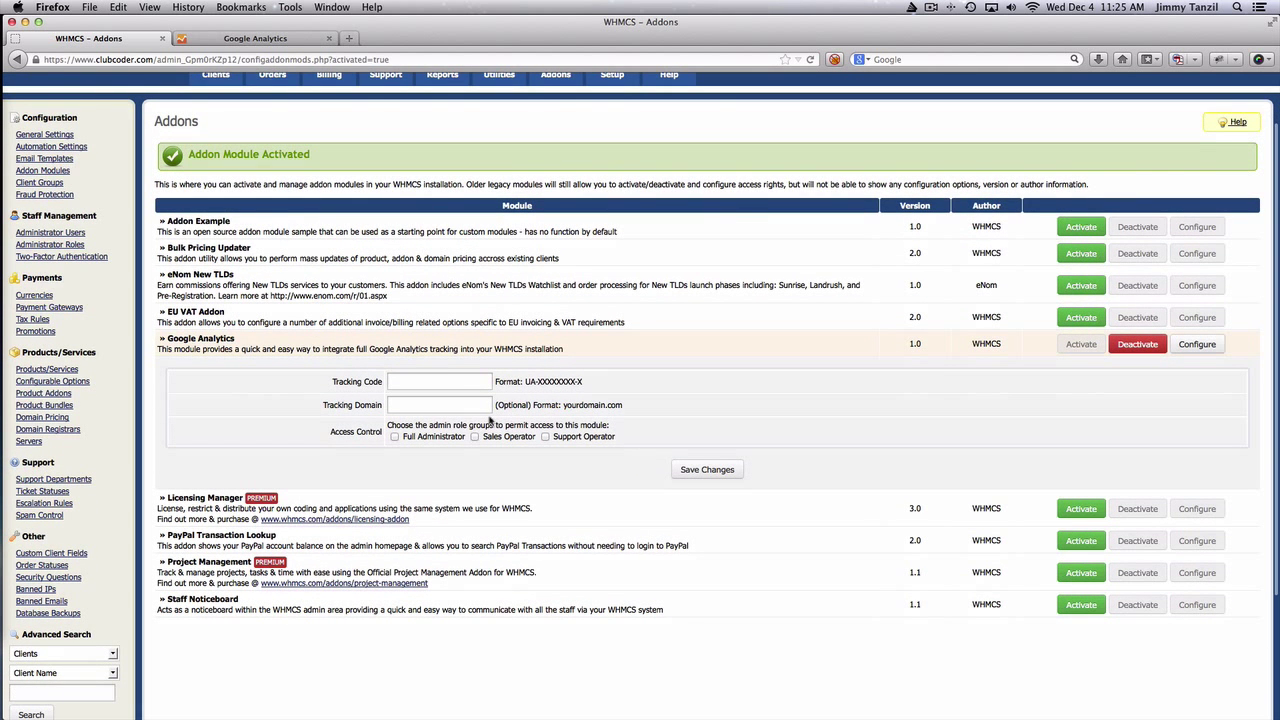
left_click(438, 380)
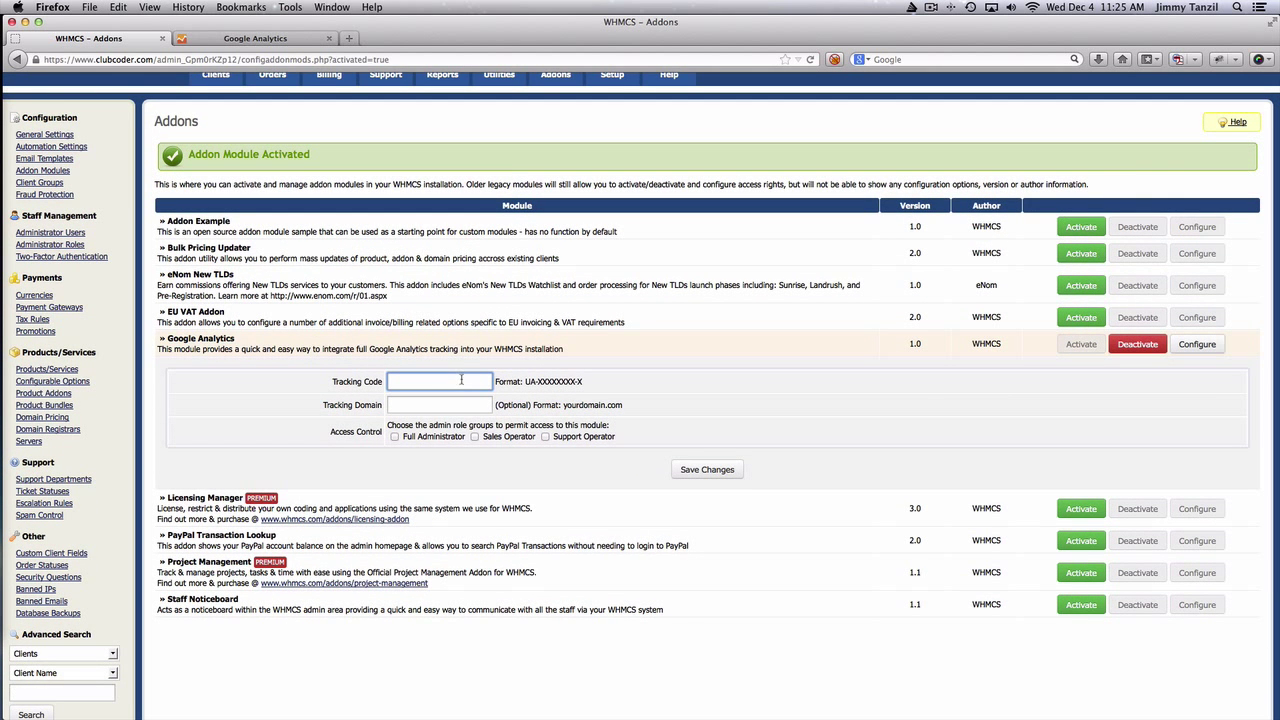
left_click(440, 404)
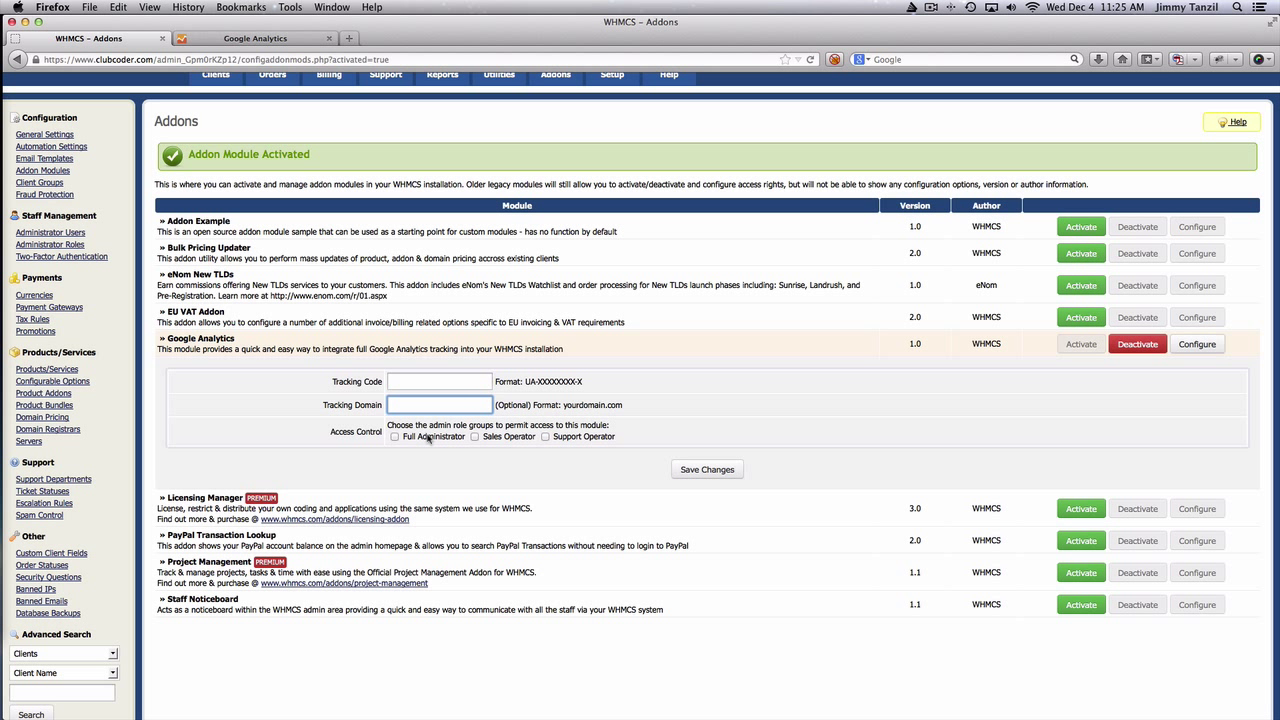
mouse_move(518, 436)
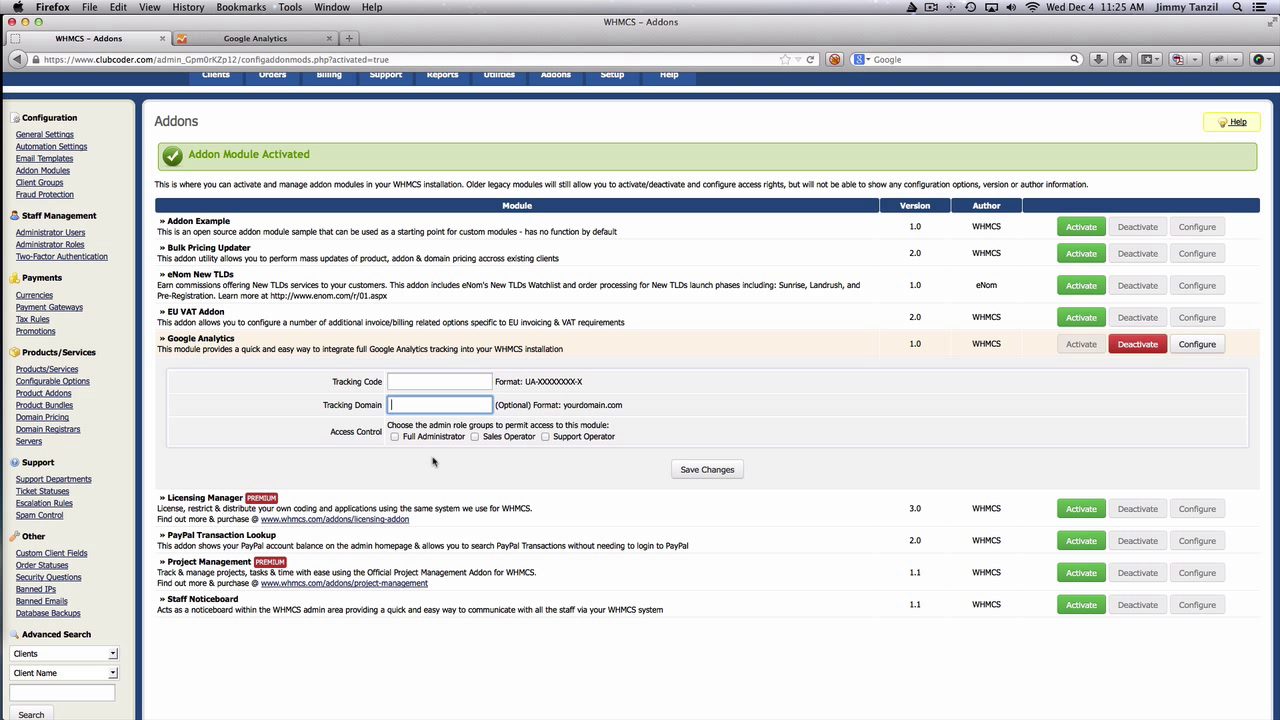
mouse_move(452, 436)
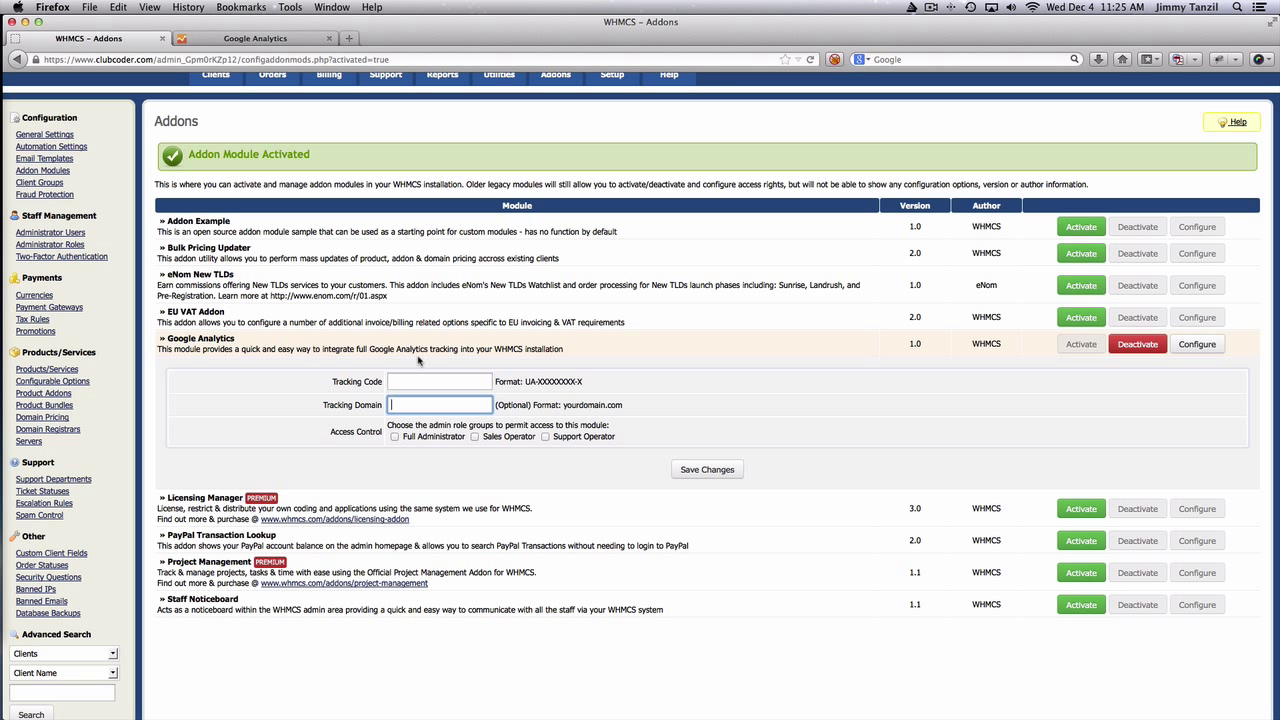
Step: Switch to the Google Analytics browser tab listing the account's tracked websites
left_click(256, 38)
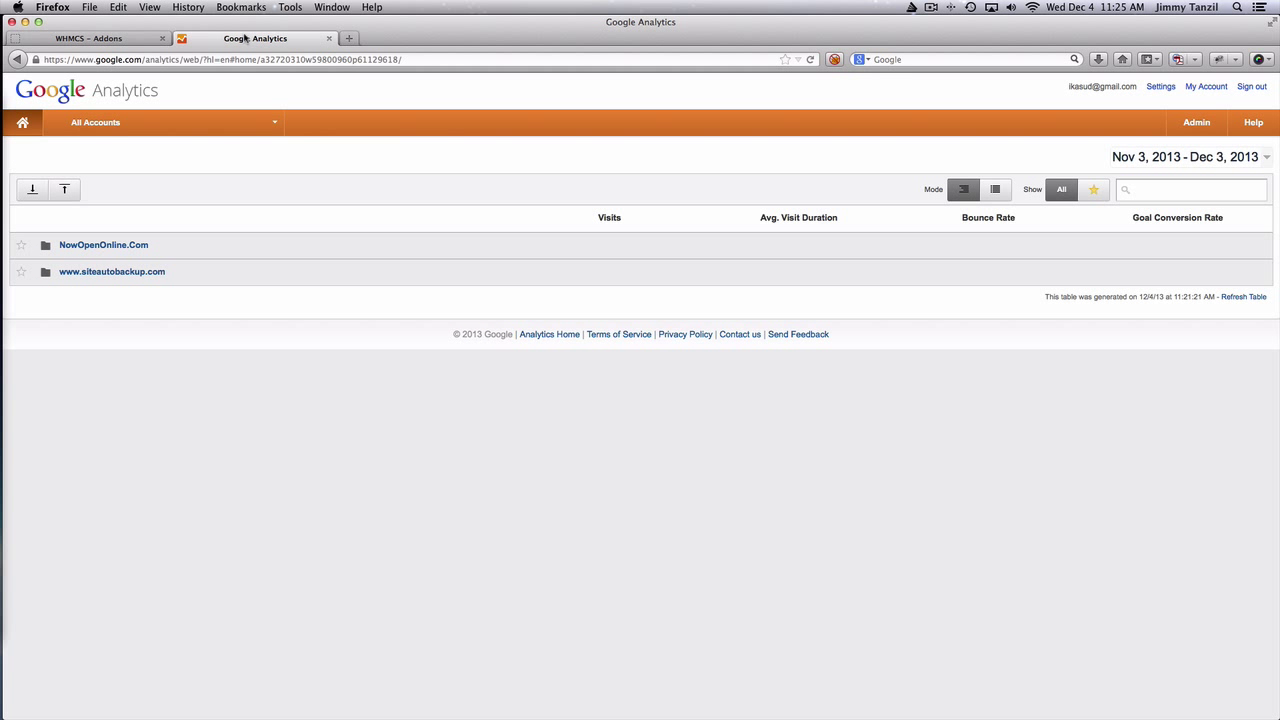
mouse_move(276, 164)
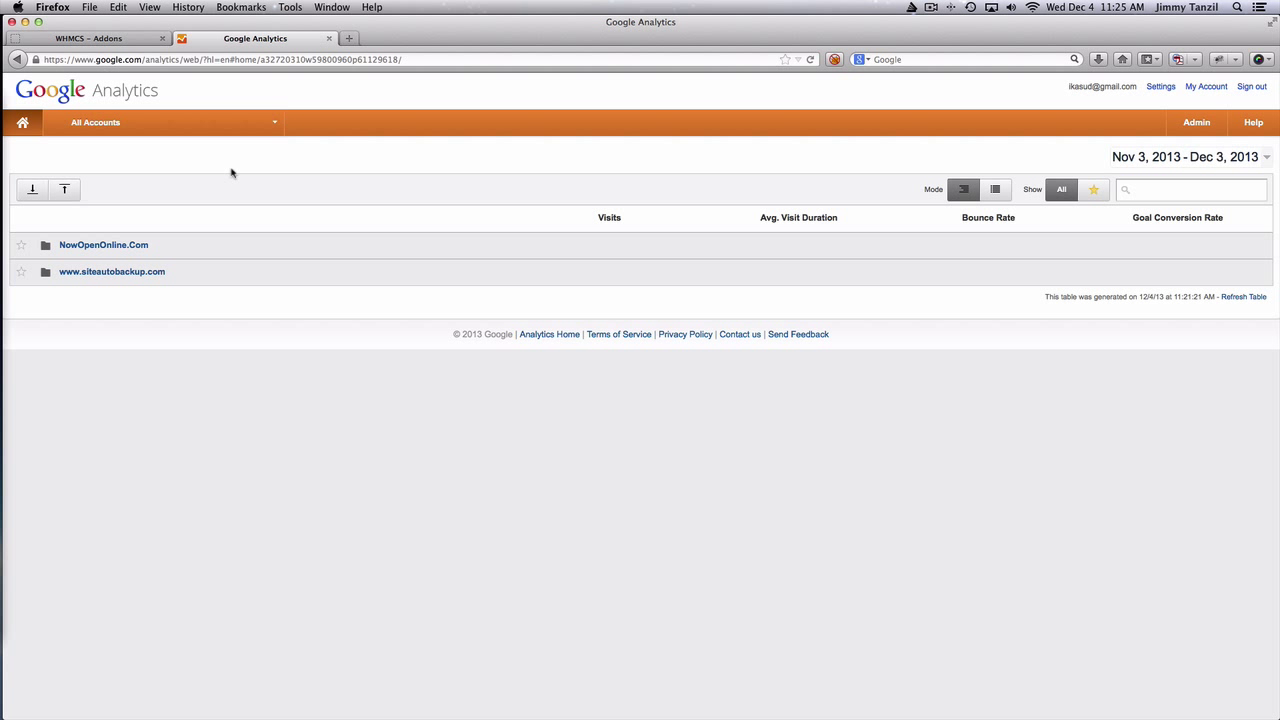
mouse_move(244, 280)
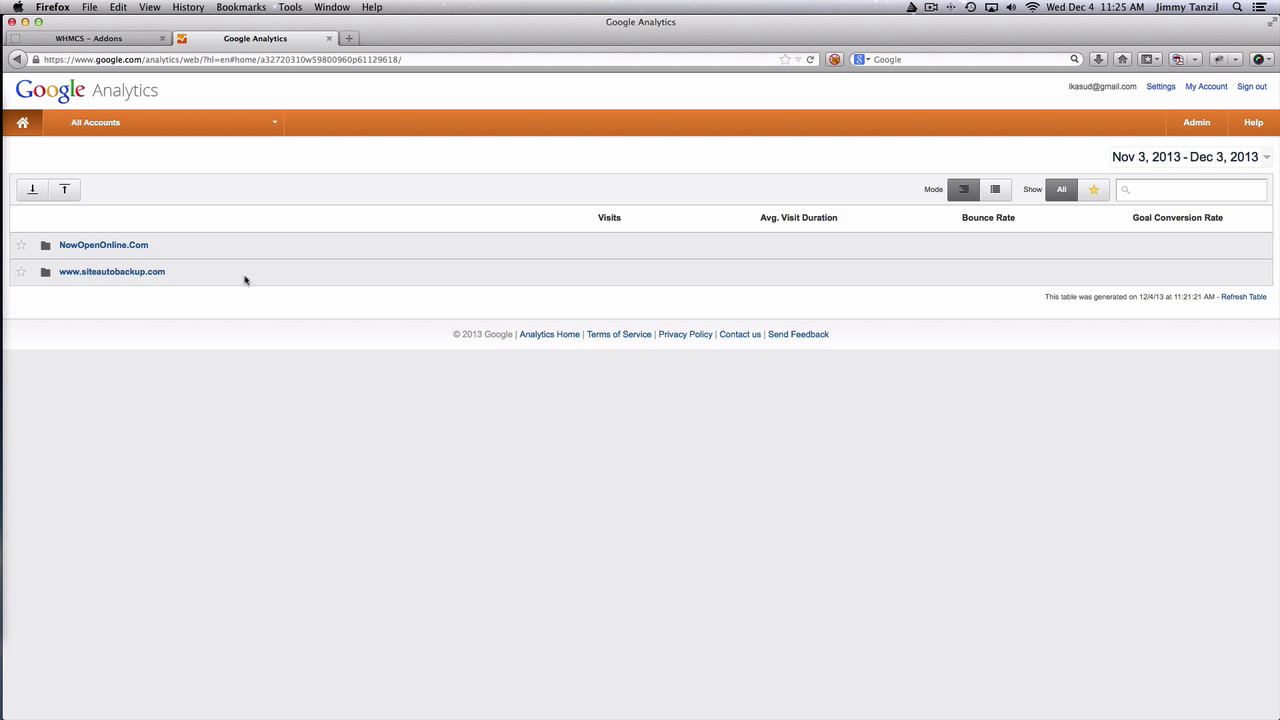
mouse_move(236, 292)
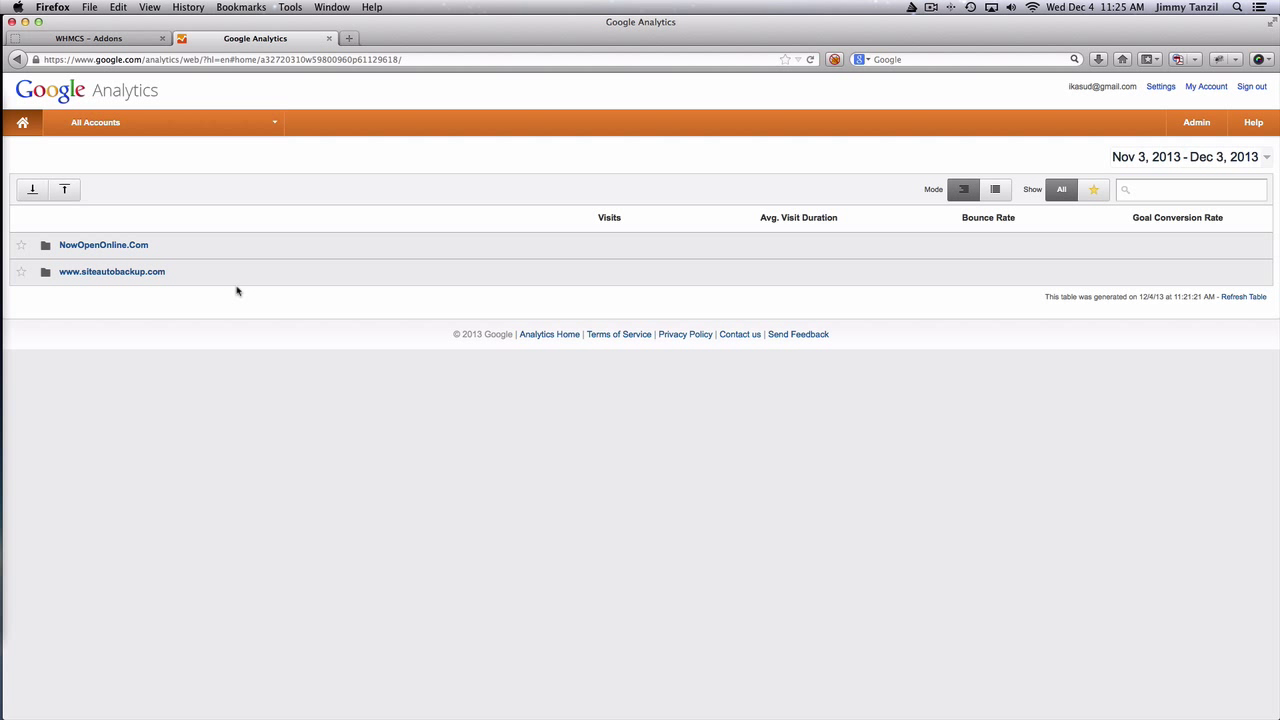
mouse_move(1196, 122)
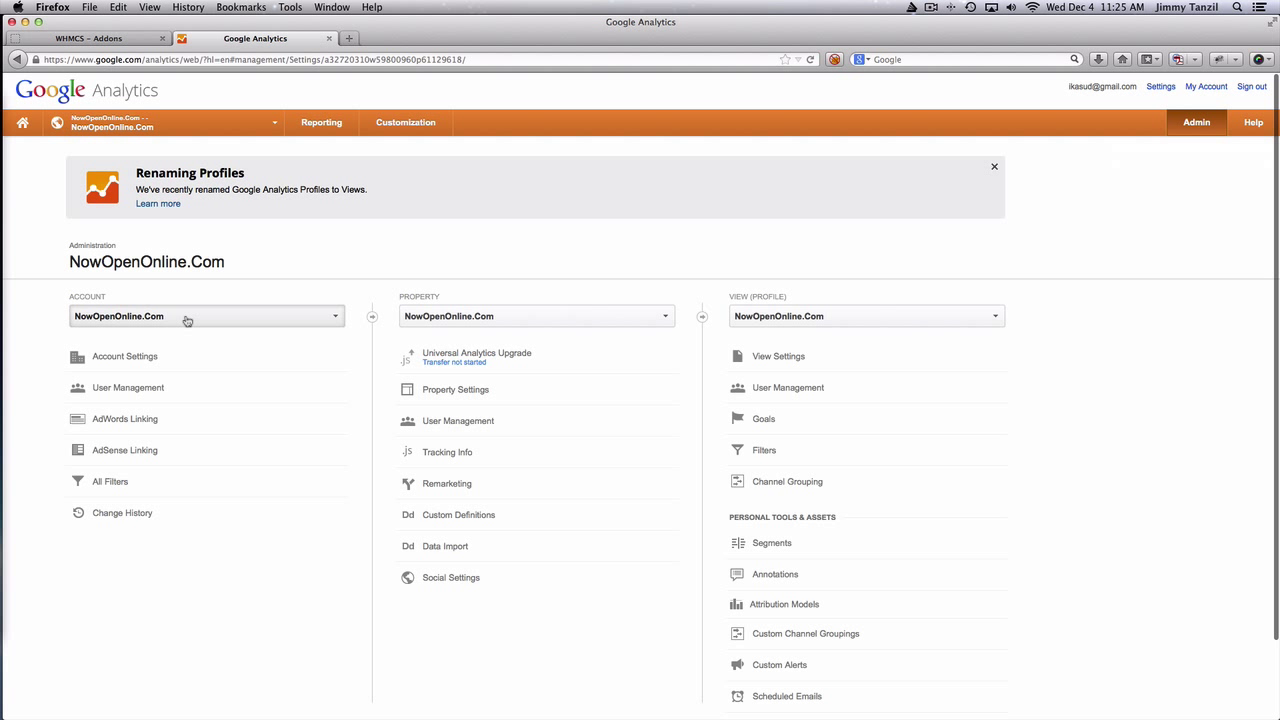
Step: Start a new Google Analytics account from the Account dropdown and reach the setup fields
left_click(206, 316)
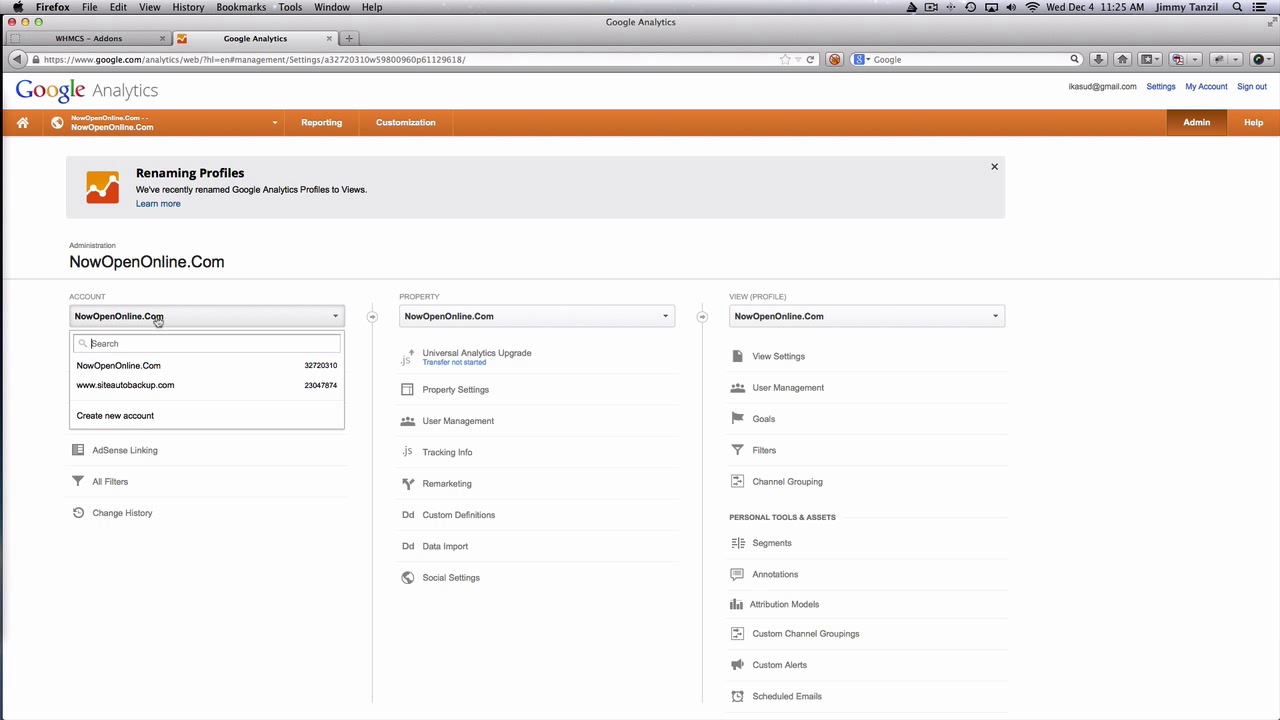
mouse_move(156, 422)
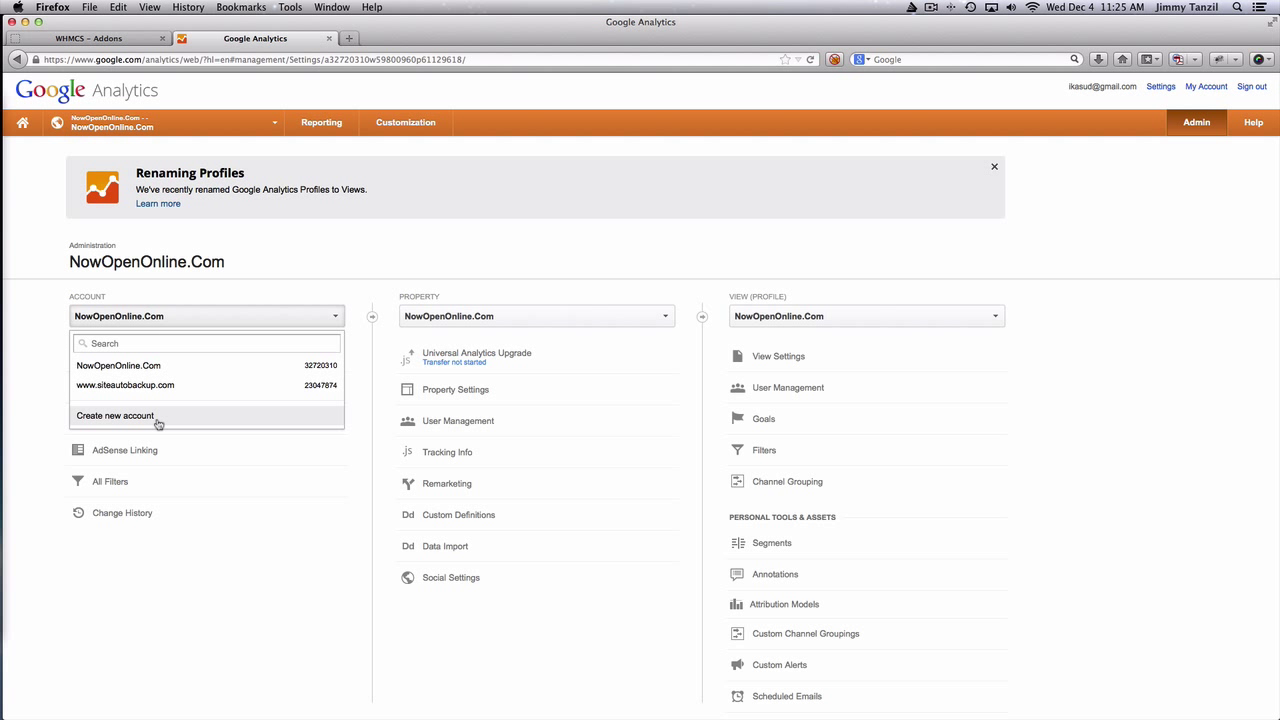
left_click(114, 414)
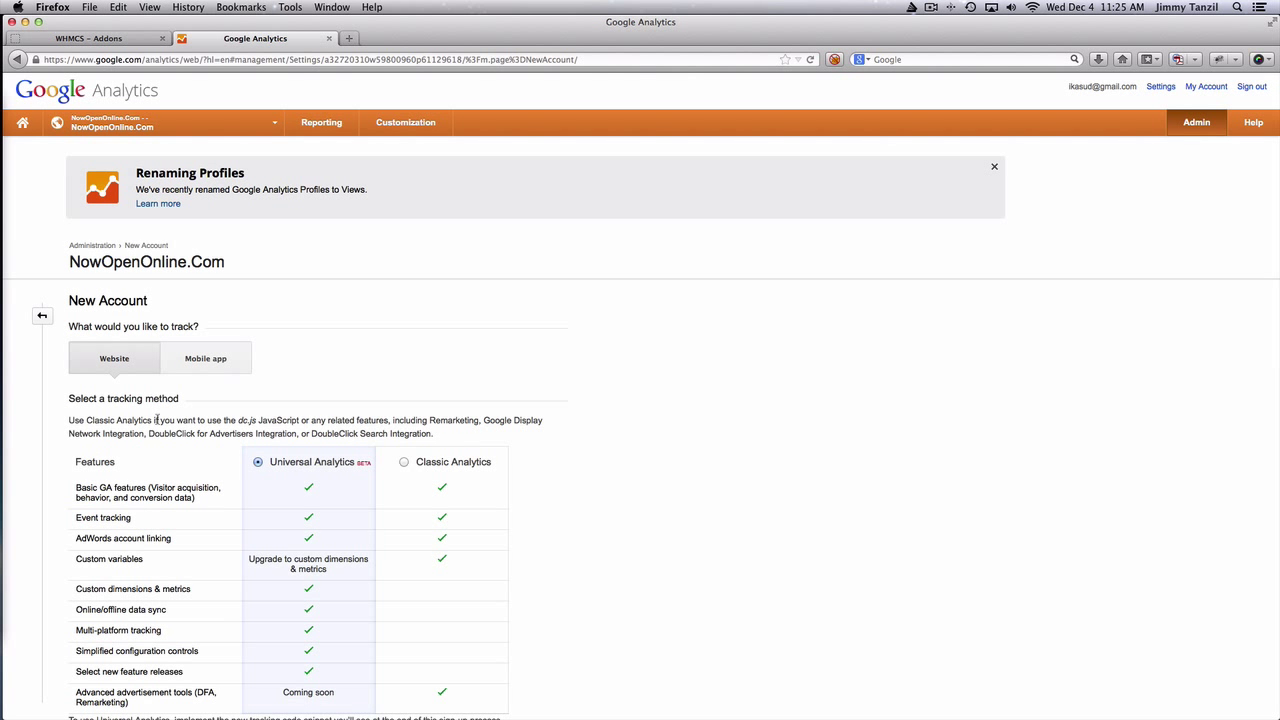
scroll("down", 3)
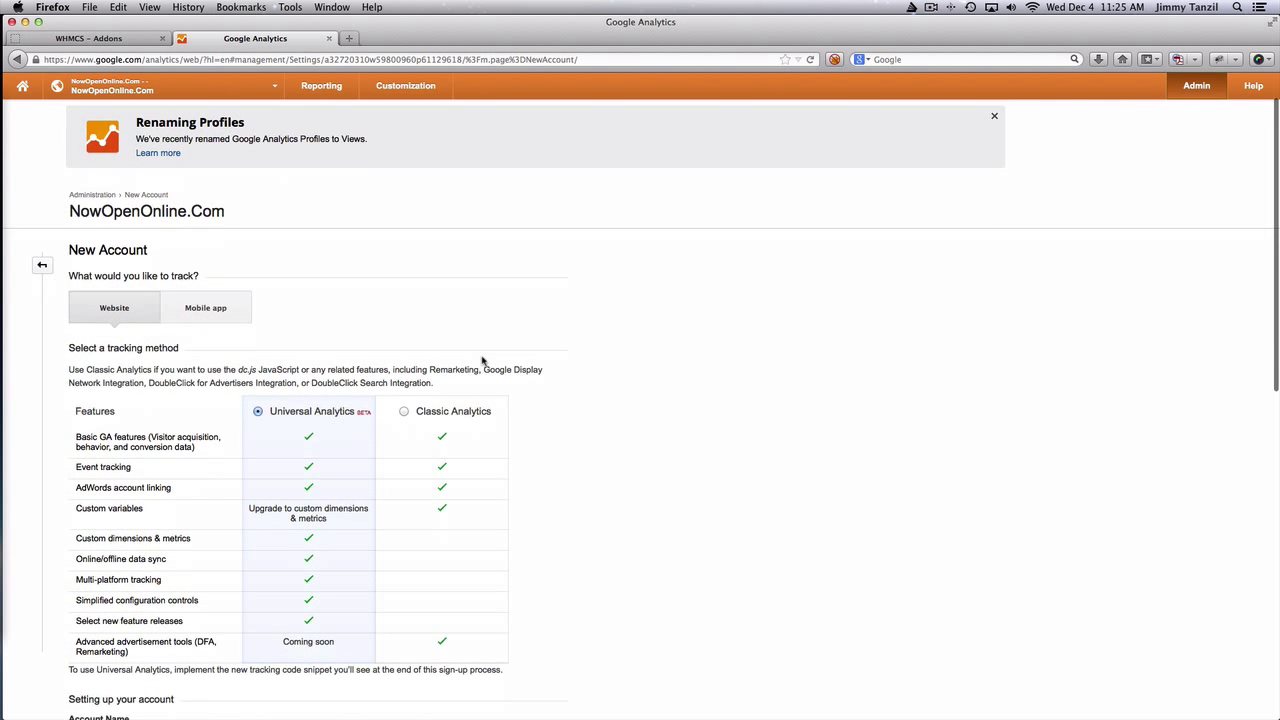
scroll("down", 3)
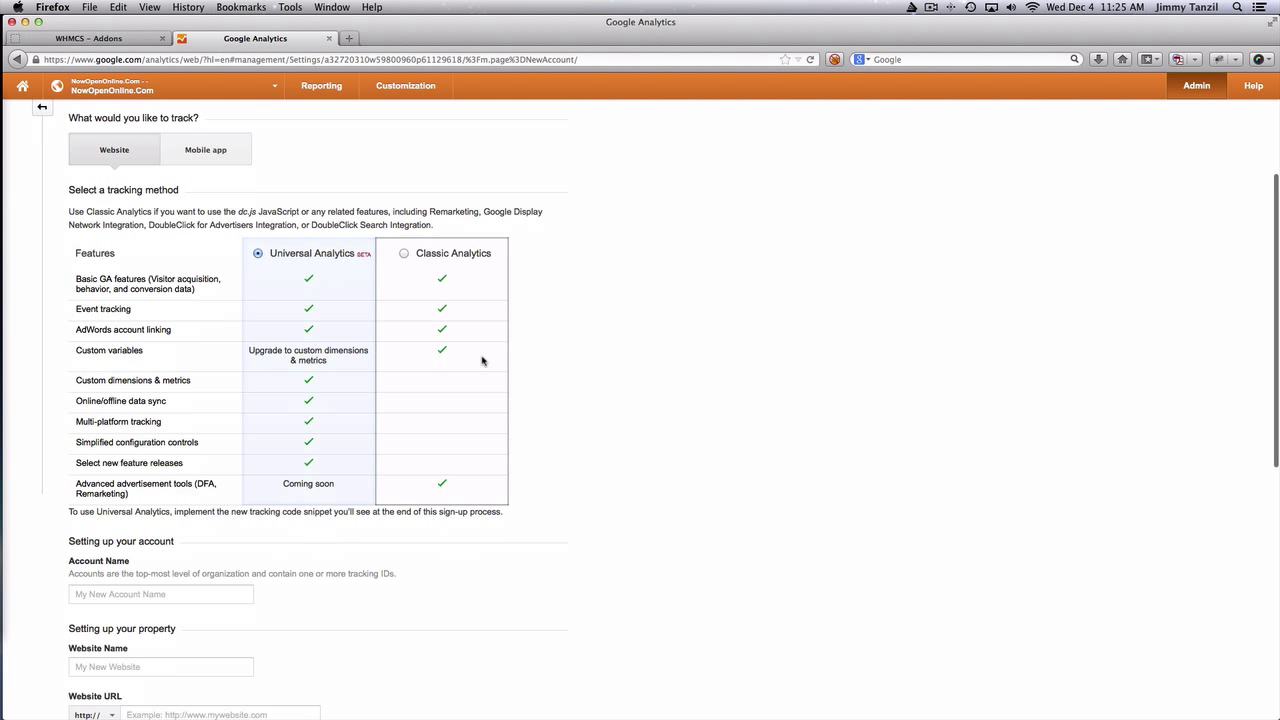
scroll("down", 3)
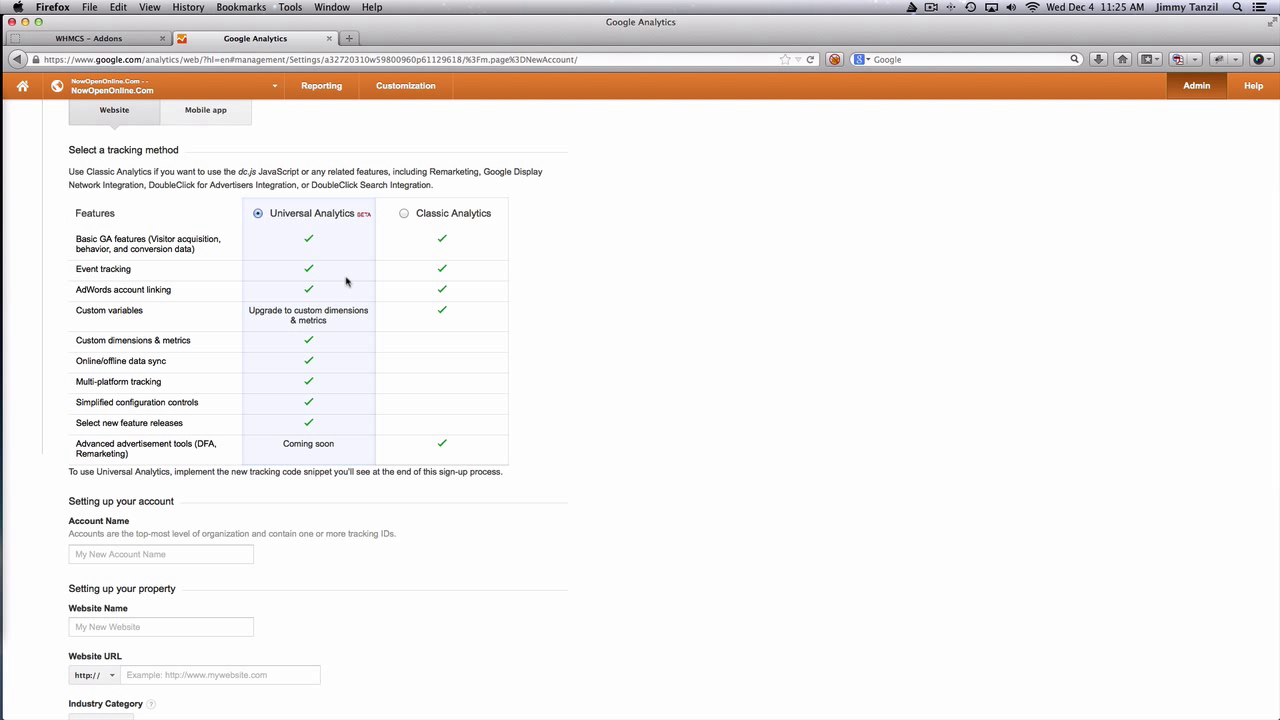
mouse_move(372, 224)
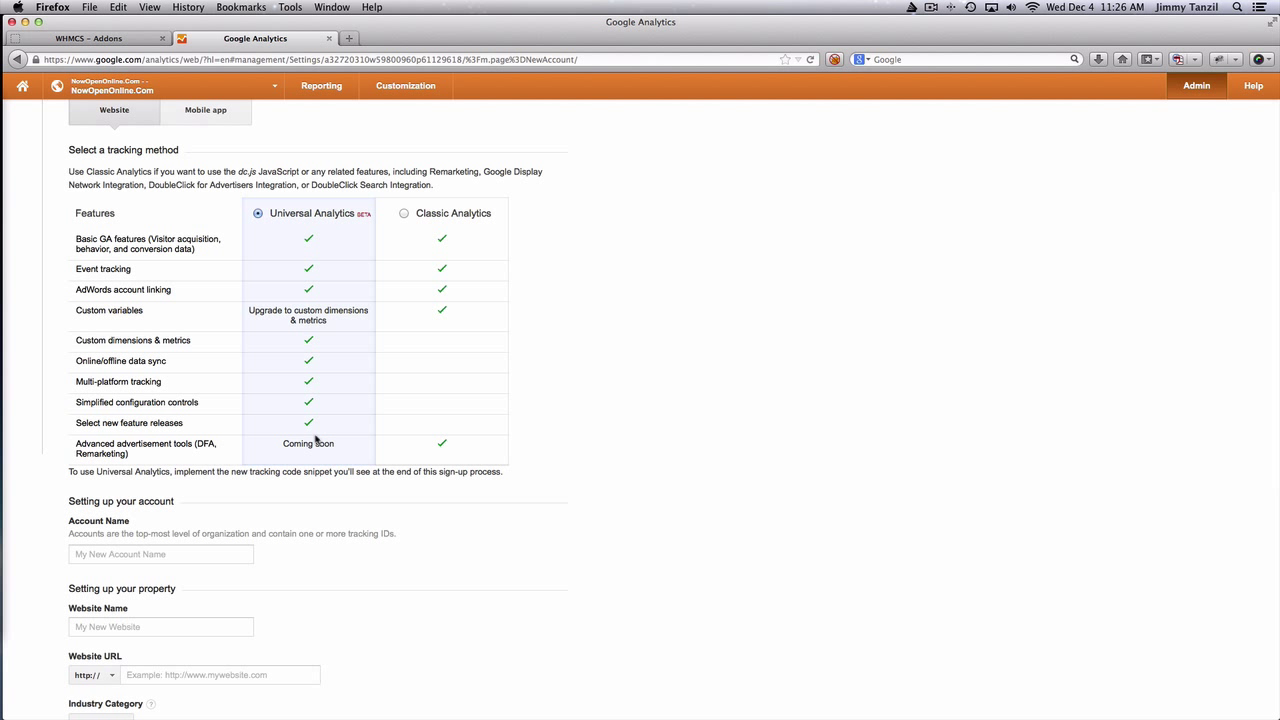
mouse_move(160, 352)
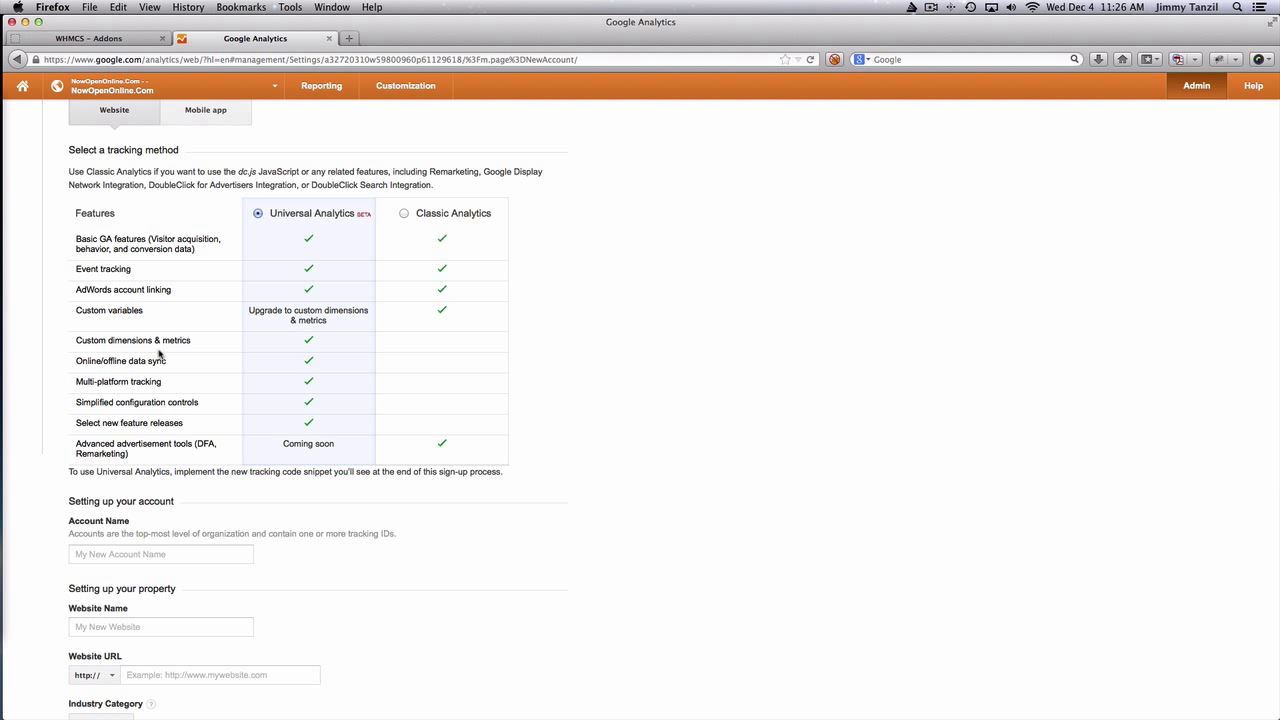
mouse_move(160, 360)
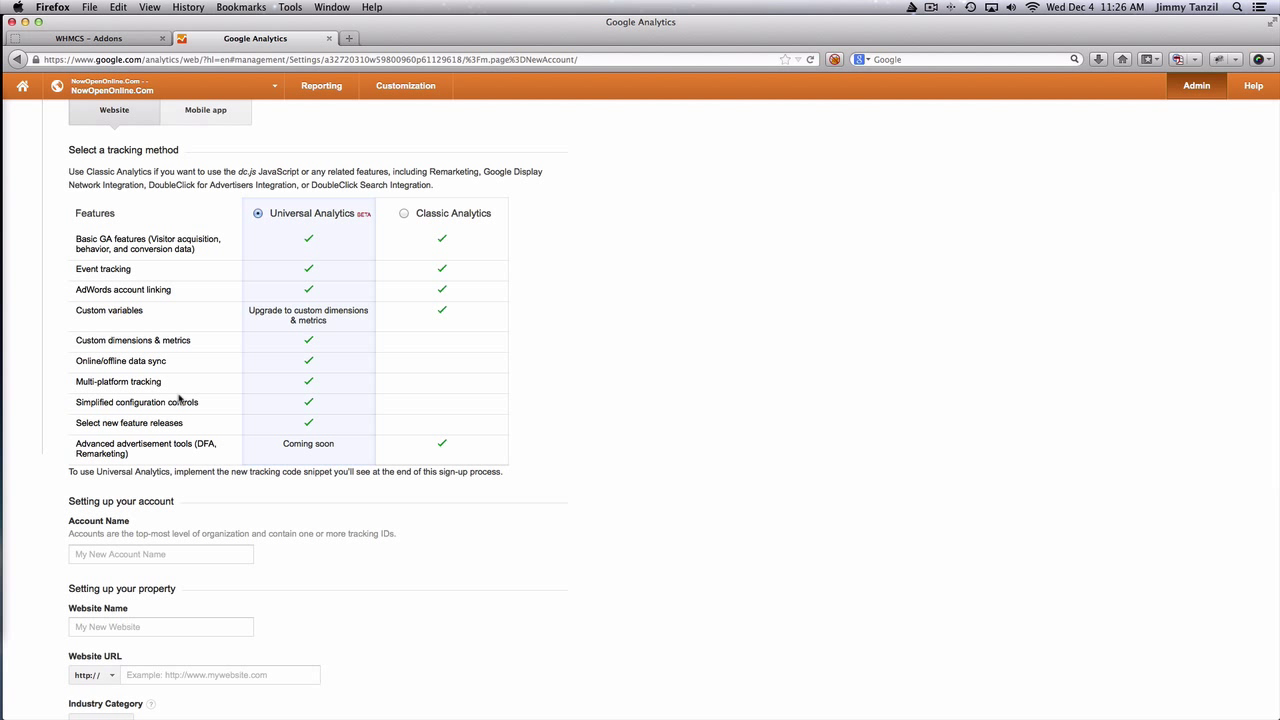
mouse_move(180, 392)
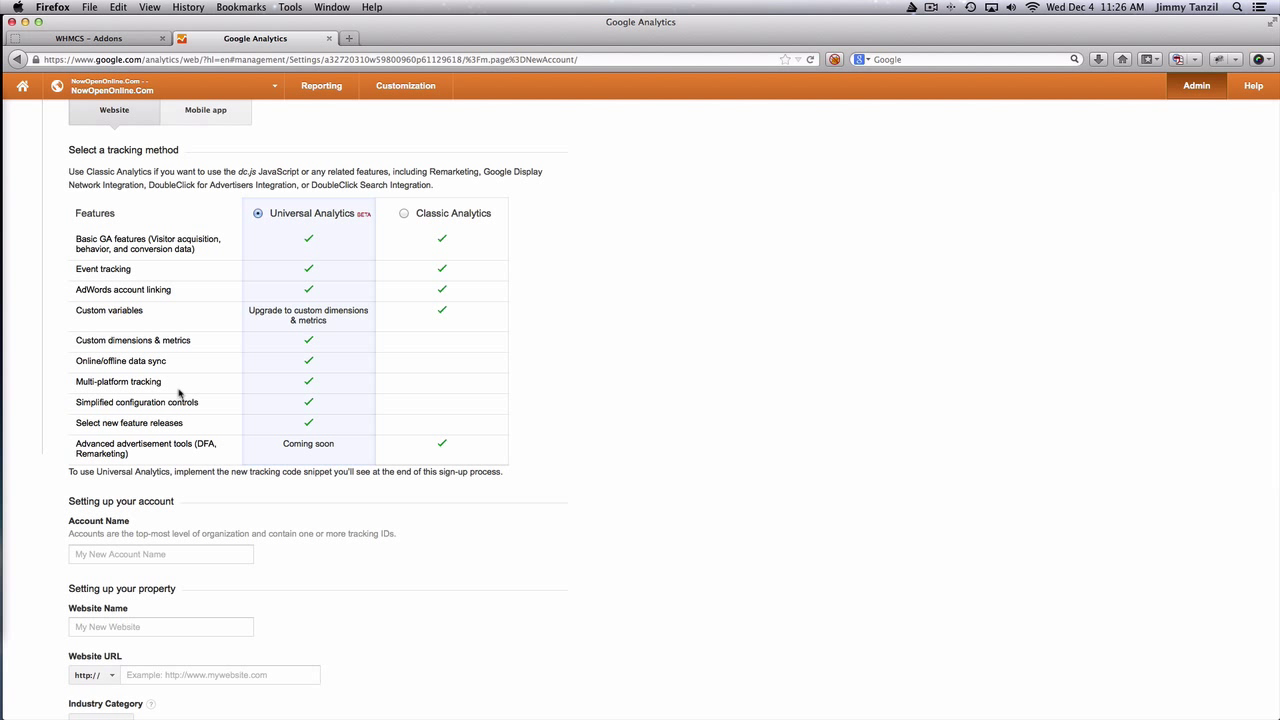
mouse_move(220, 400)
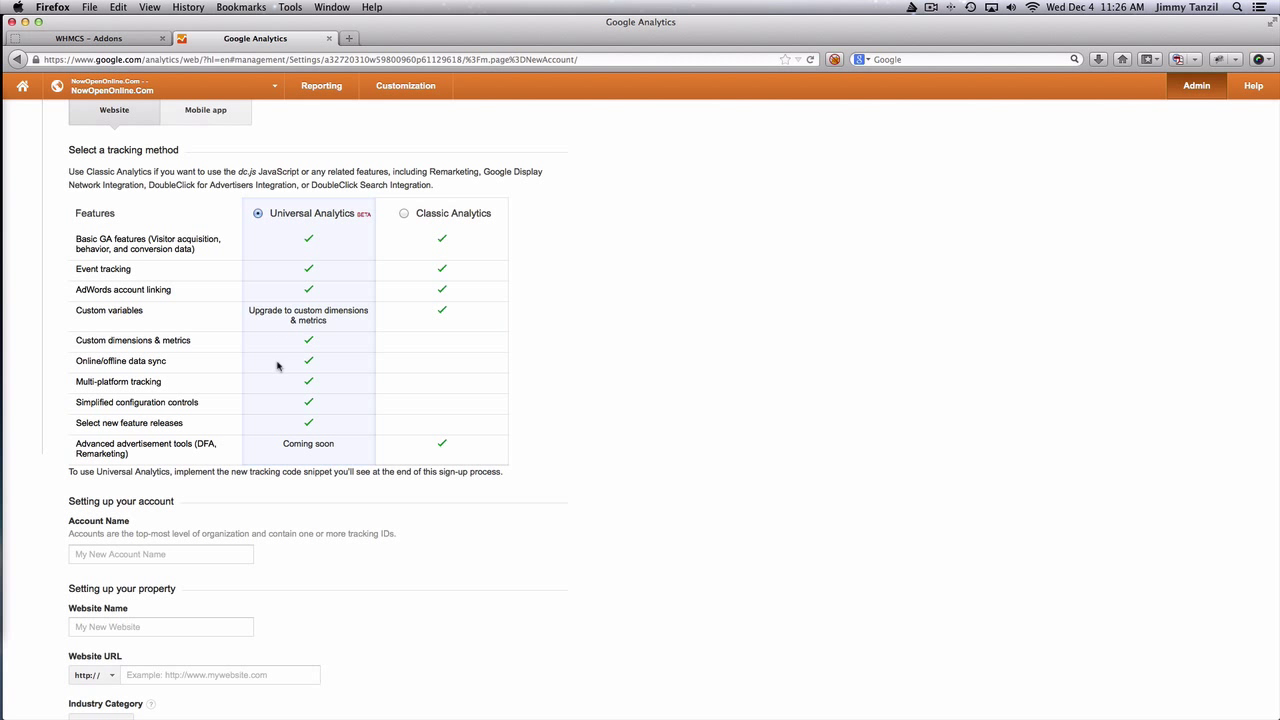
scroll("down", 3)
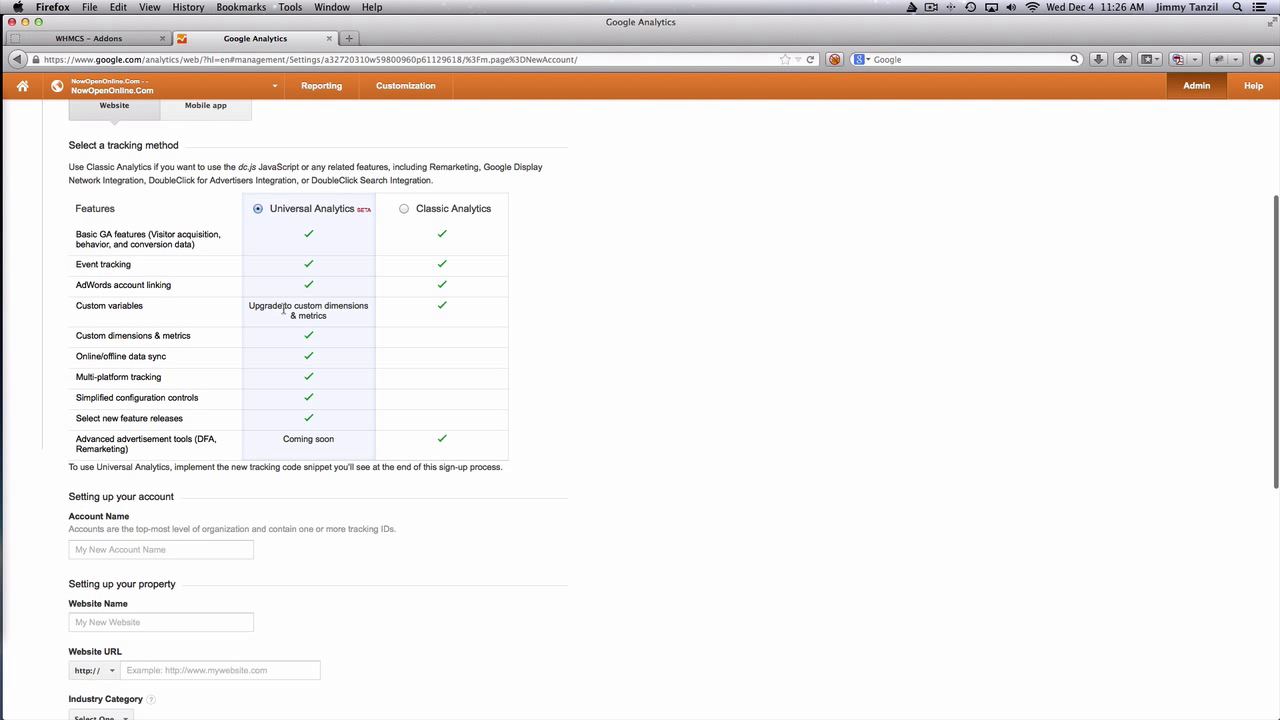
scroll("down", 3)
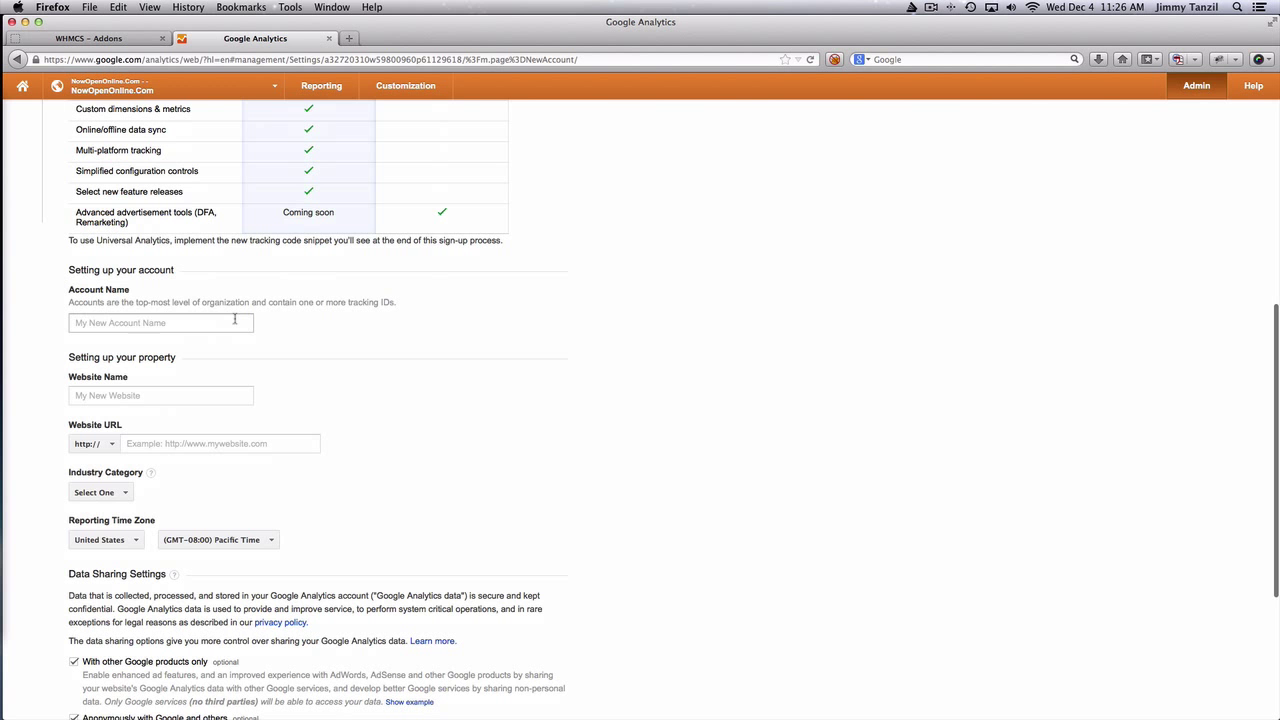
Step: Name the new account and website ClubCoder.Com
type("ClubCoder")
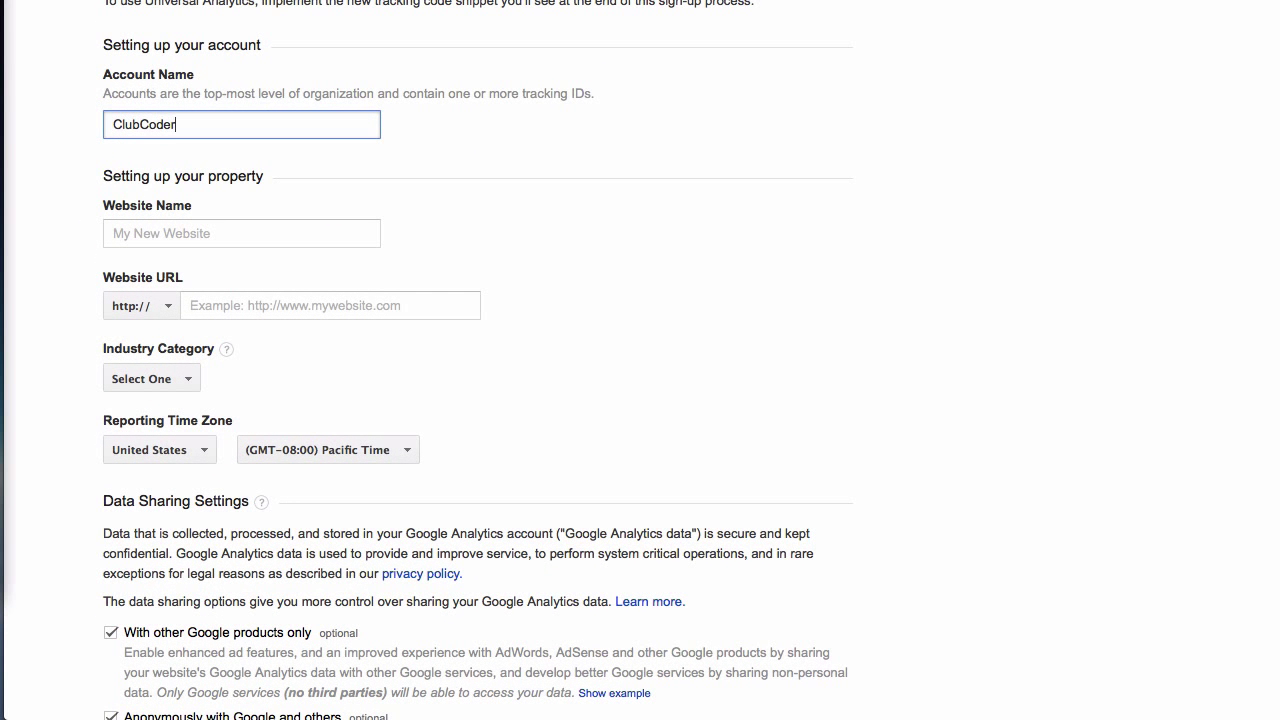
type("Com")
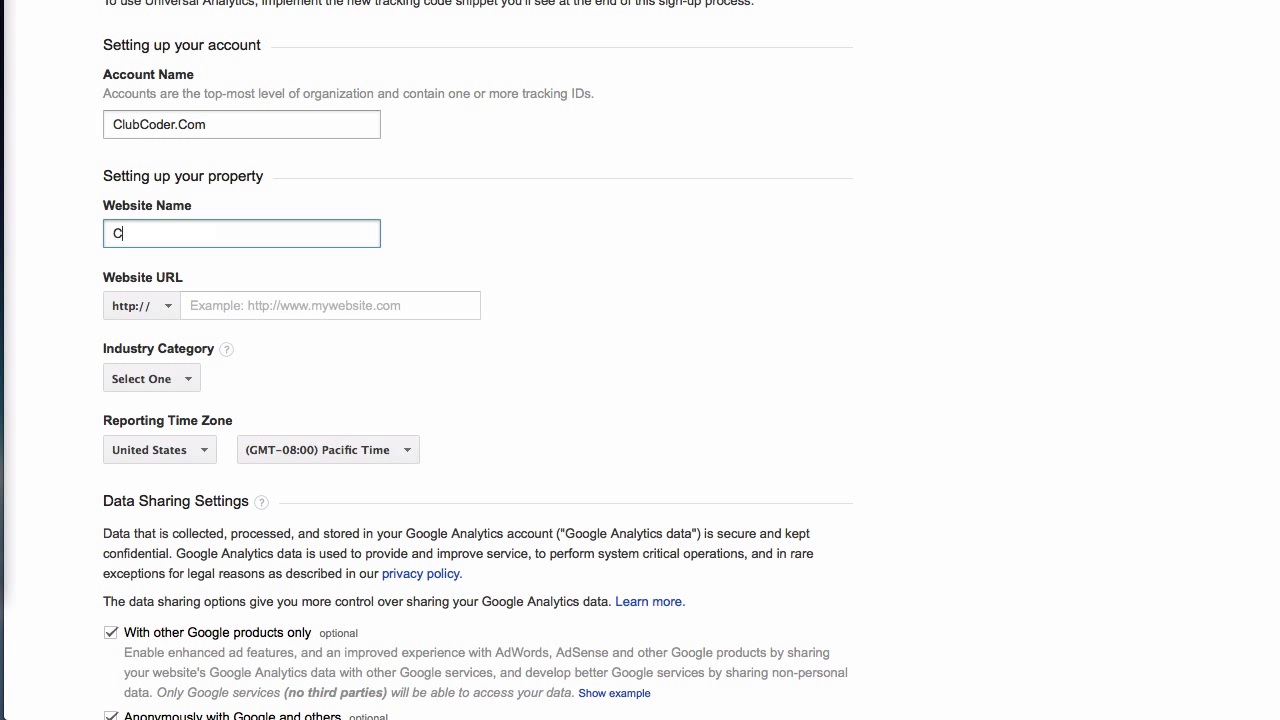
type("lubC")
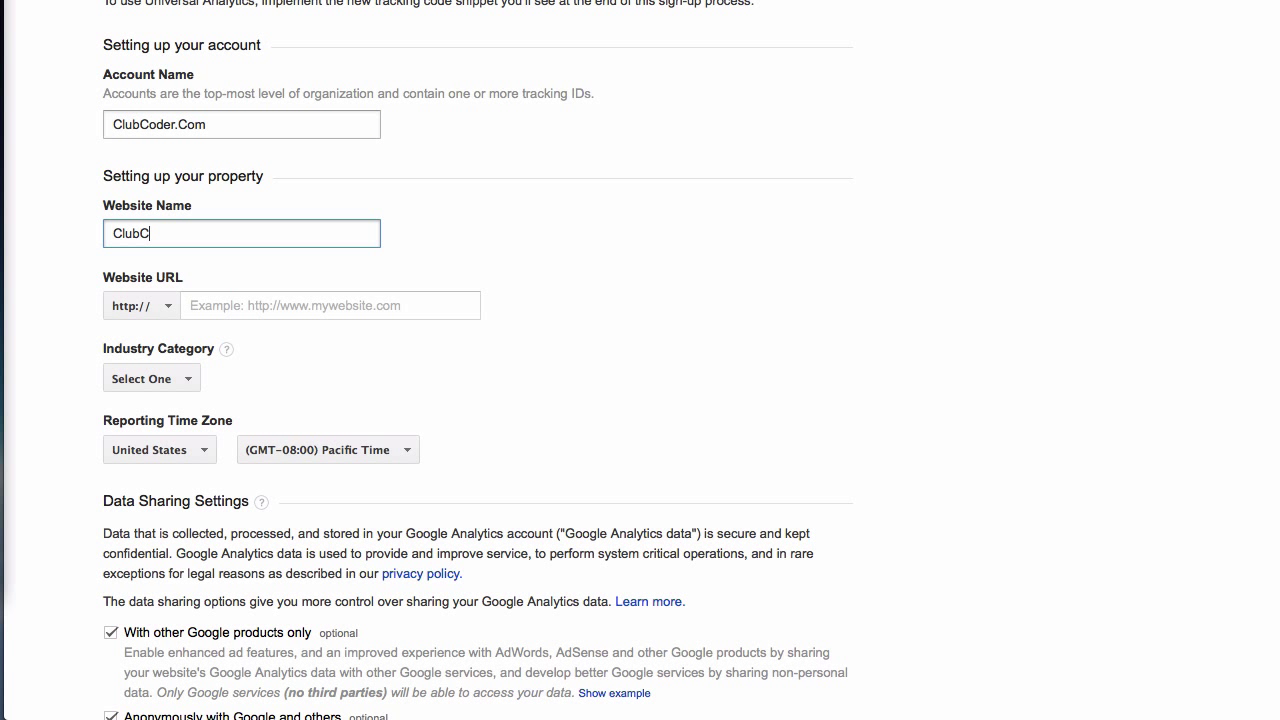
type("oder.Com")
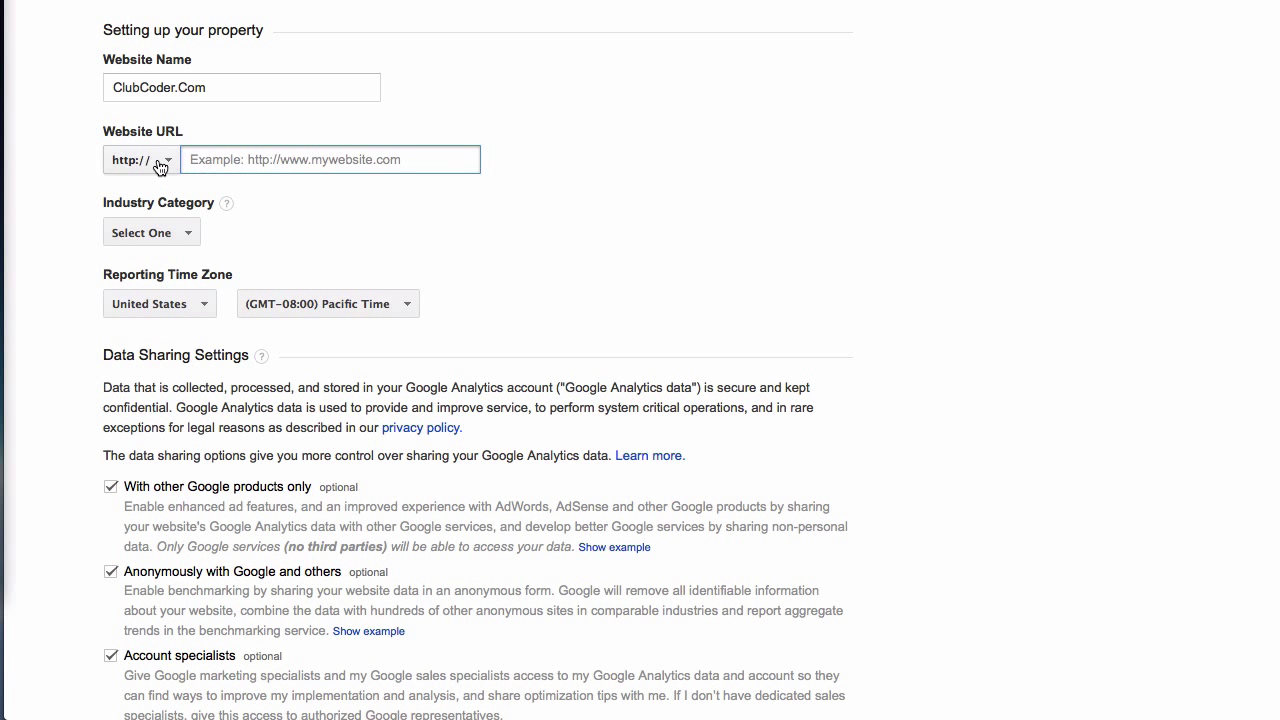
left_click(140, 160)
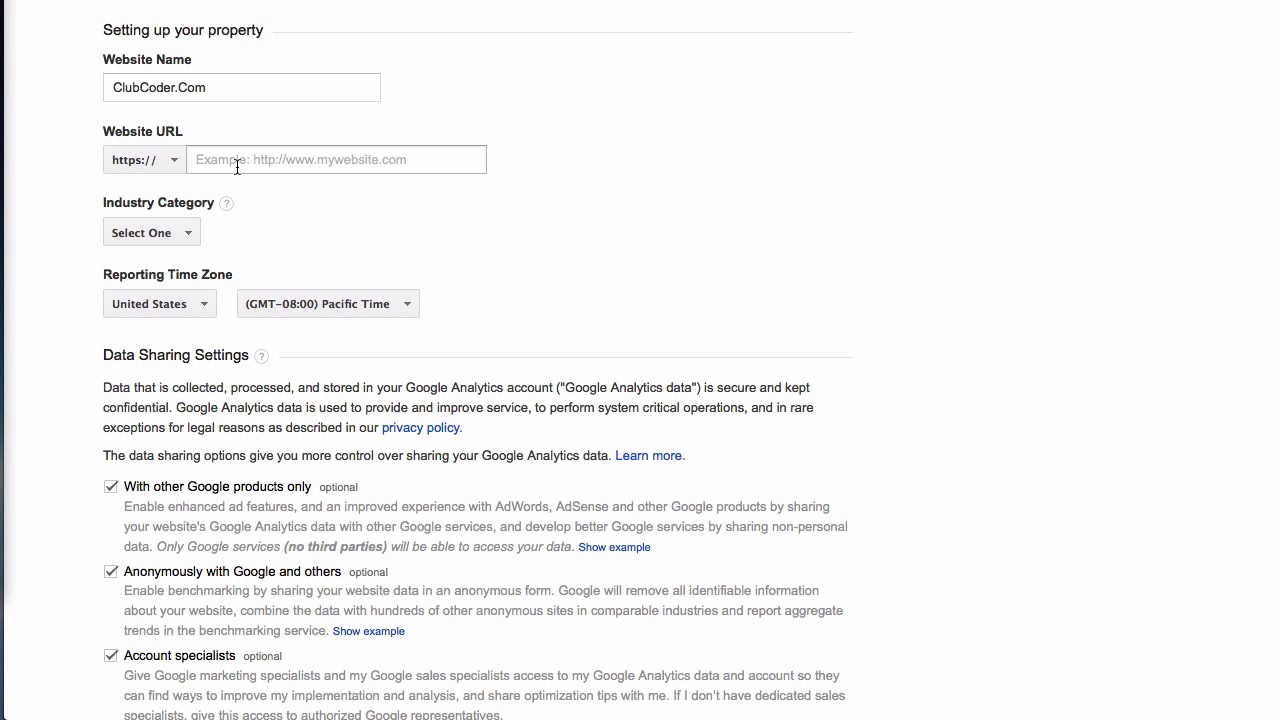
type("www.cl")
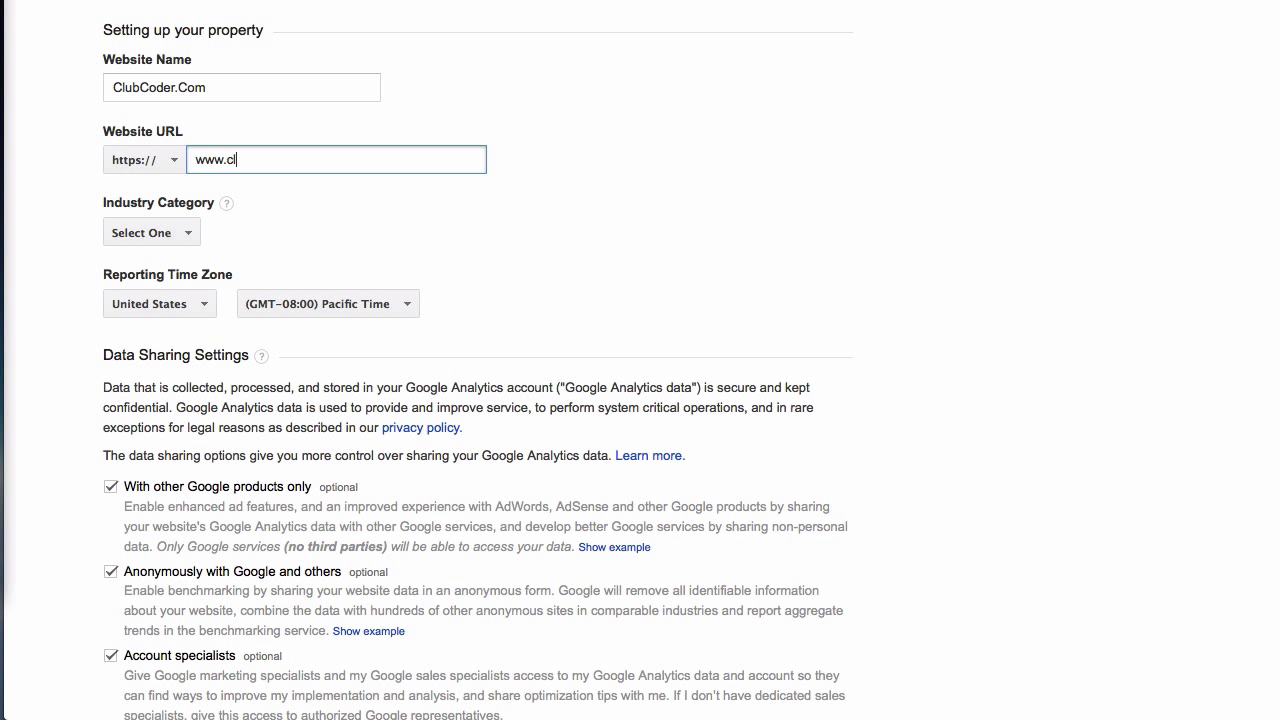
type("ubcoder.com")
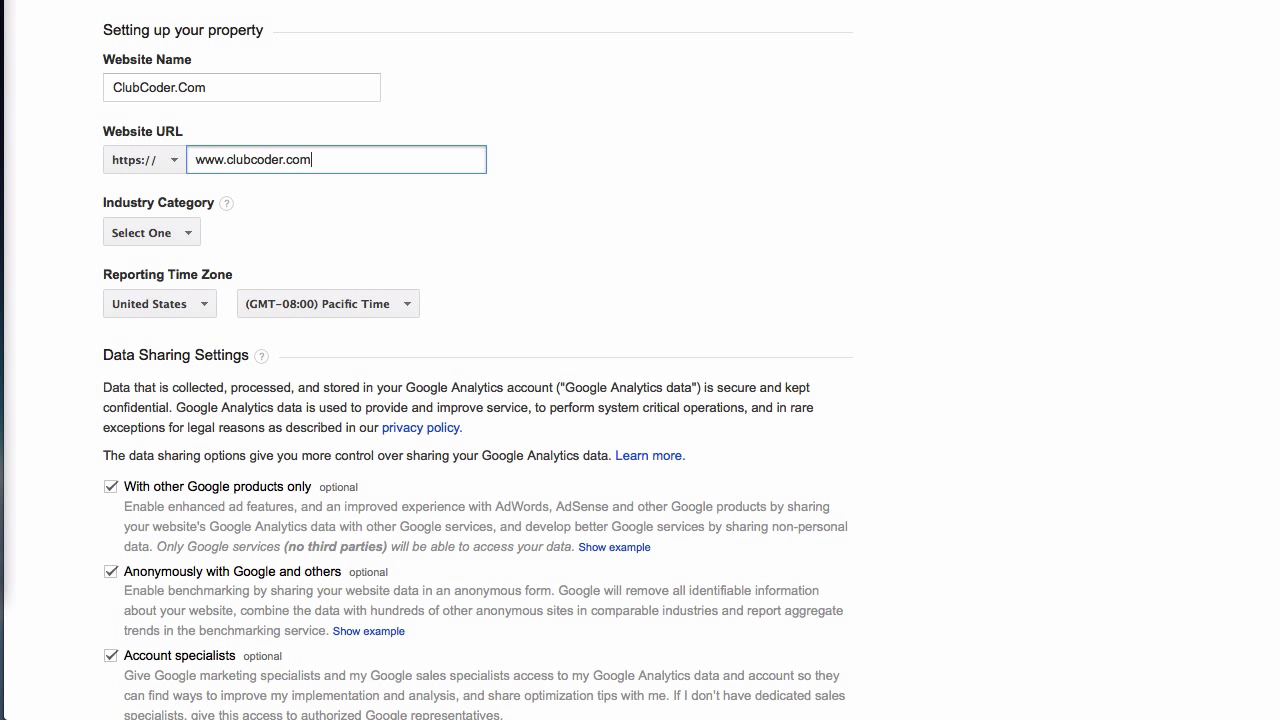
mouse_move(144, 160)
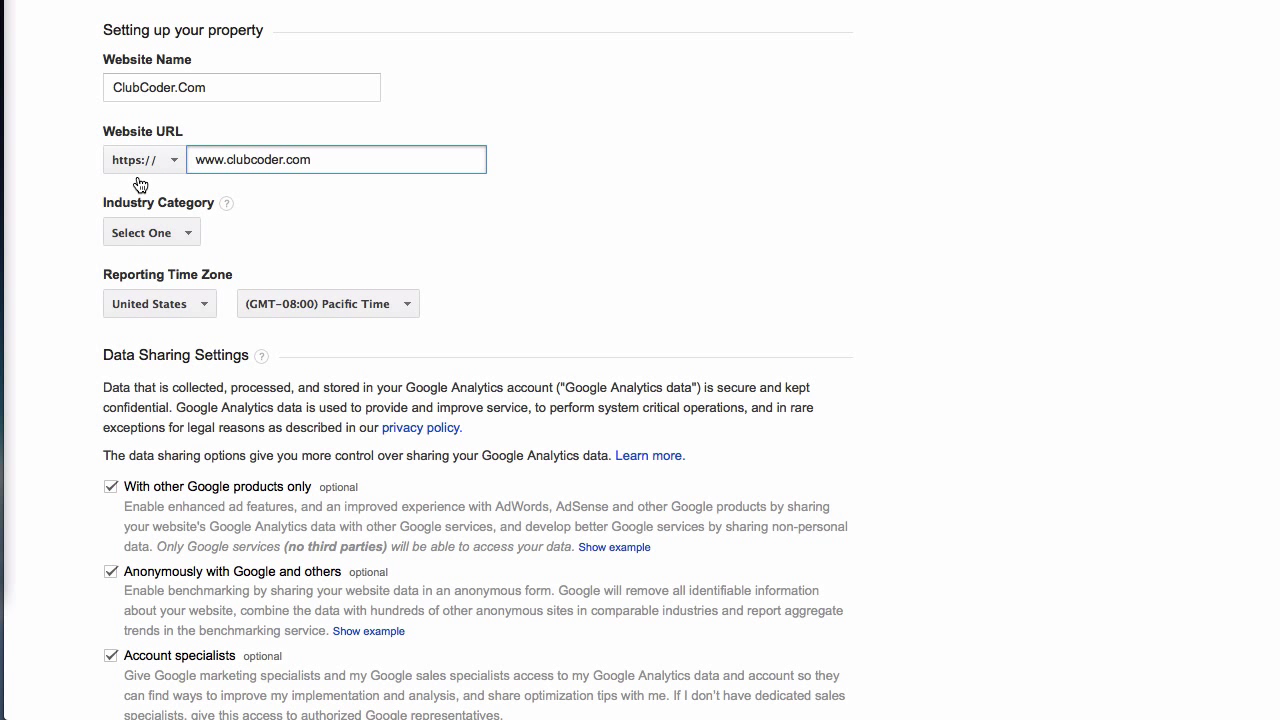
scroll("down", 3)
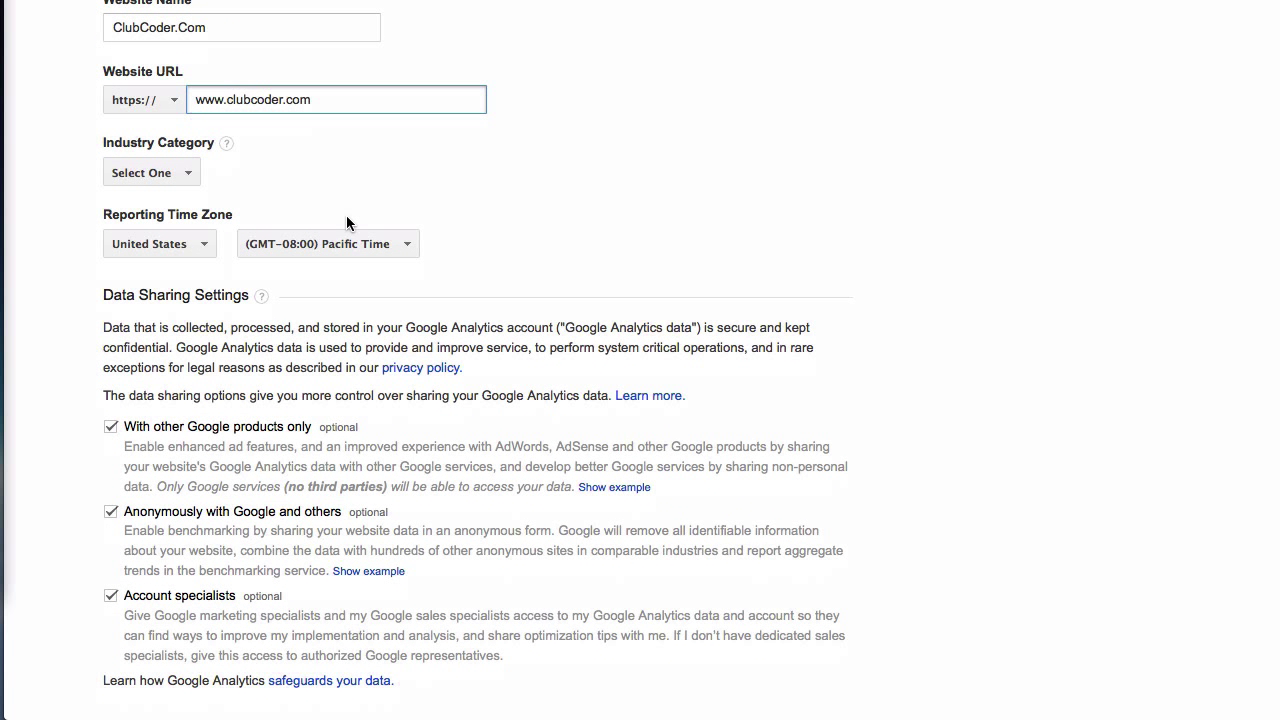
left_click(152, 172)
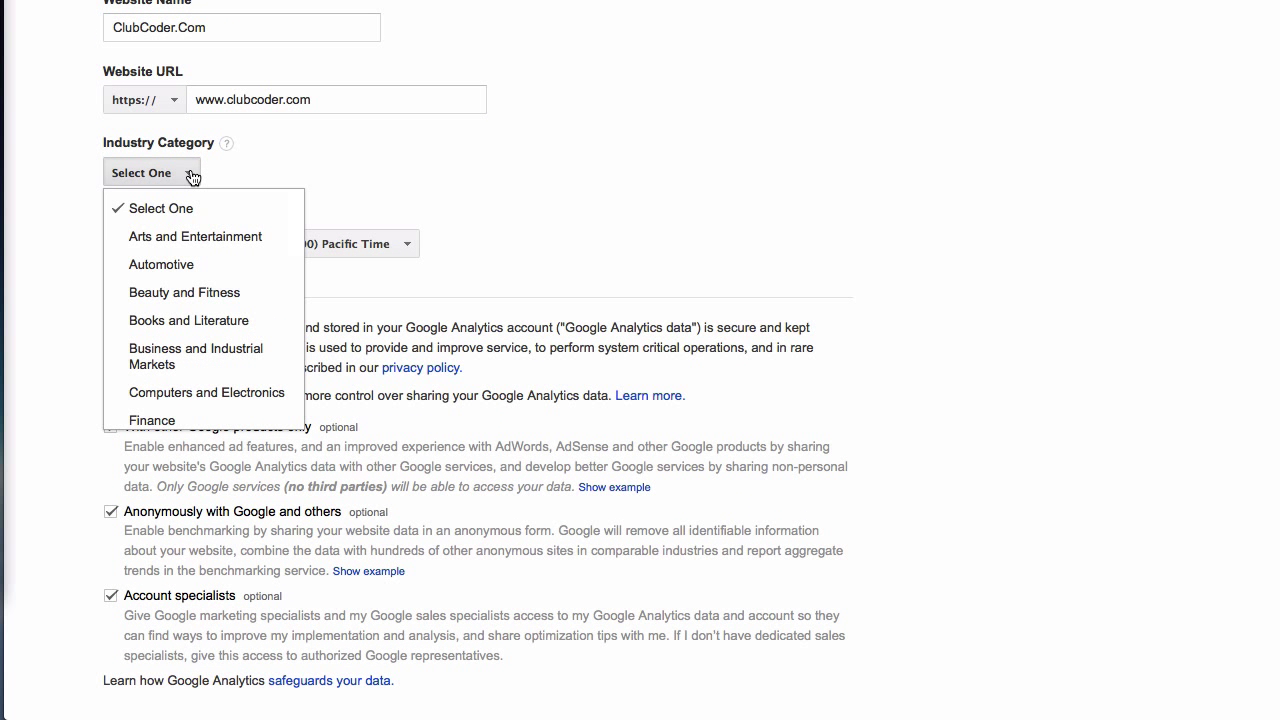
scroll("down", 3)
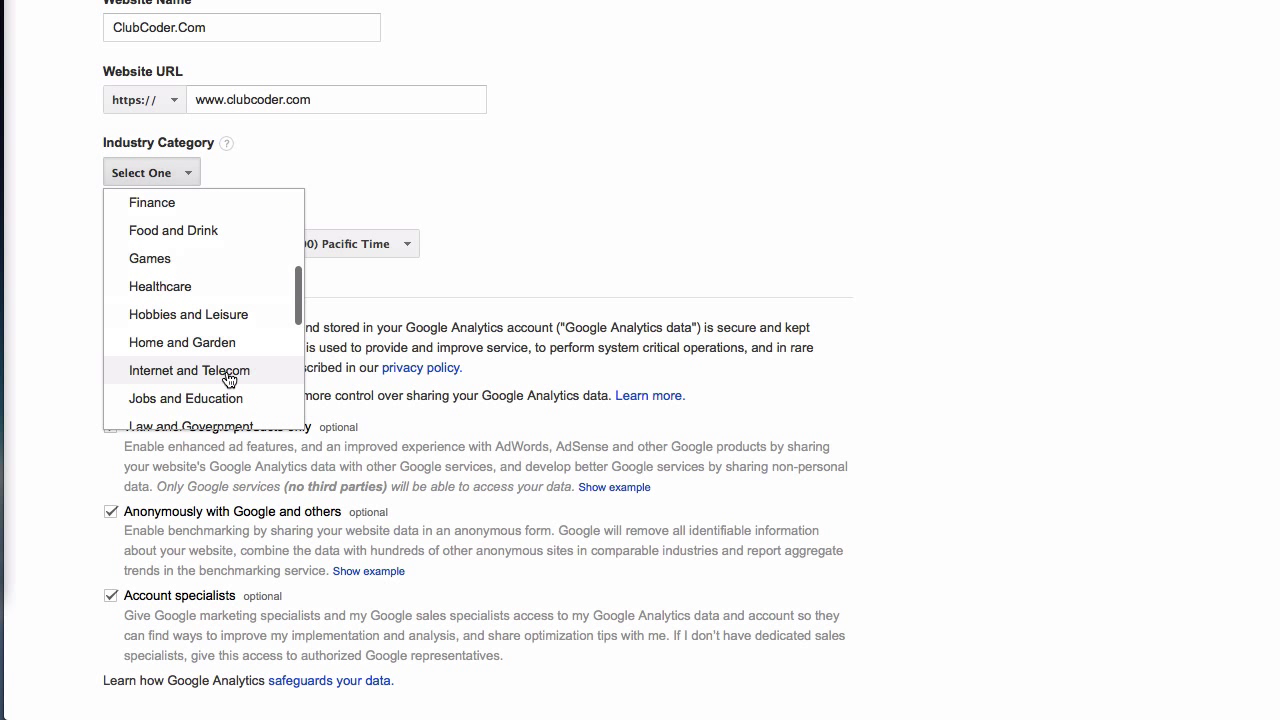
left_click(188, 370)
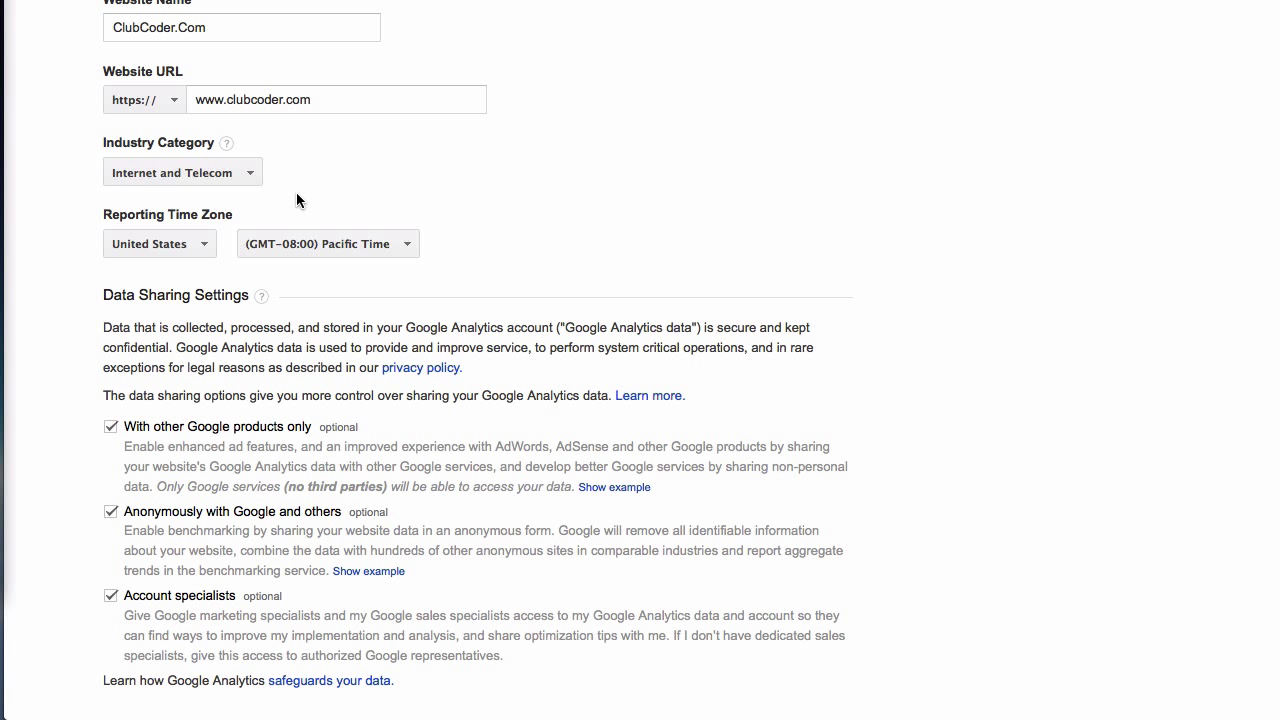
scroll("down", 3)
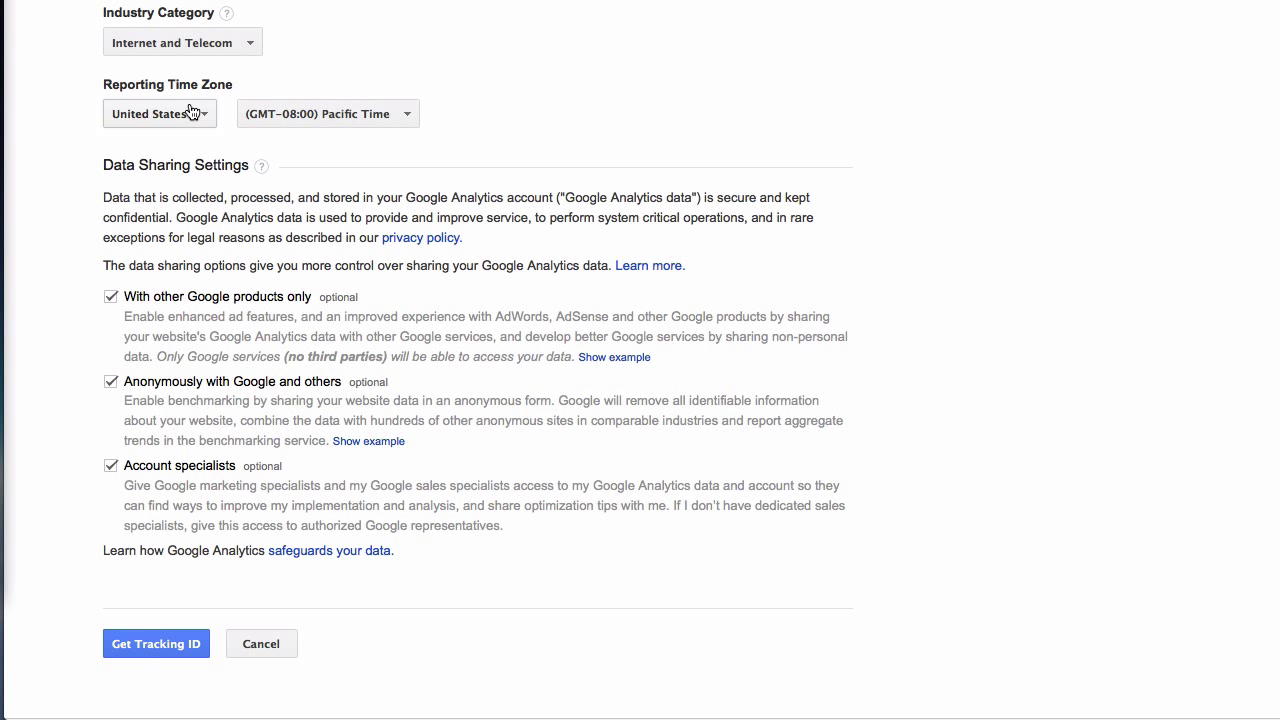
scroll("down", 3)
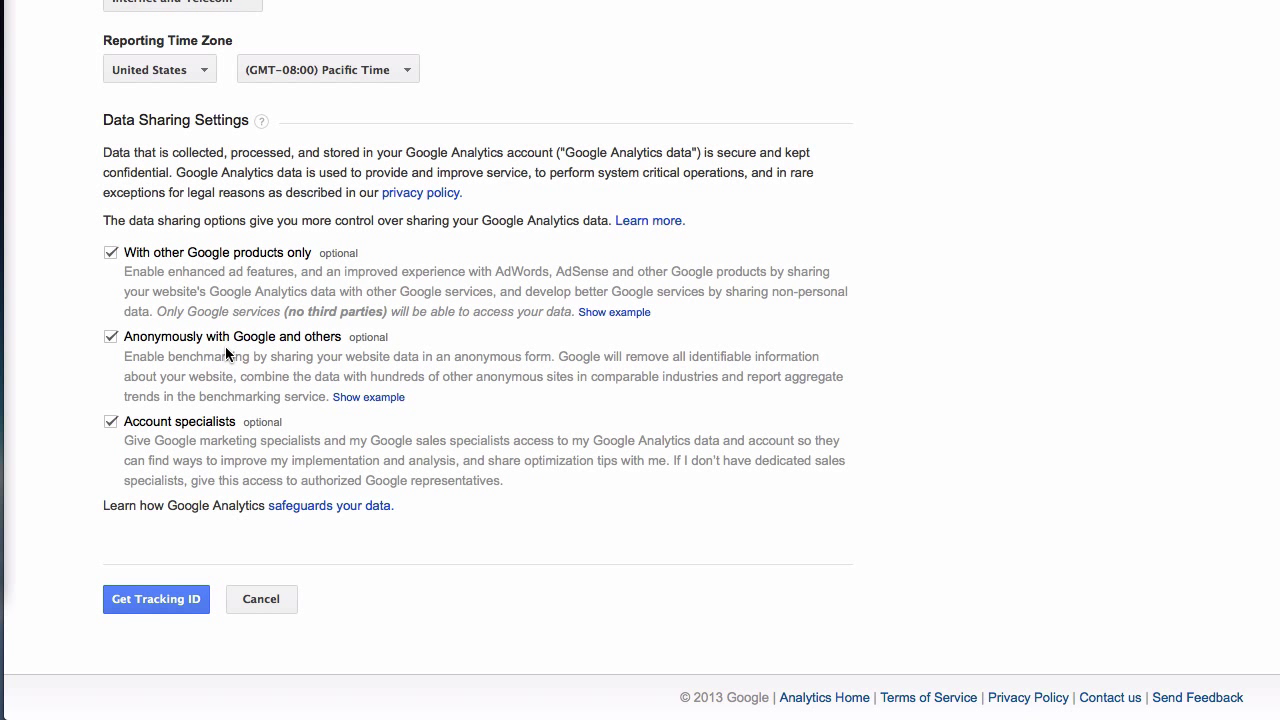
mouse_move(288, 374)
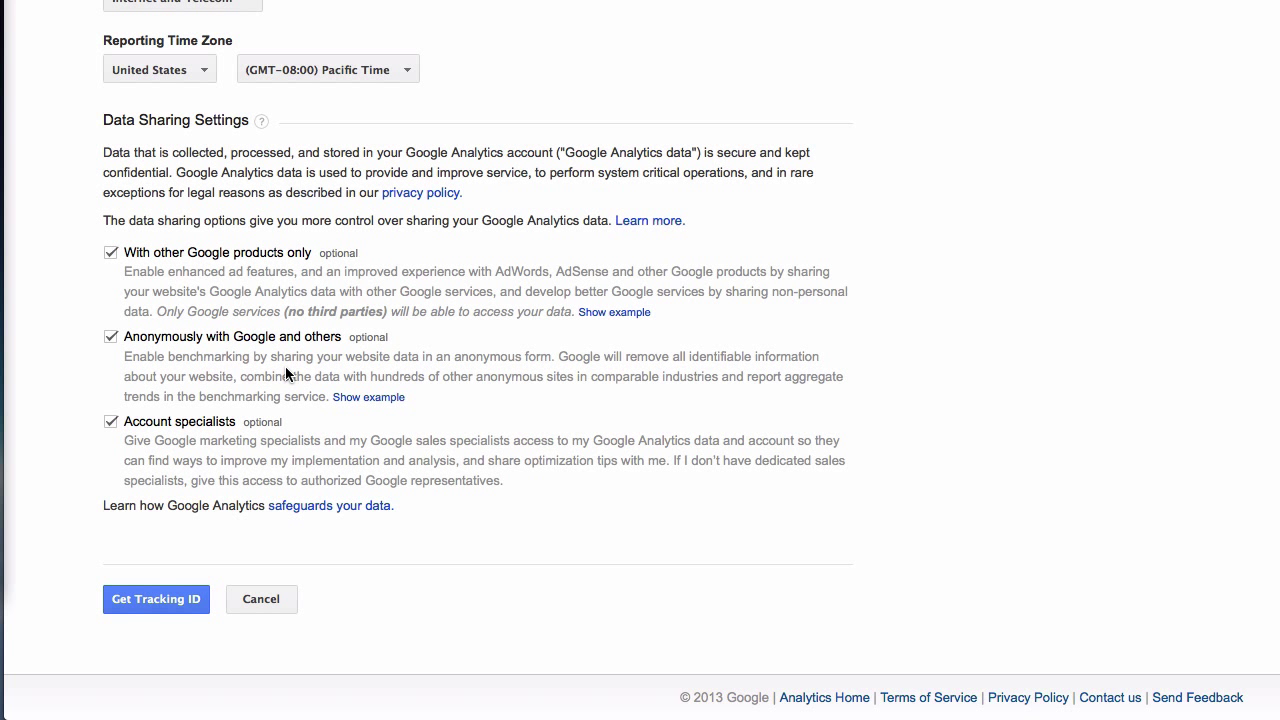
mouse_move(212, 436)
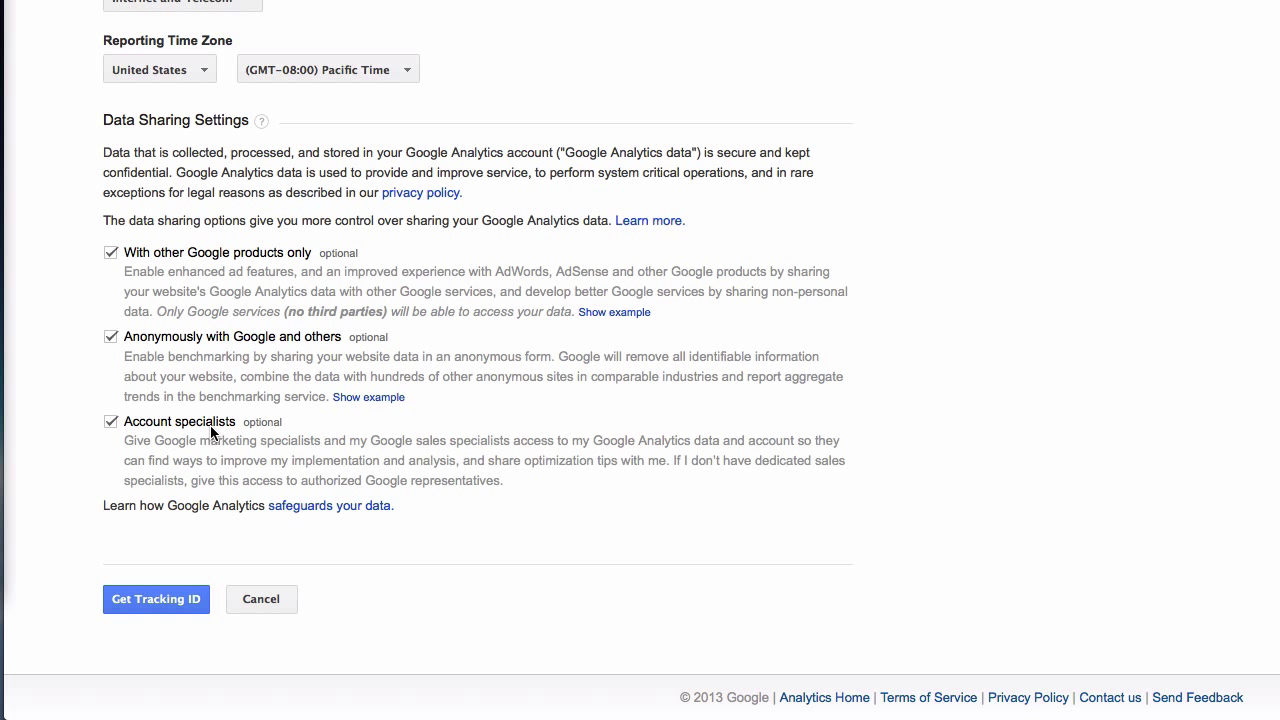
mouse_move(128, 244)
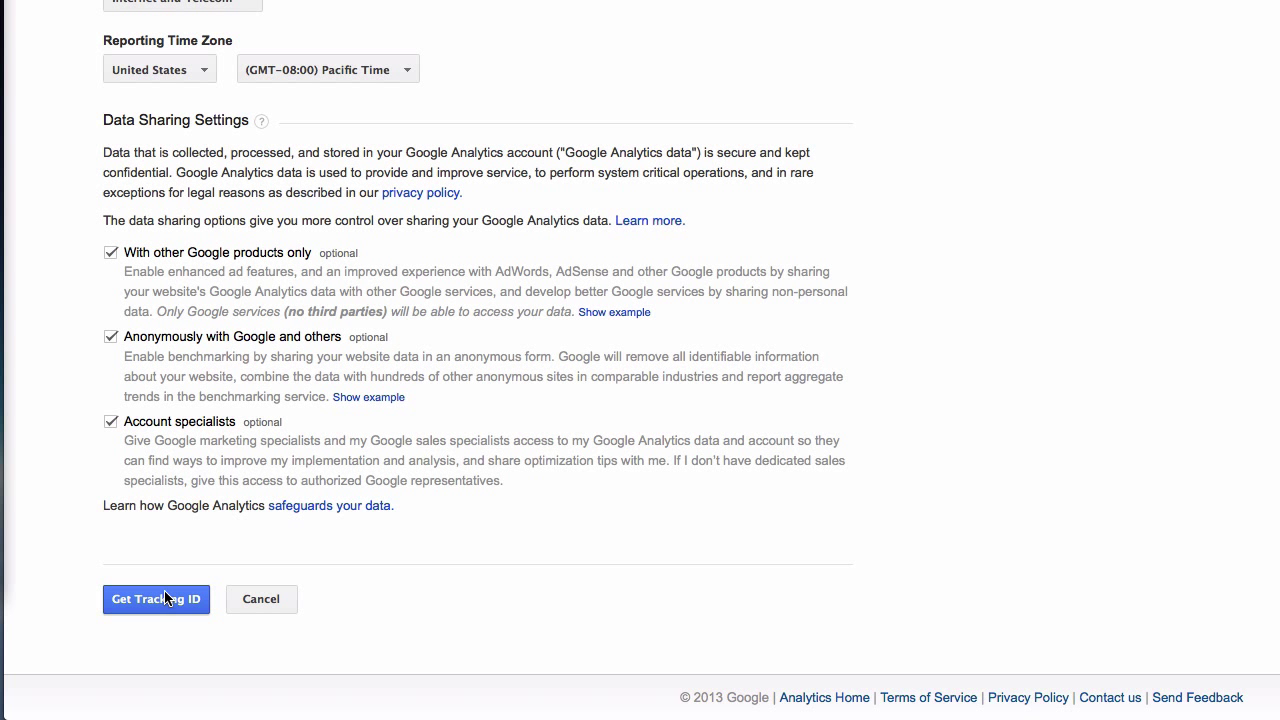
Step: Request the tracking ID and accept the terms of service with Canada as the country
left_click(156, 600)
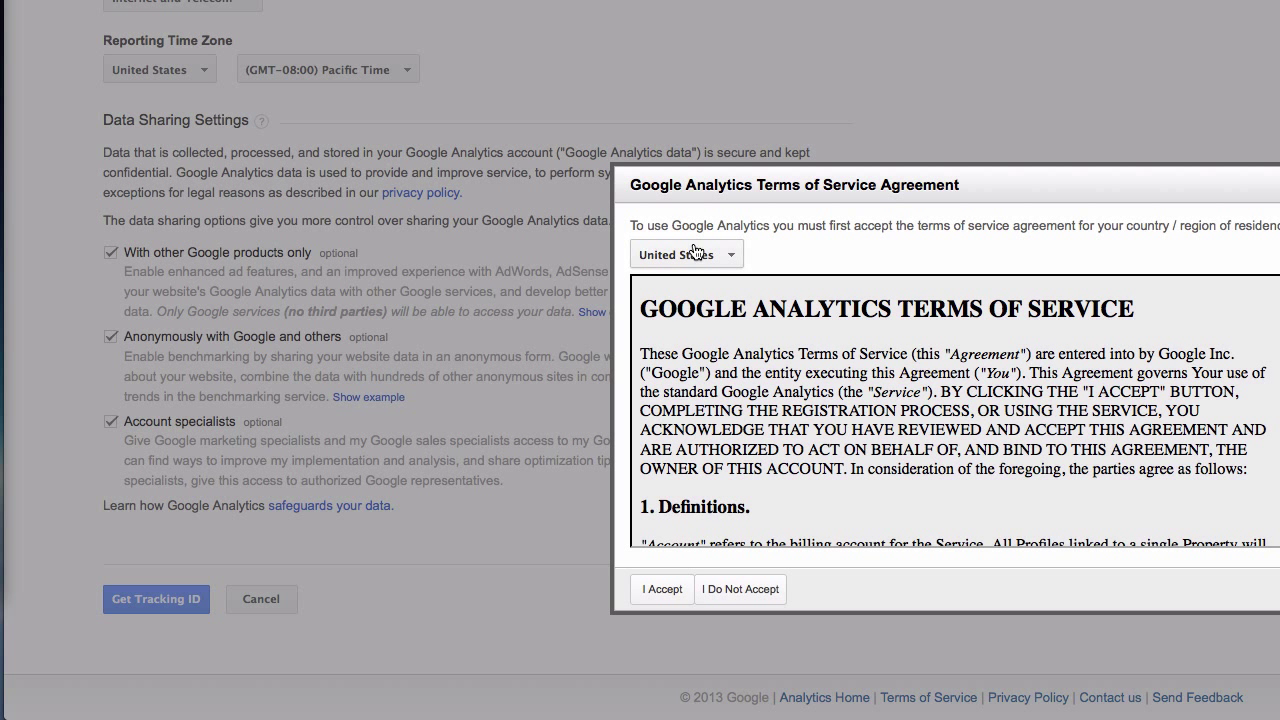
mouse_move(838, 236)
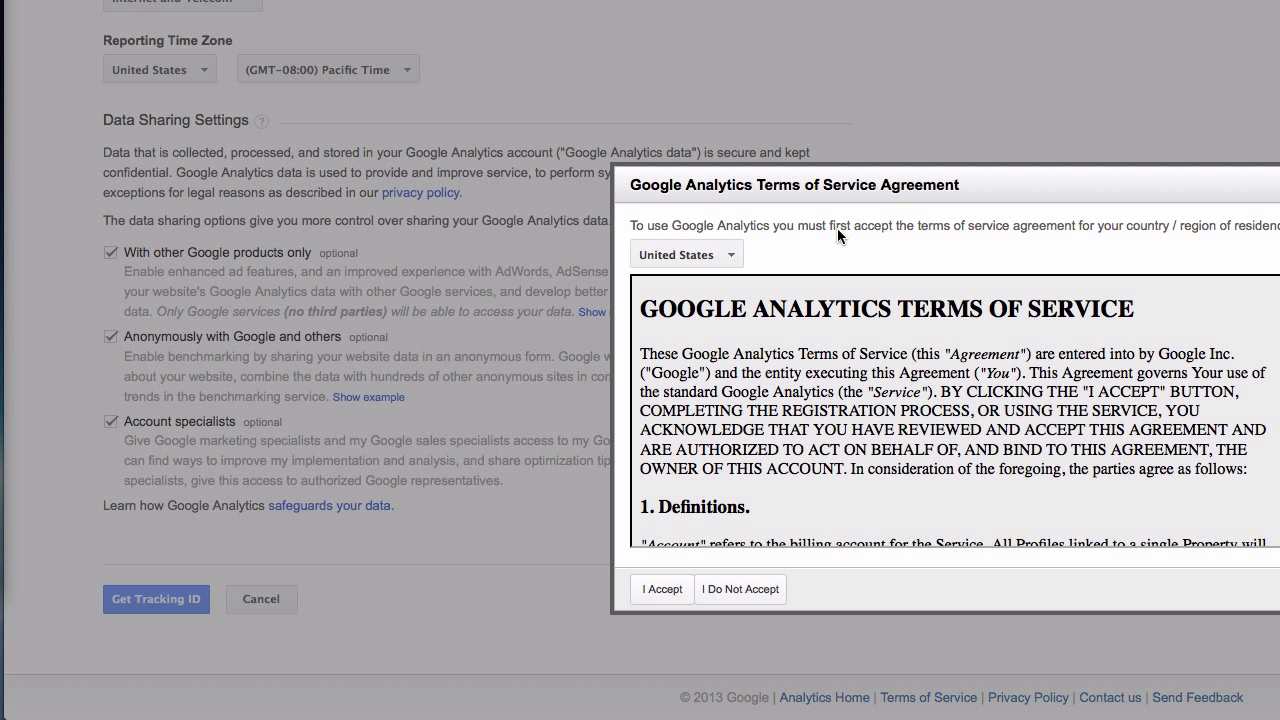
left_click(686, 254)
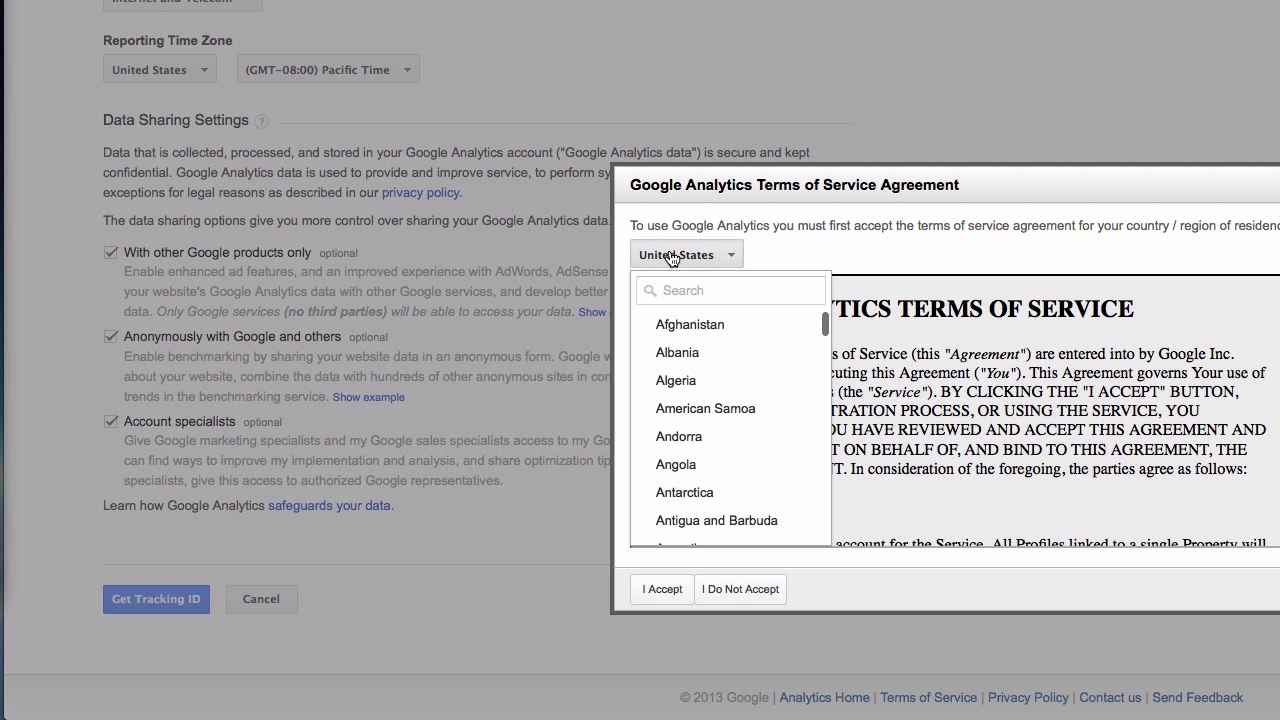
type("ca")
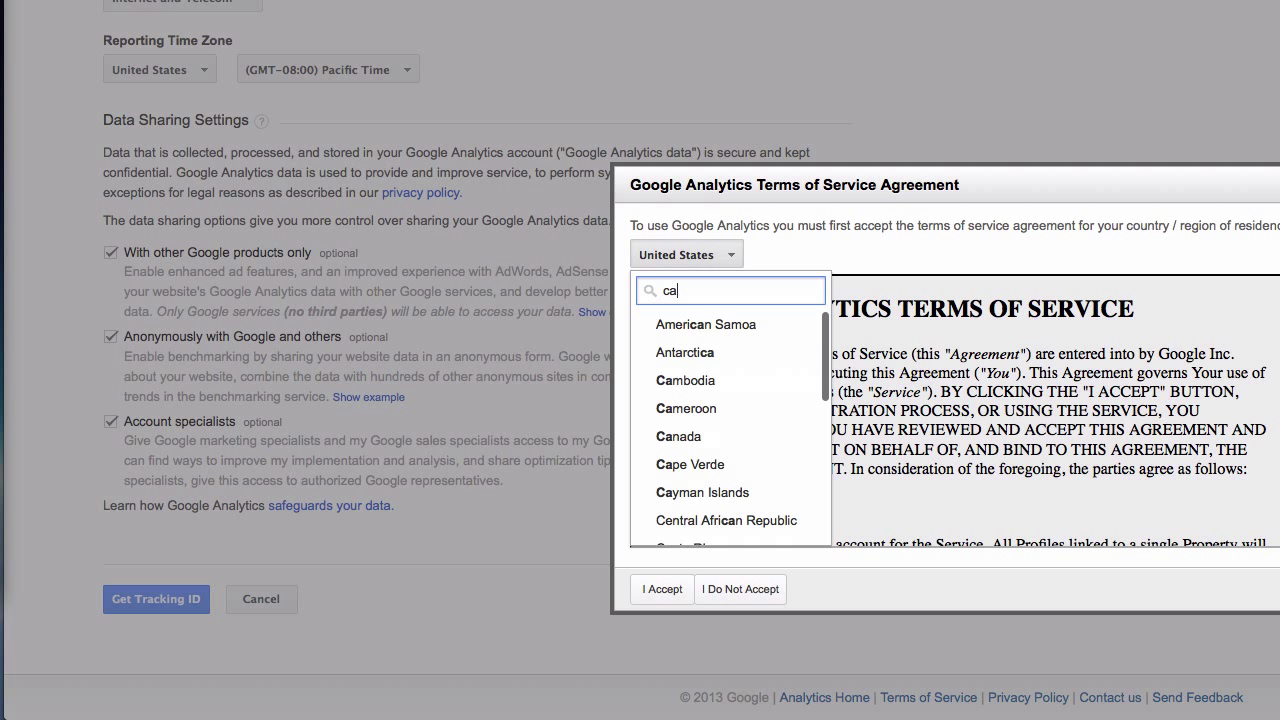
mouse_move(680, 436)
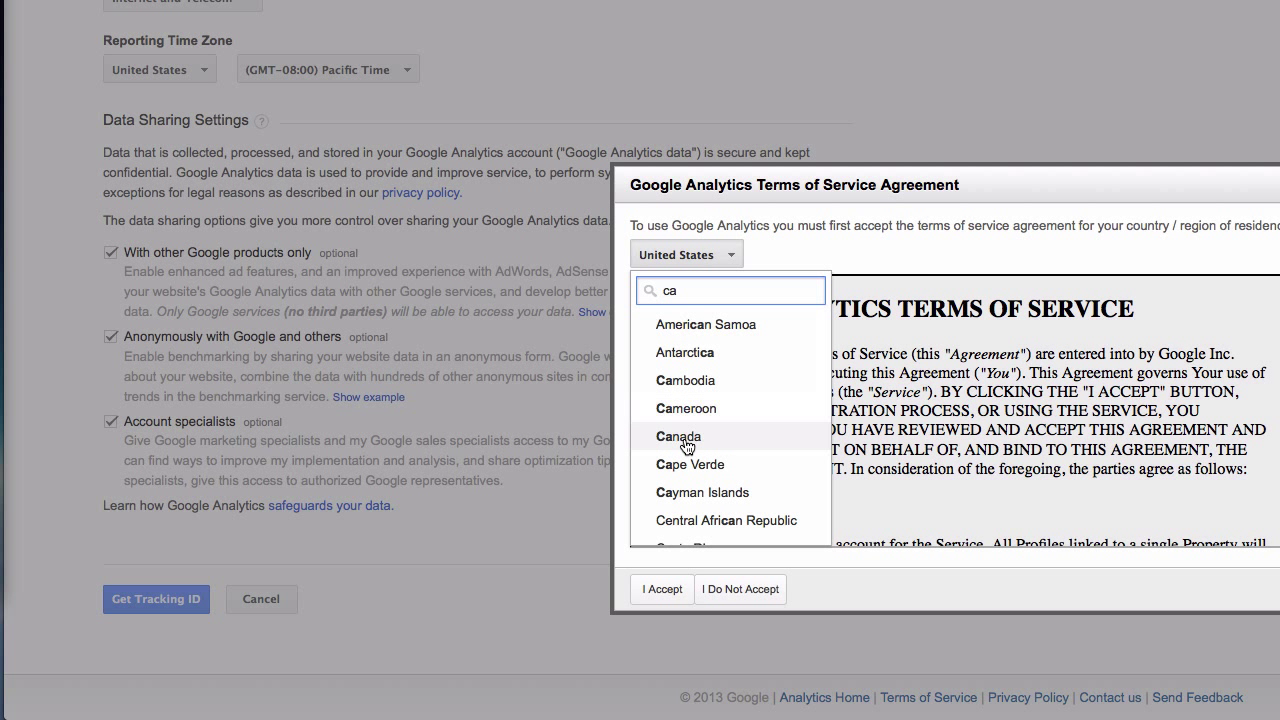
left_click(680, 436)
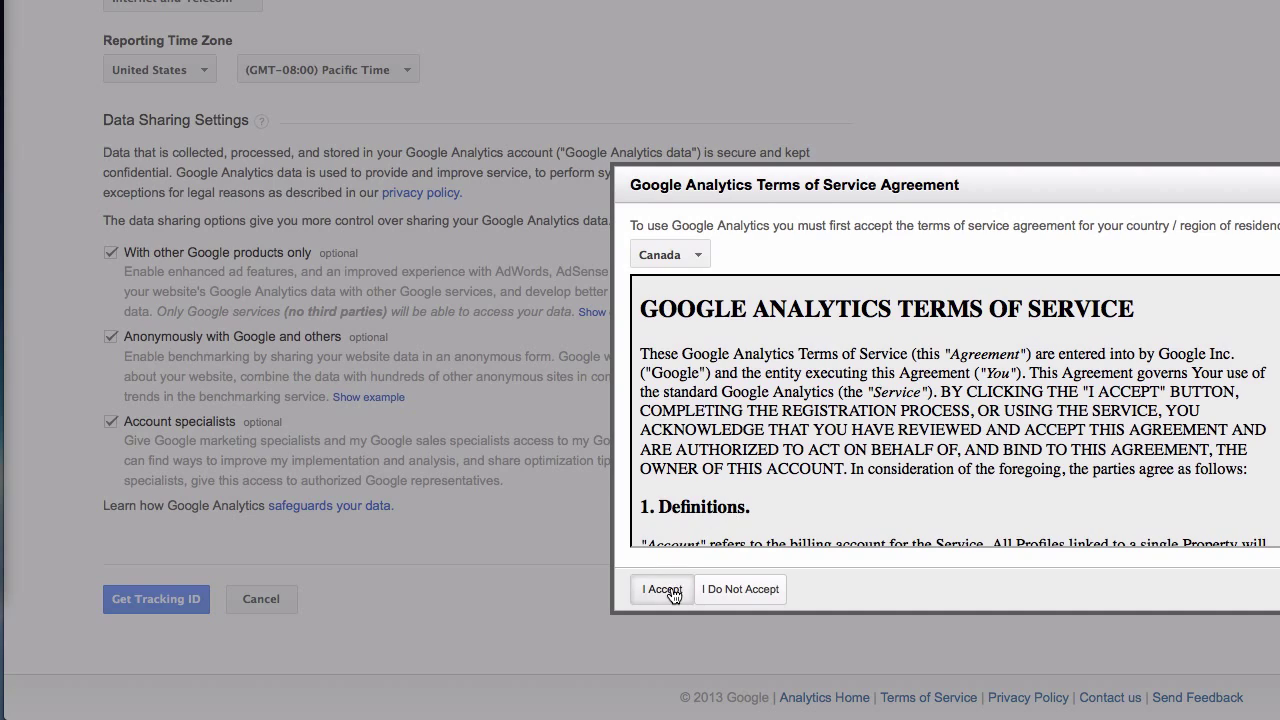
left_click(660, 588)
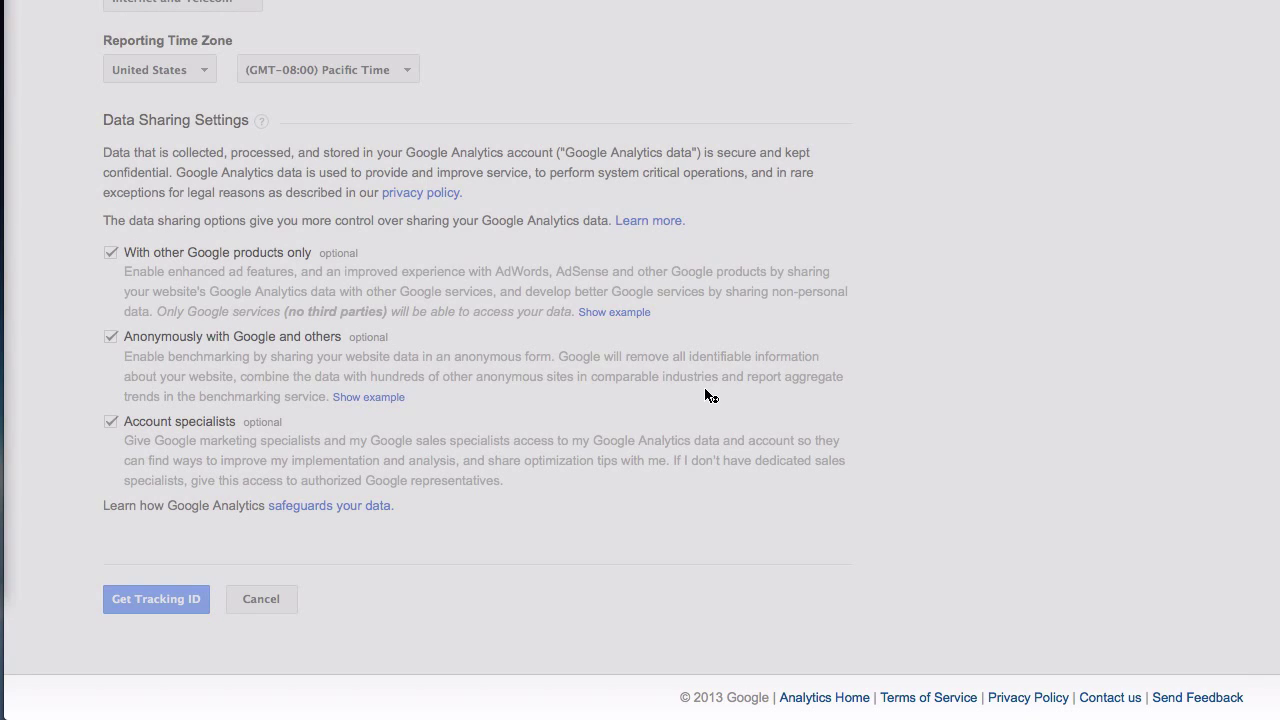
left_click(156, 600)
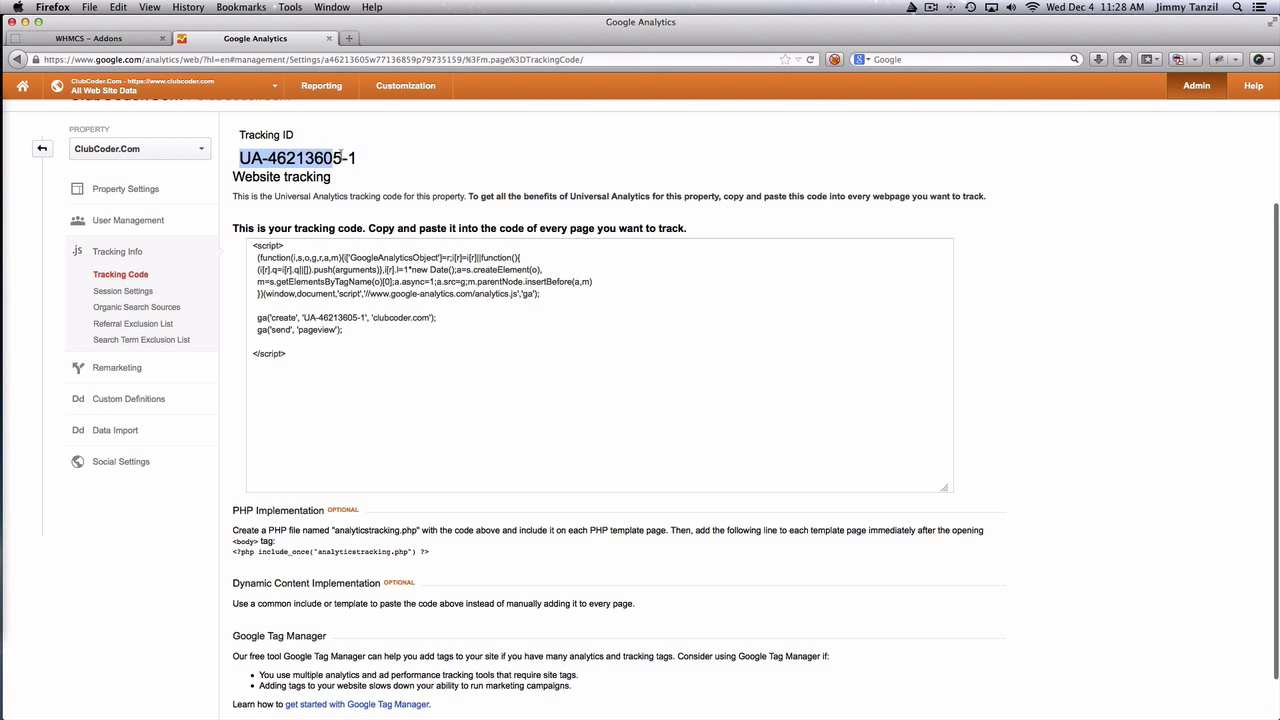
right_click(296, 158)
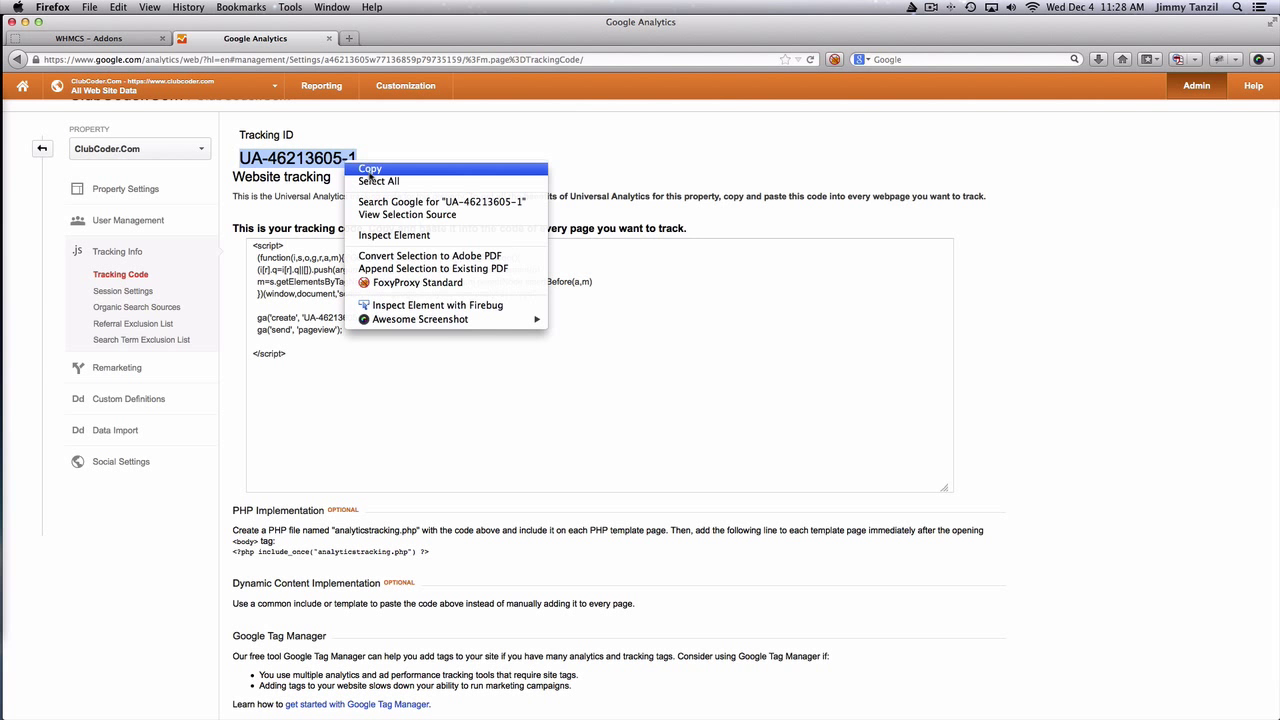
left_click(84, 38)
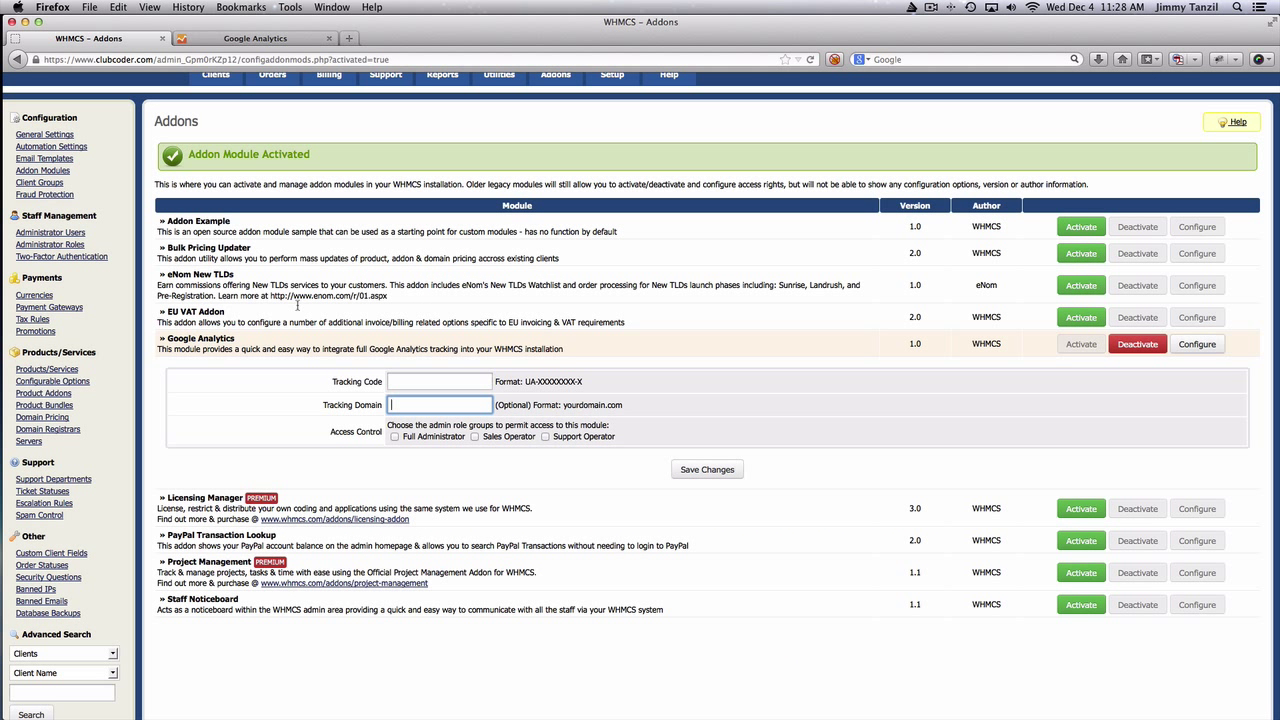
Step: Enter tracking code UA-46213605-1 and tracking domain clubcoder.com
type("UA-46213605-1")
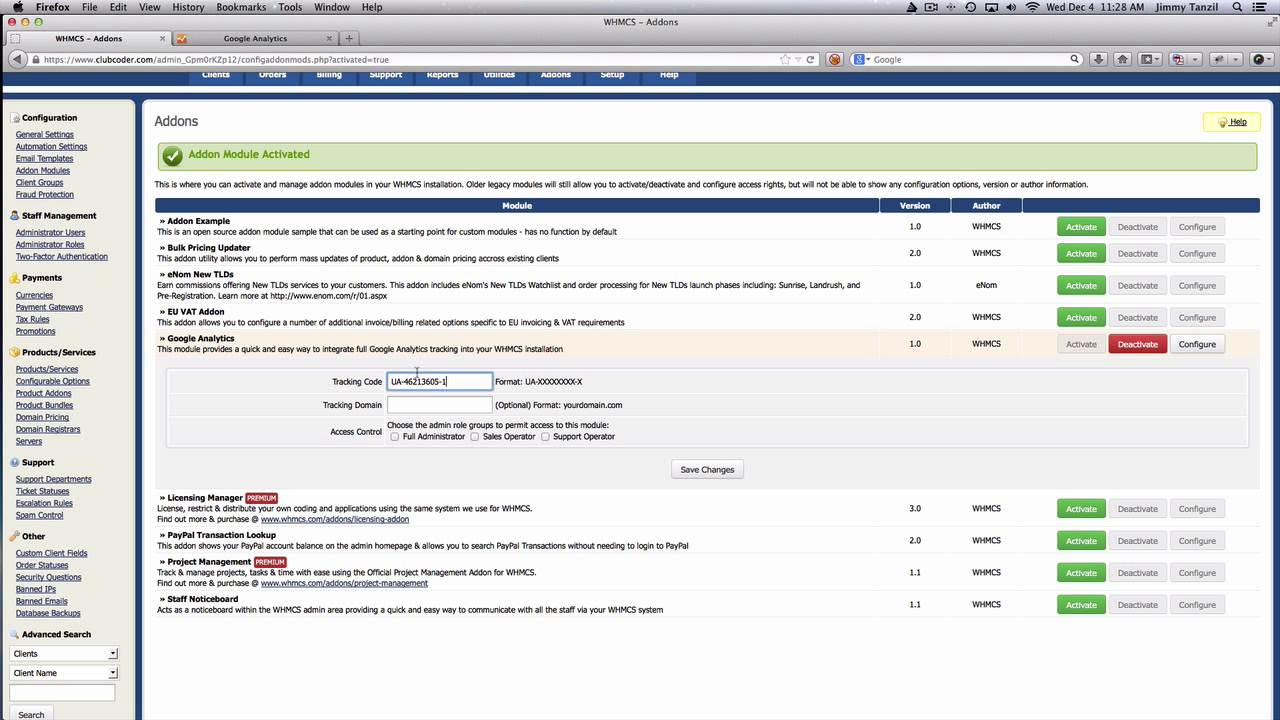
left_click(440, 404)
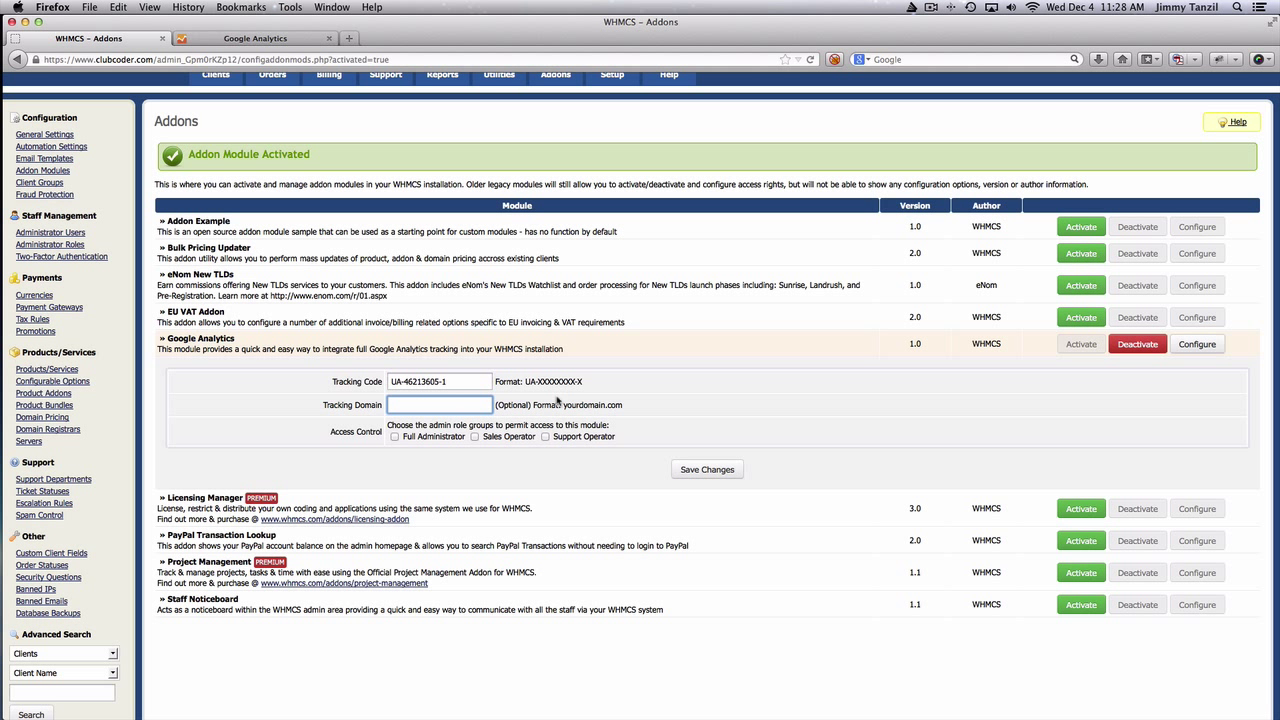
type("c")
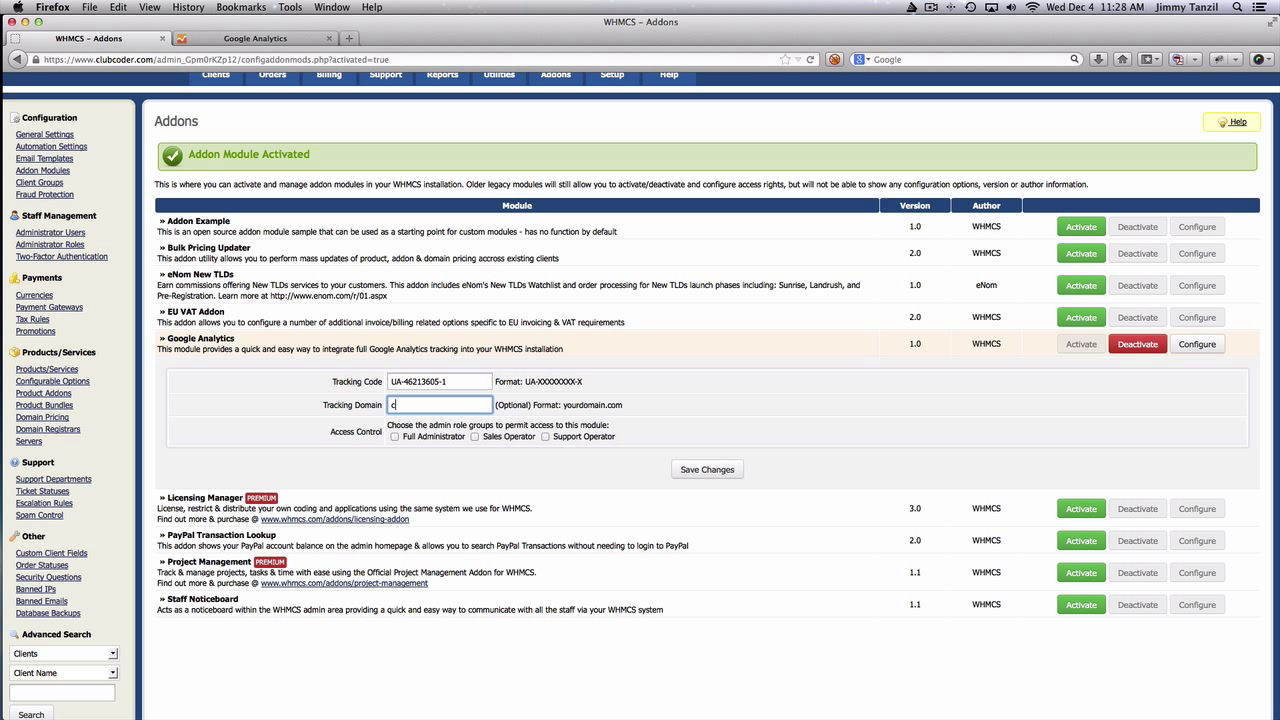
type("lubcoder.com")
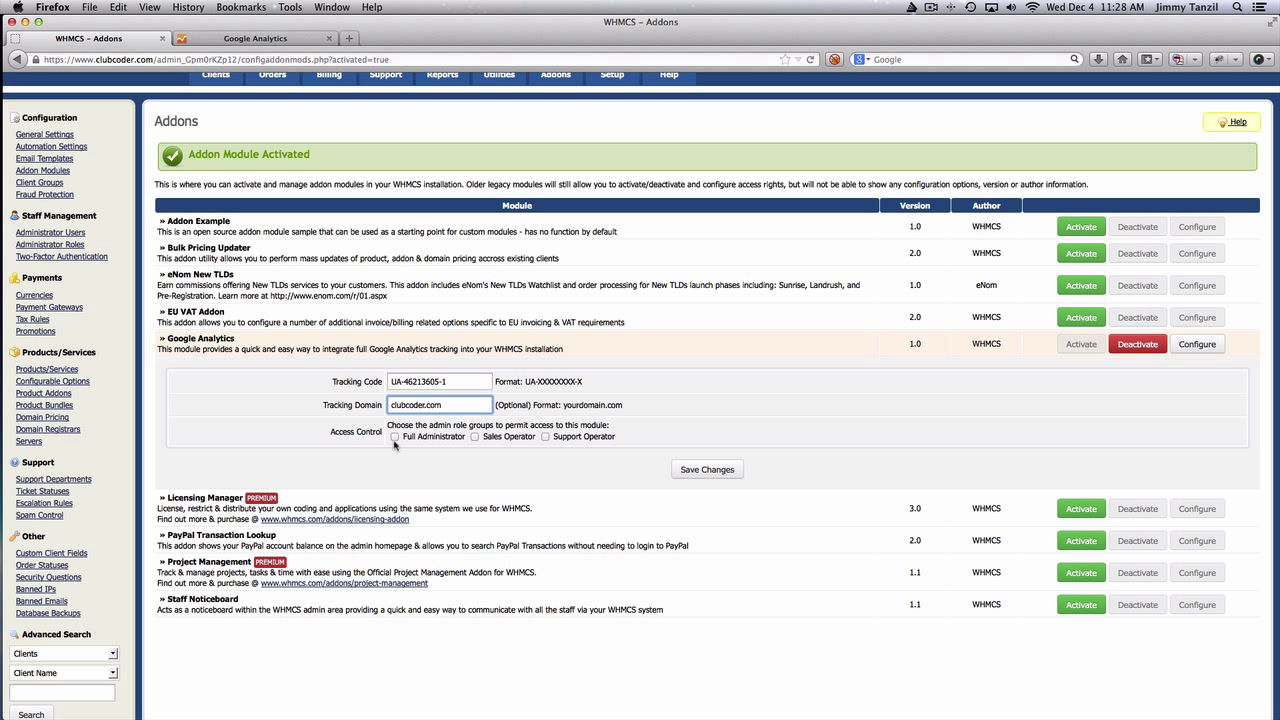
Step: Grant Full Administrator access and save the addon settings
left_click(396, 436)
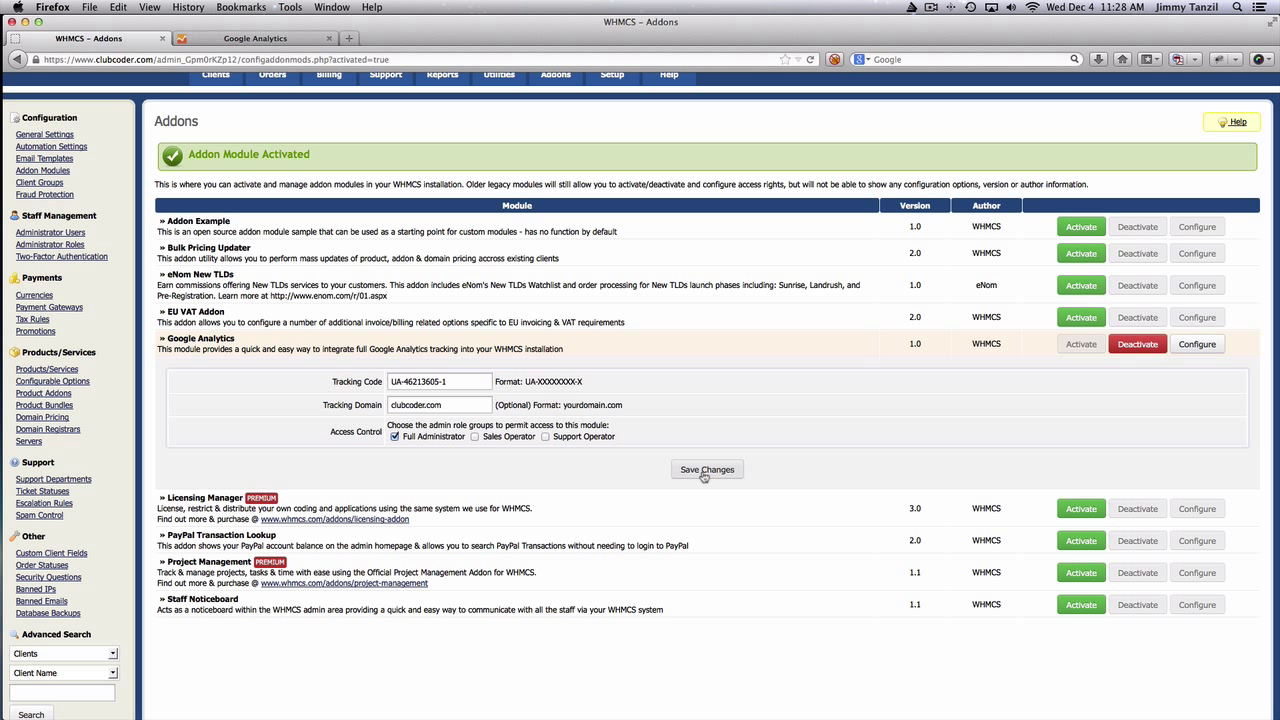
left_click(708, 470)
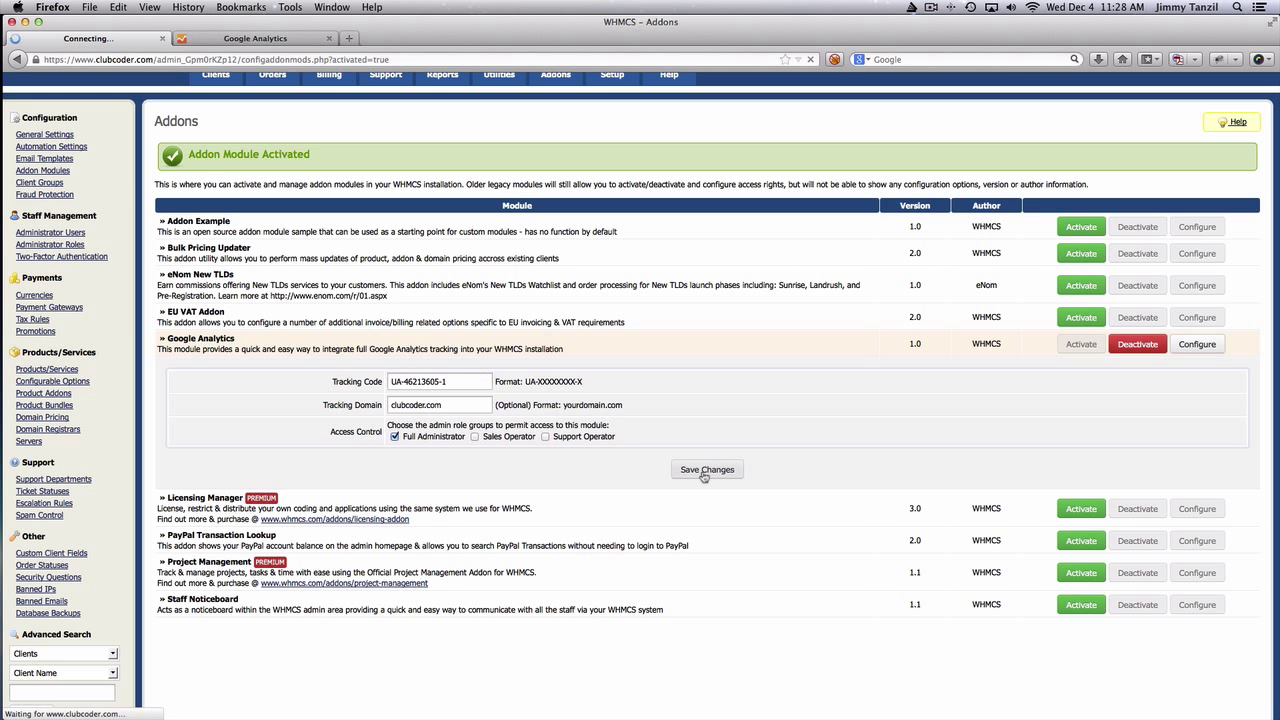
left_click(708, 470)
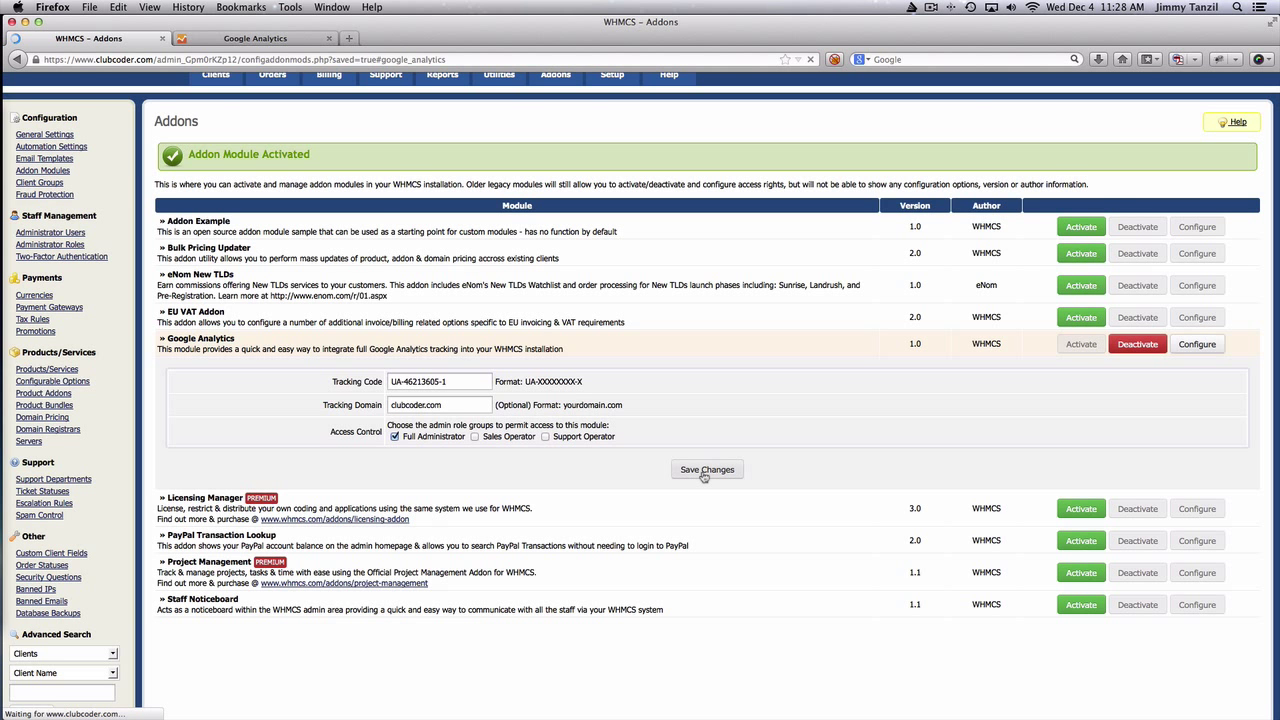
left_click(708, 468)
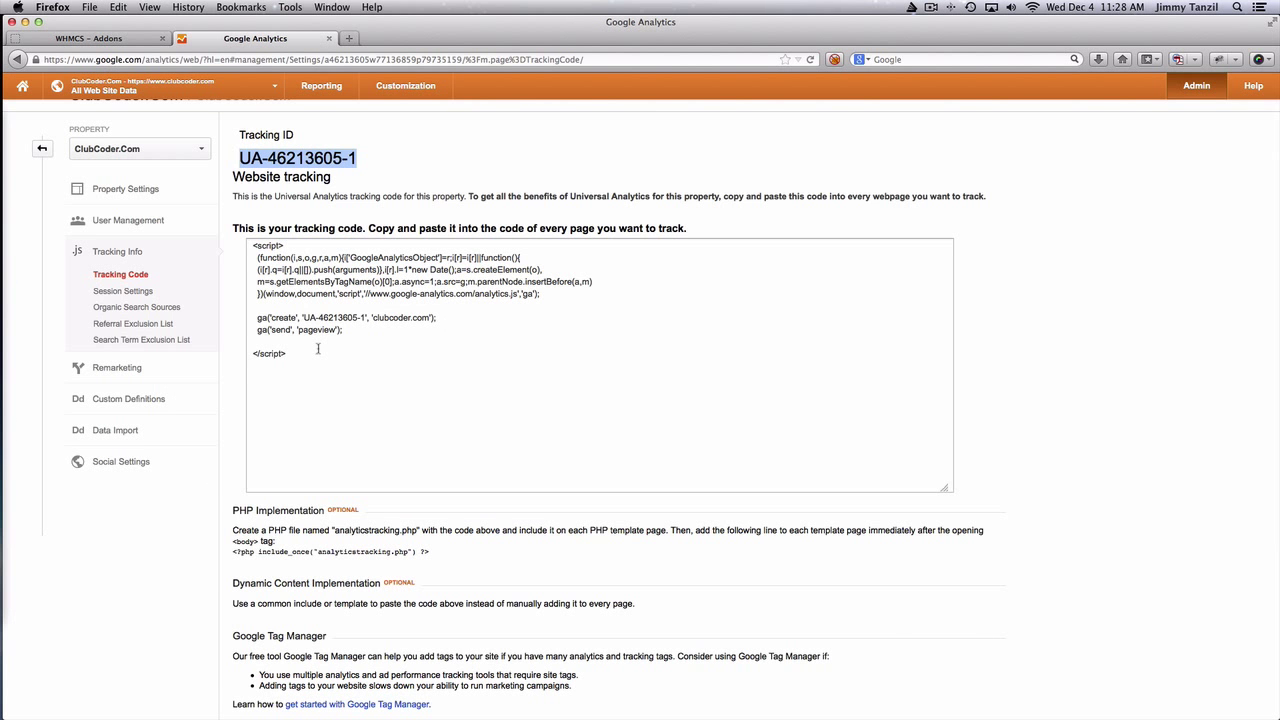
Step: Open ClubCoder.Com's All Web Site Data audience overview from the All Accounts home
scroll("down", 3)
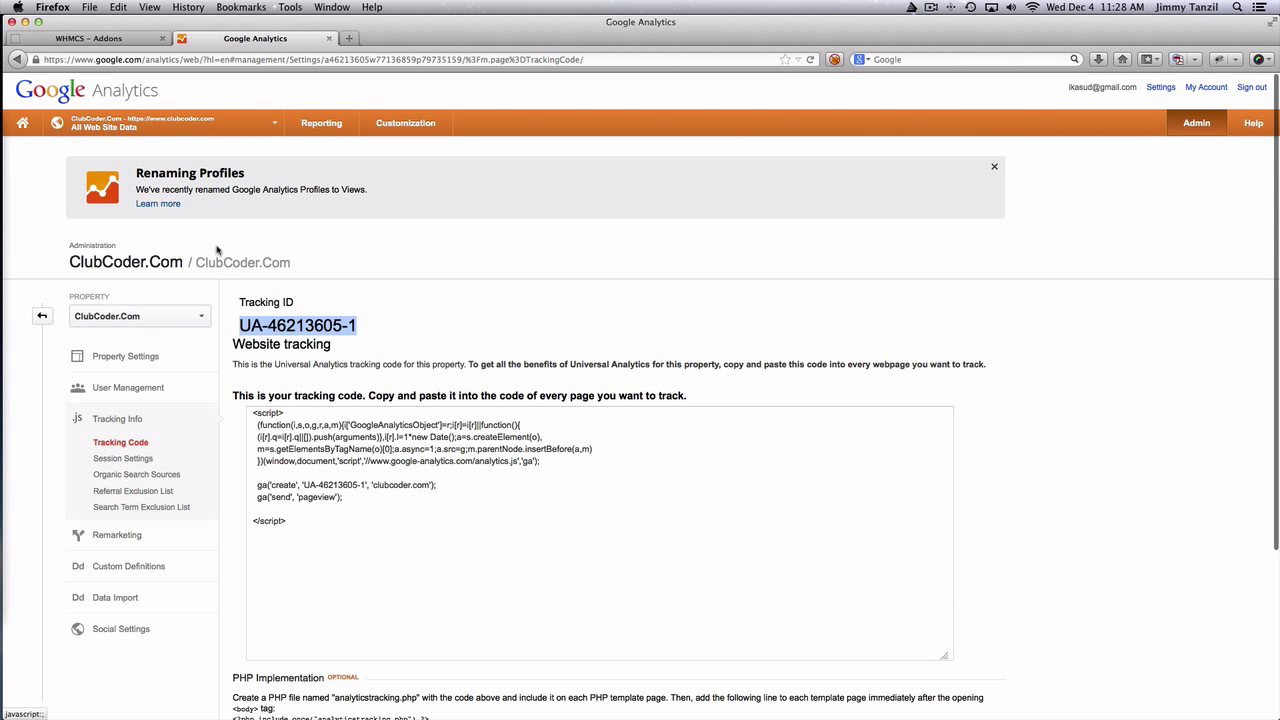
mouse_move(1056, 308)
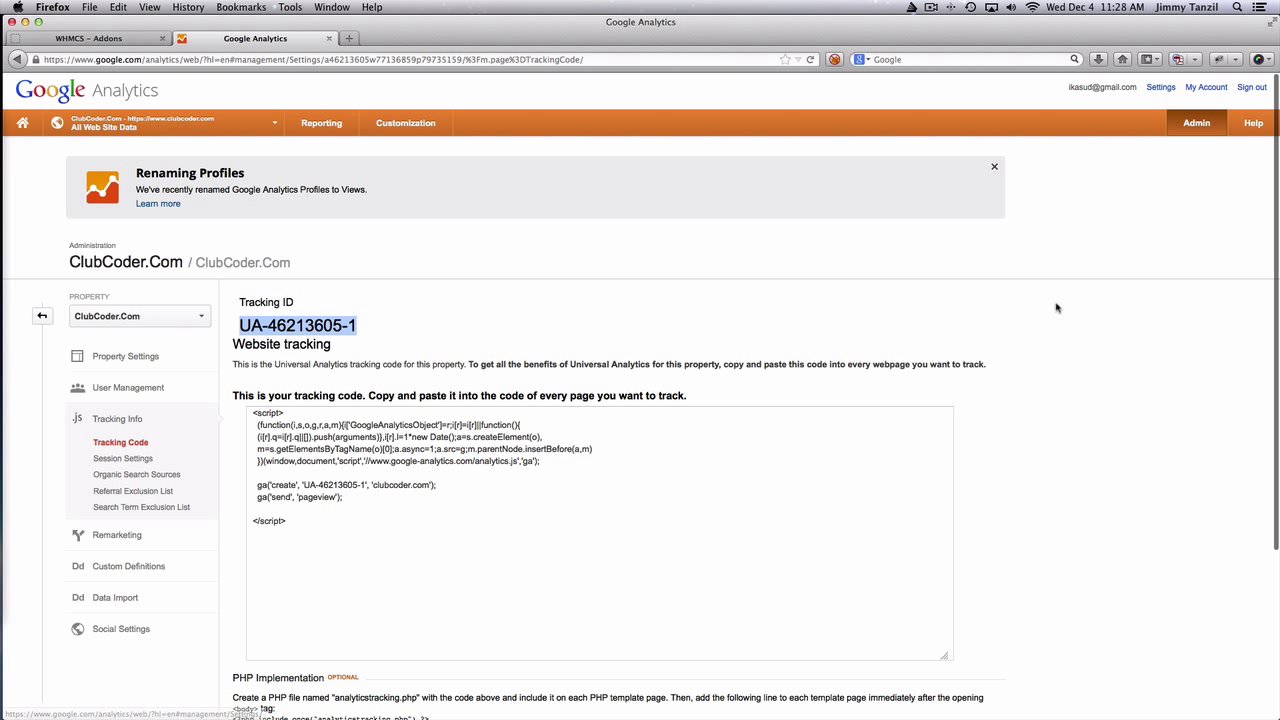
mouse_move(744, 232)
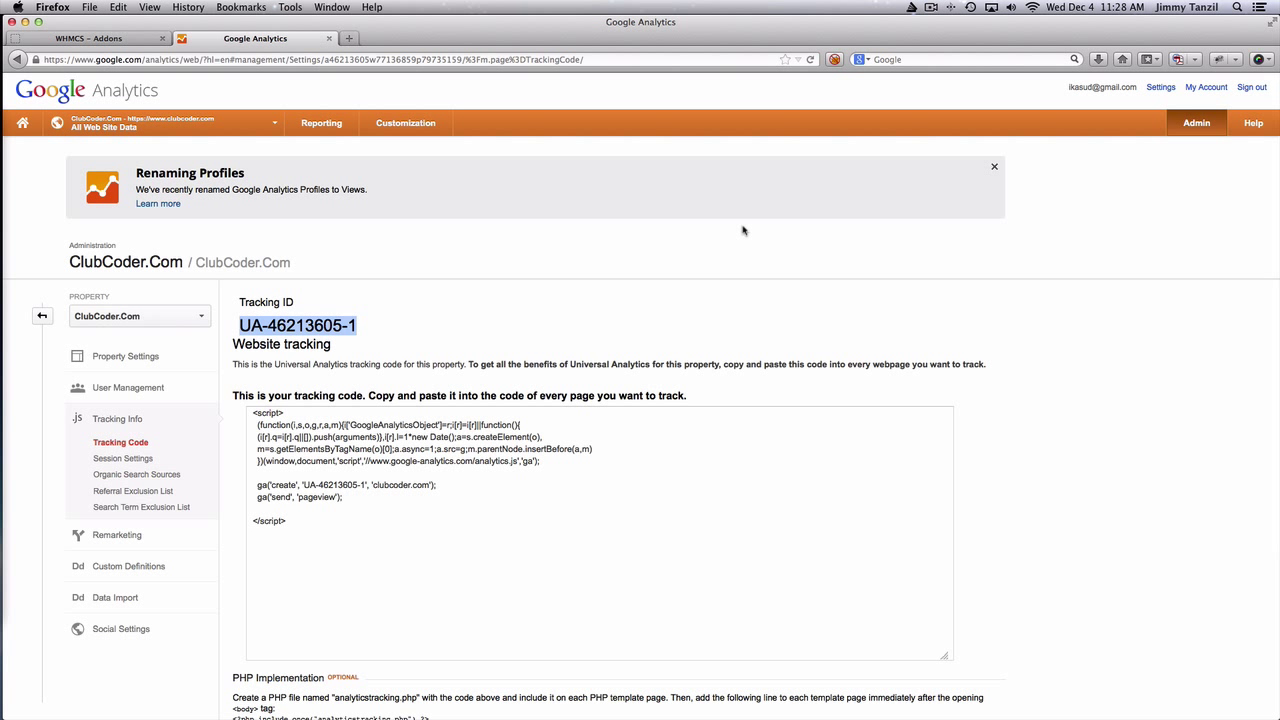
left_click(140, 316)
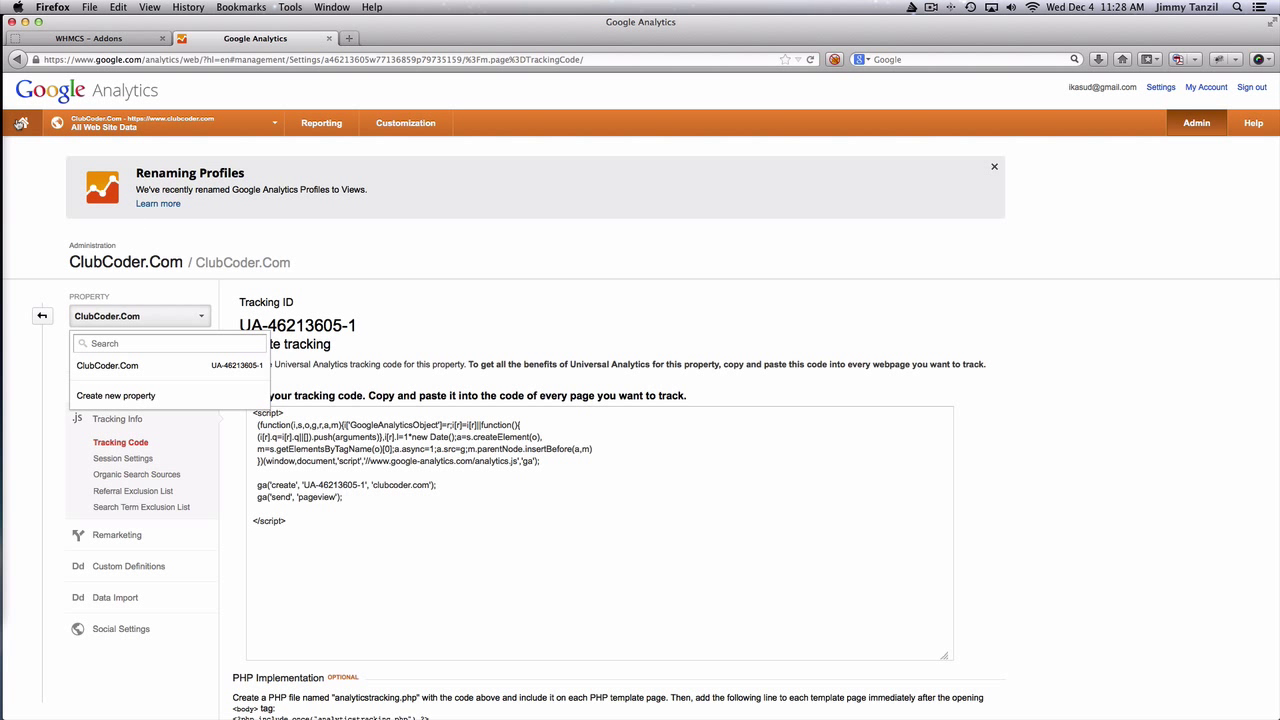
left_click(24, 122)
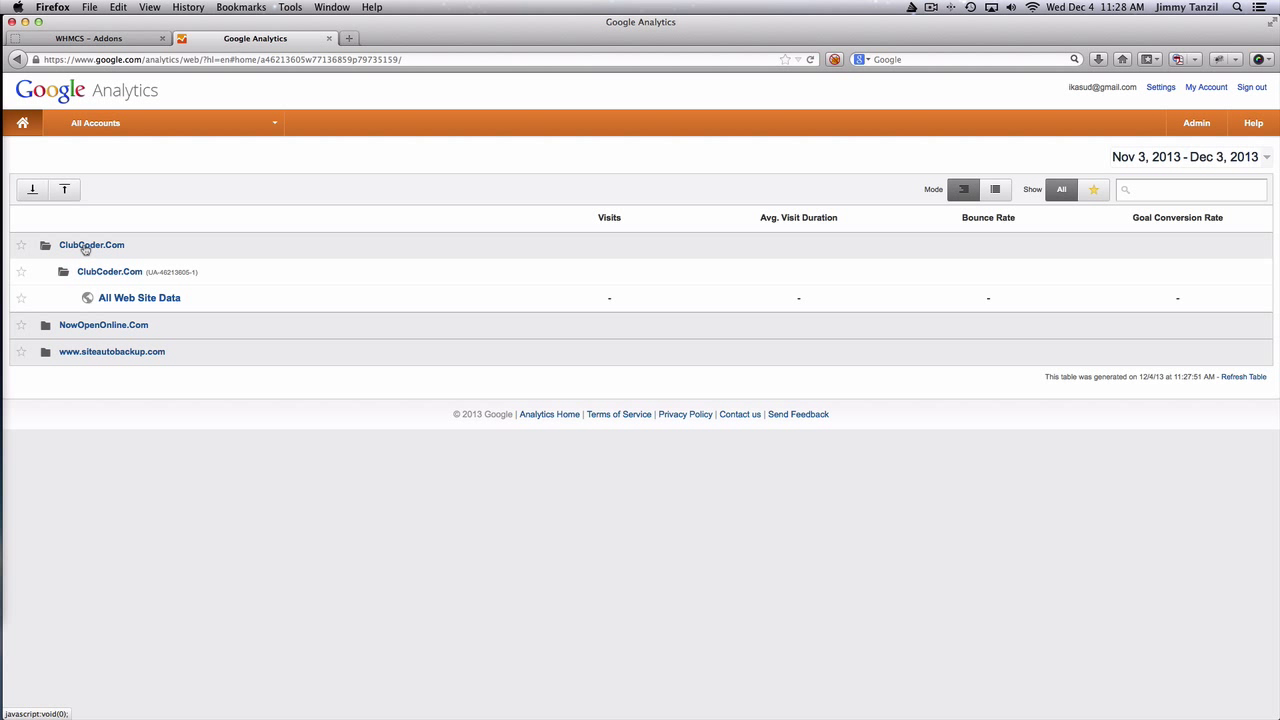
mouse_move(140, 296)
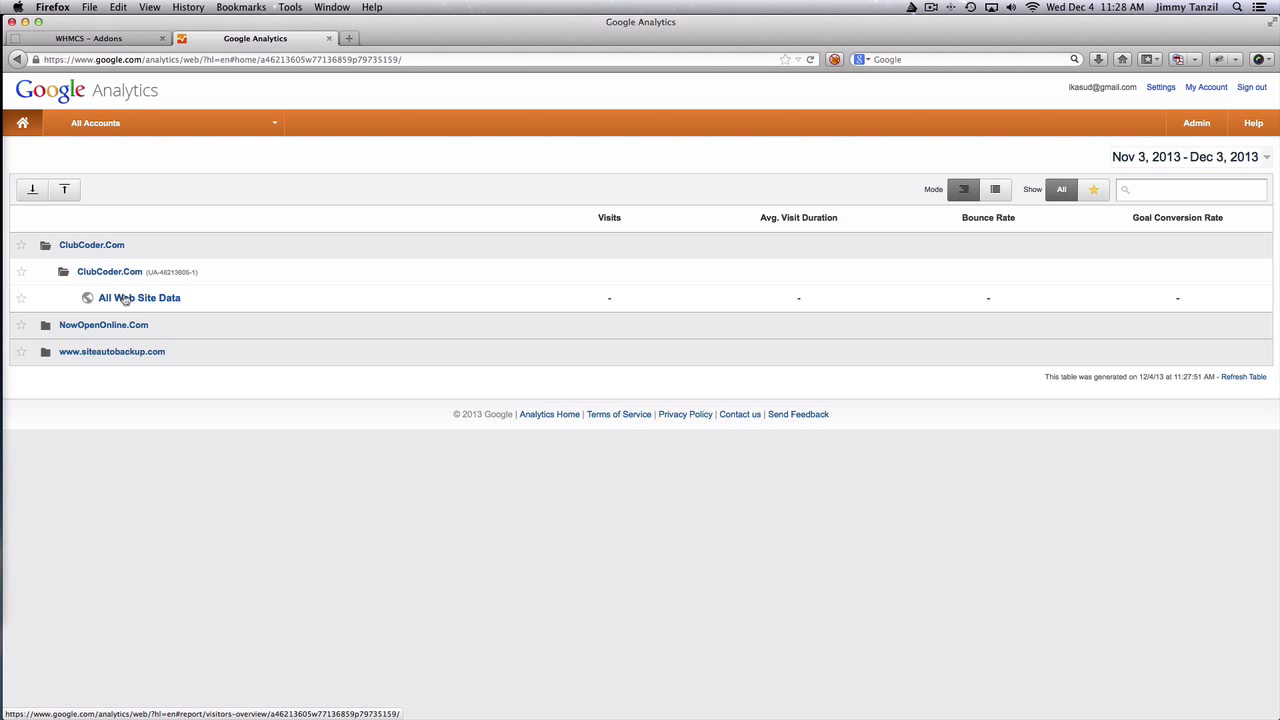
left_click(140, 296)
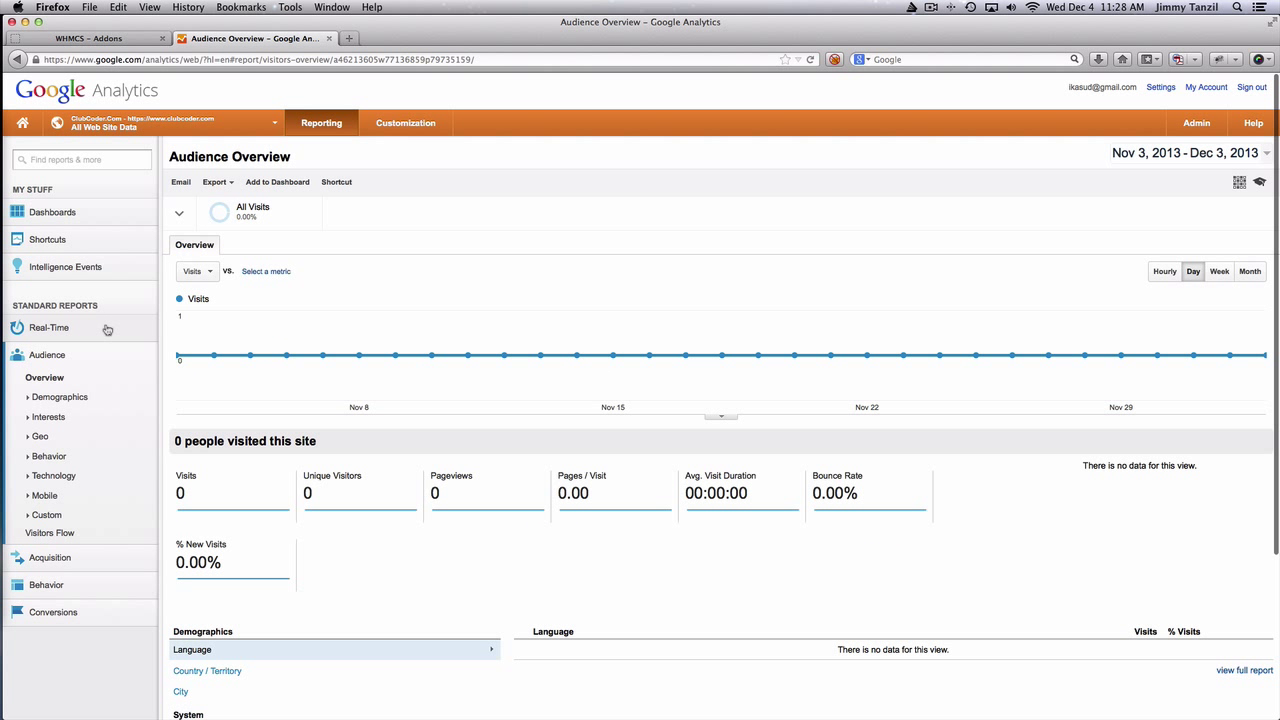
Step: Expand the Real-Time report list, visit the ClubCoder.Com homepage in another tab, and return to Analytics
left_click(48, 328)
type("c")
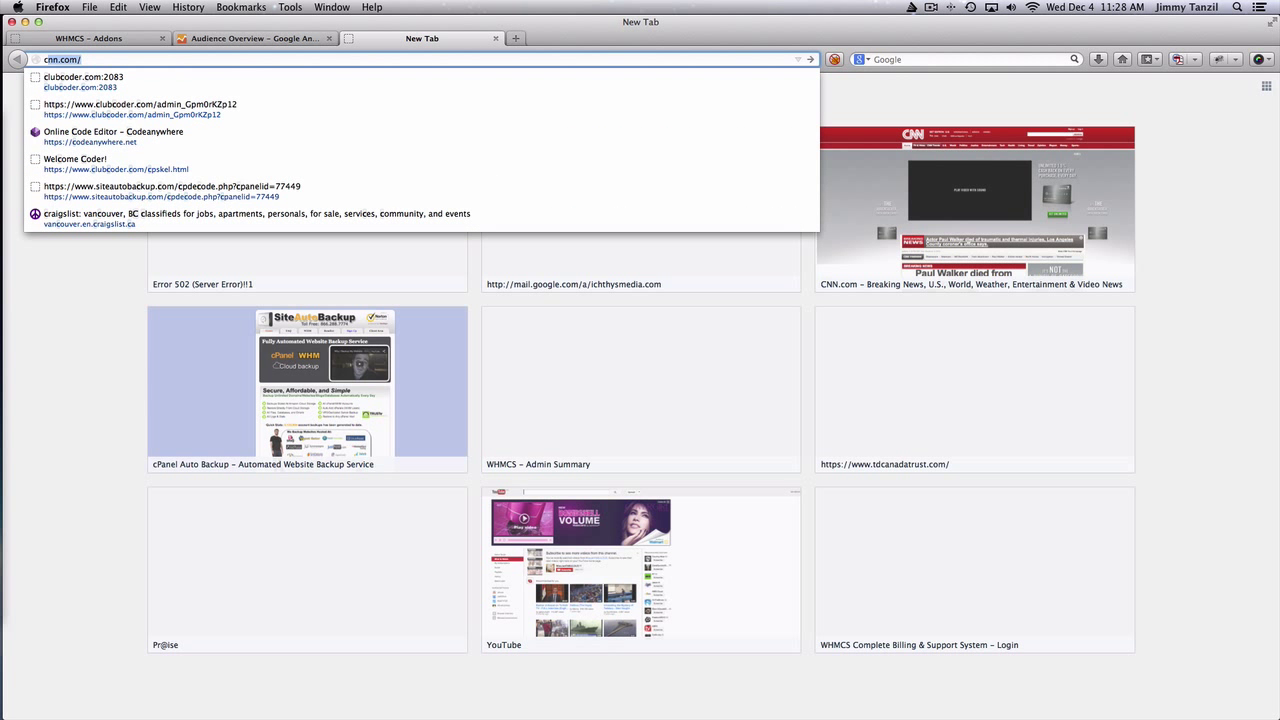
left_click(84, 76)
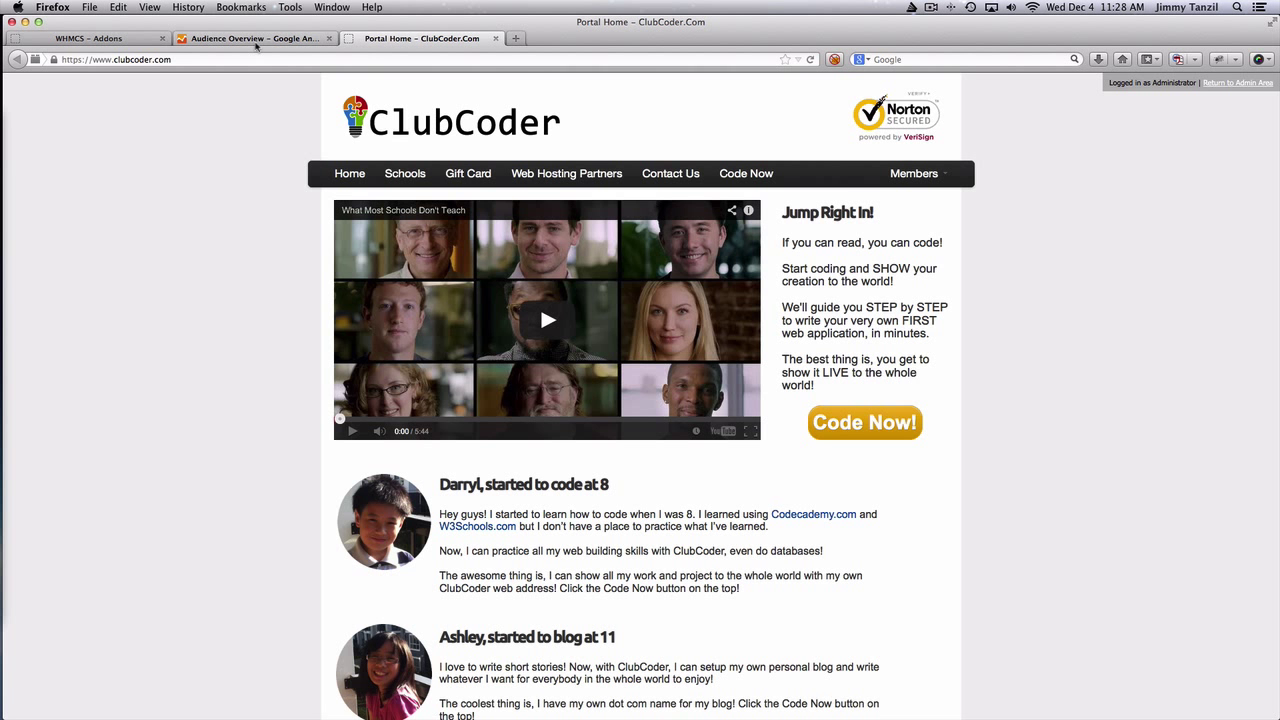
left_click(252, 38)
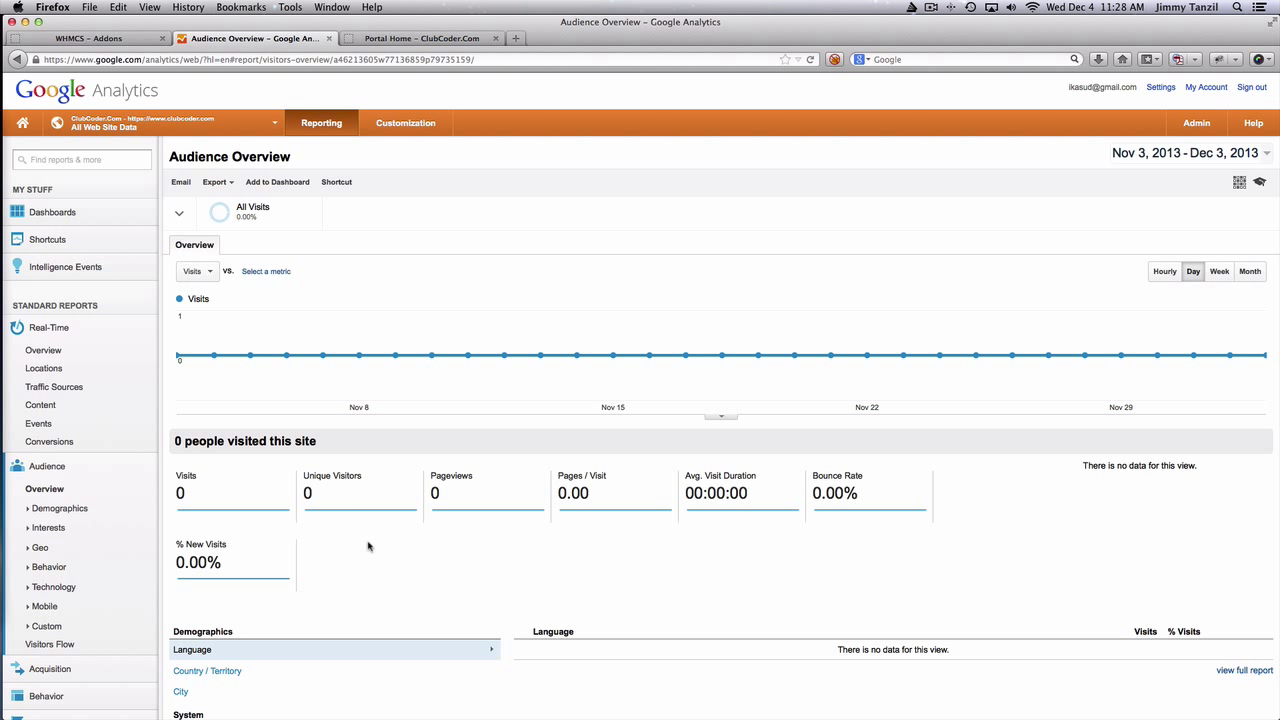
mouse_move(368, 548)
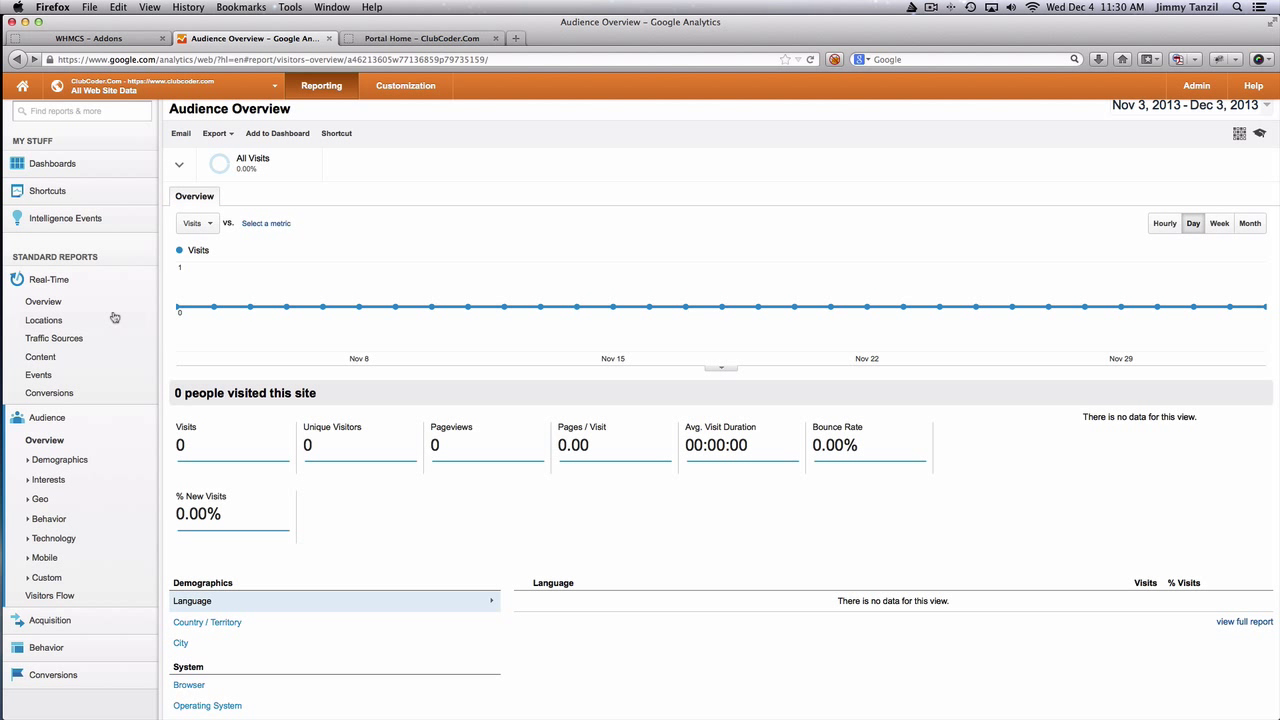
Step: Show the Real-Time Overview with 1 active visitor, visit the ClubCoder Gift Card page, and return to Analytics
left_click(42, 300)
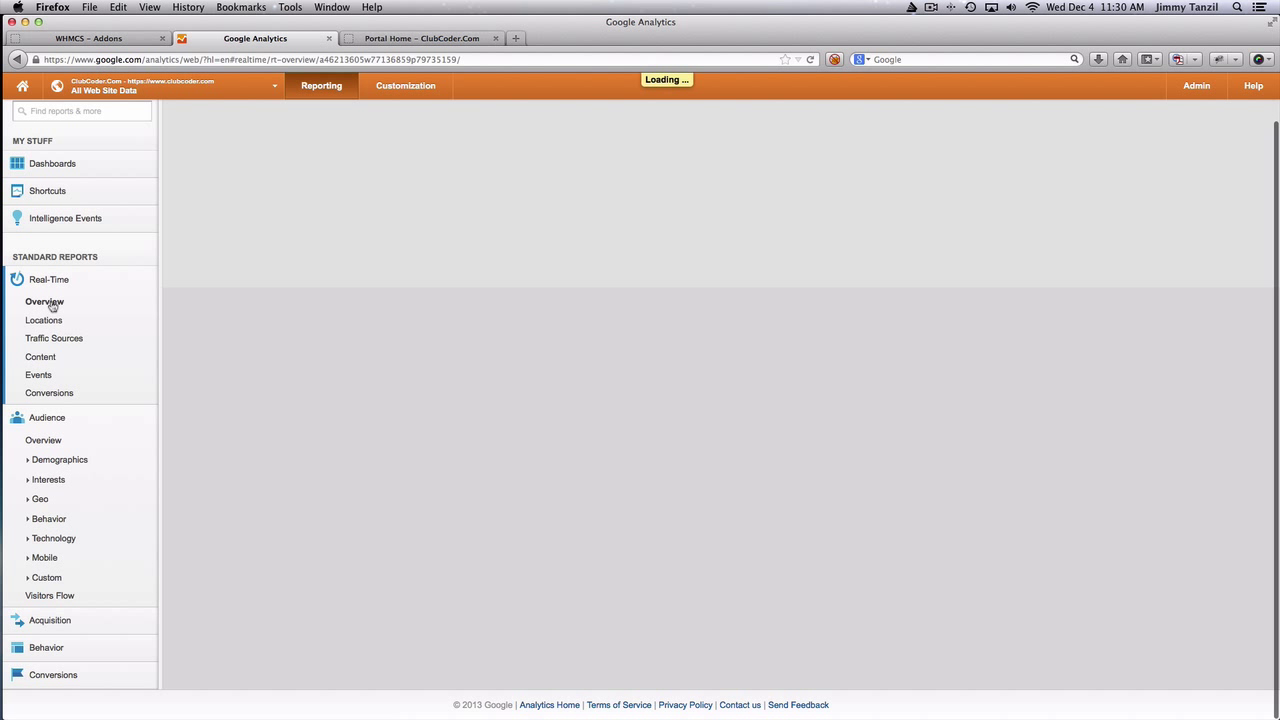
left_click(44, 300)
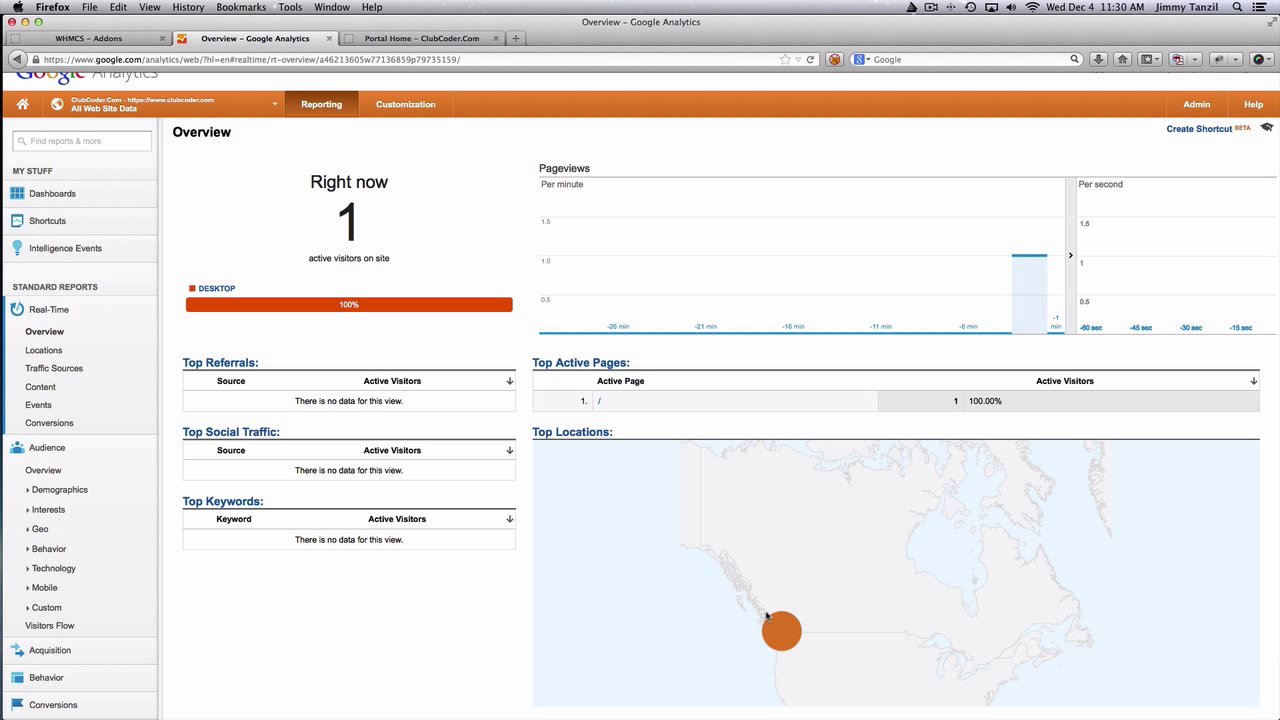
mouse_move(780, 632)
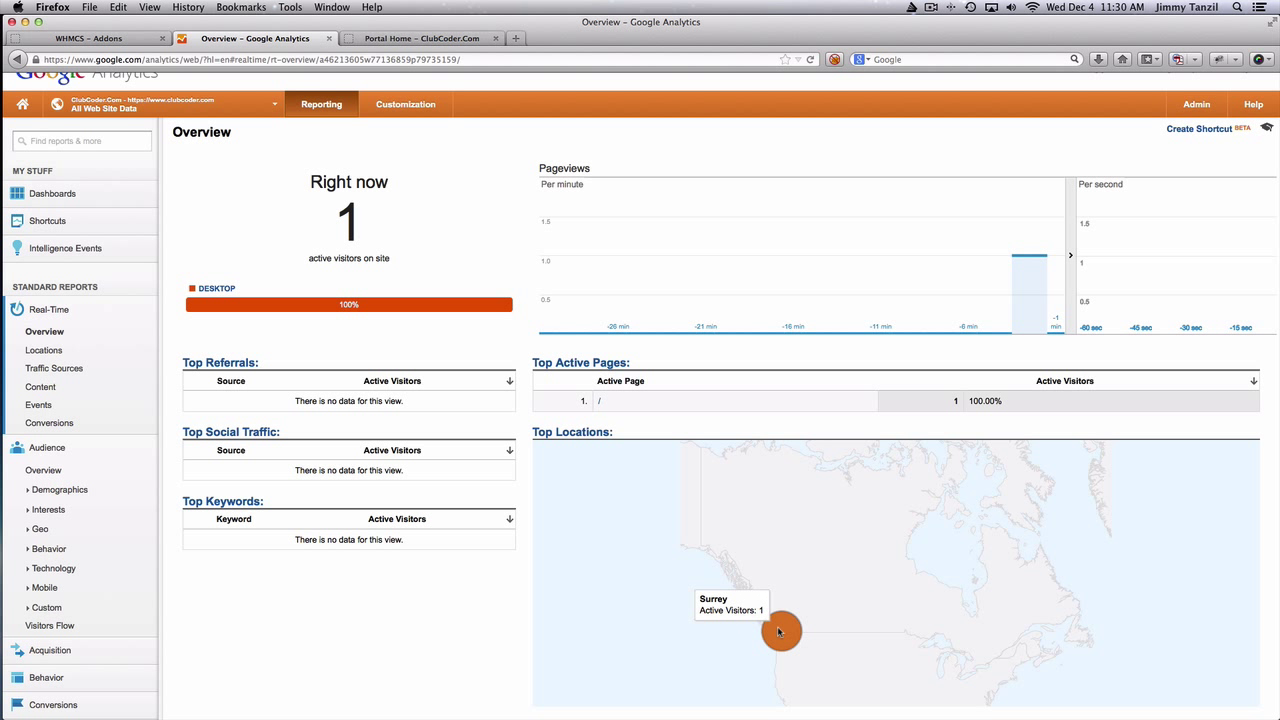
mouse_move(476, 630)
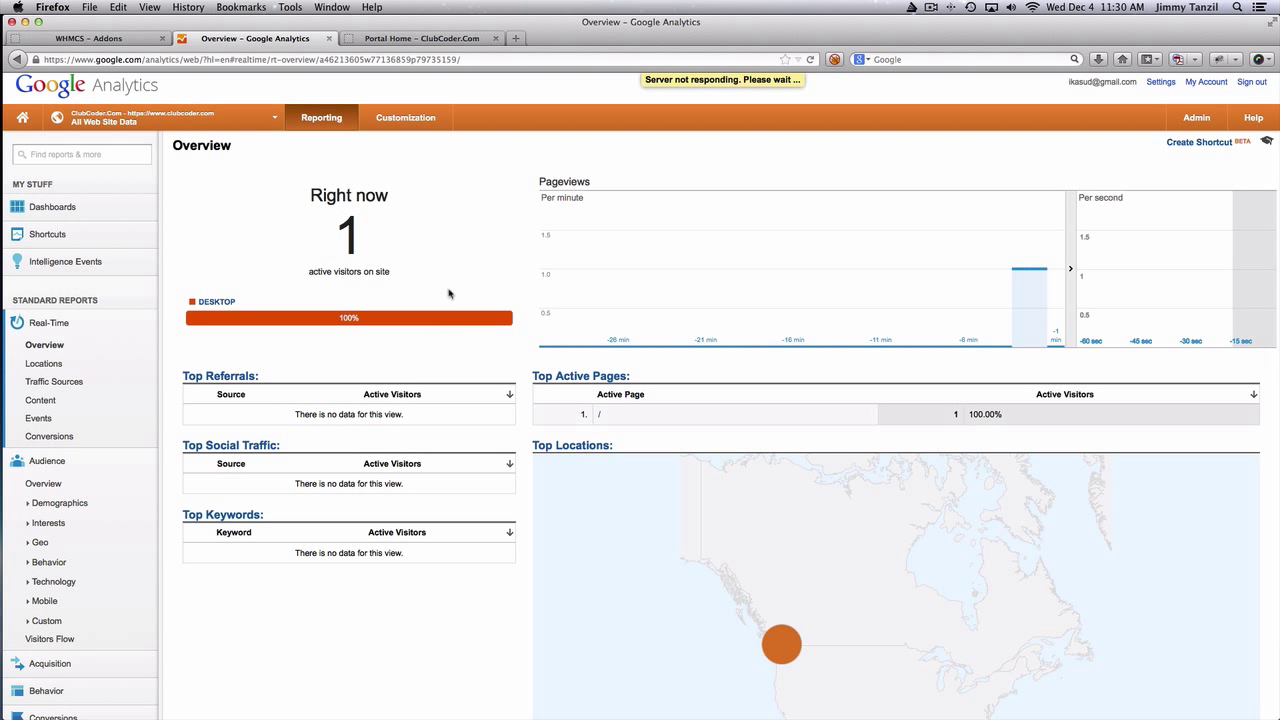
mouse_move(44, 344)
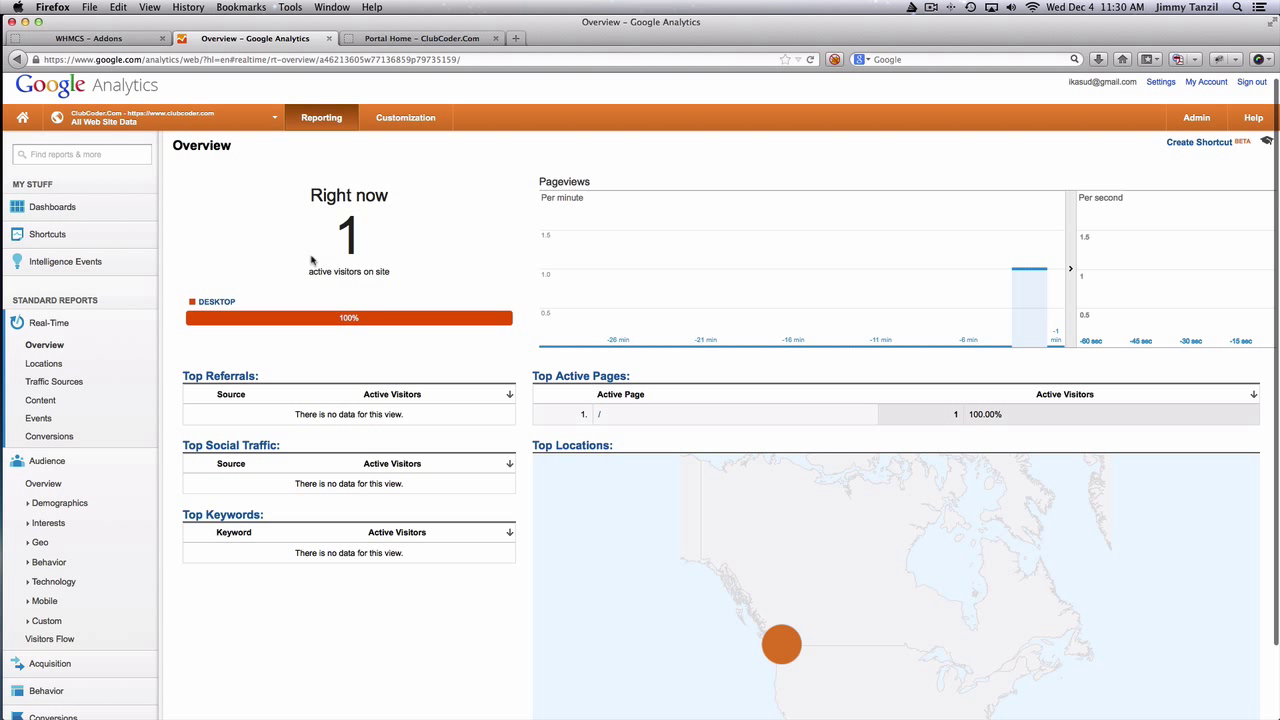
mouse_move(376, 240)
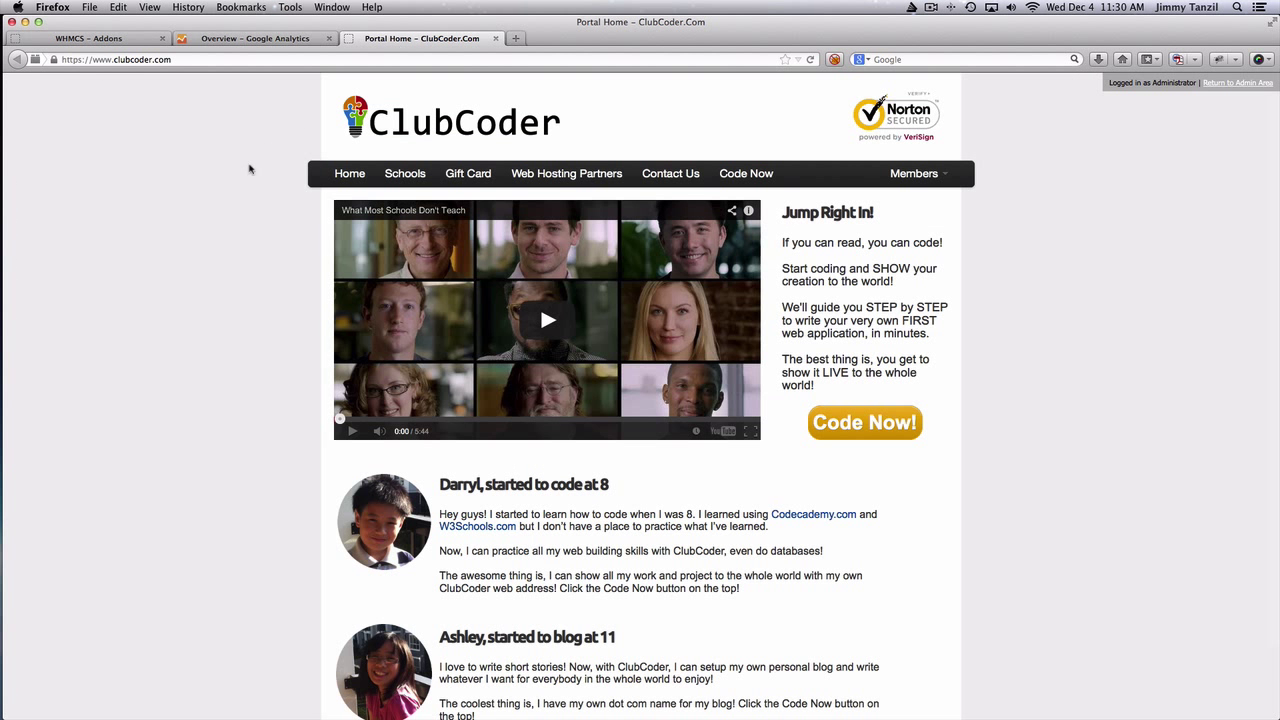
mouse_move(468, 172)
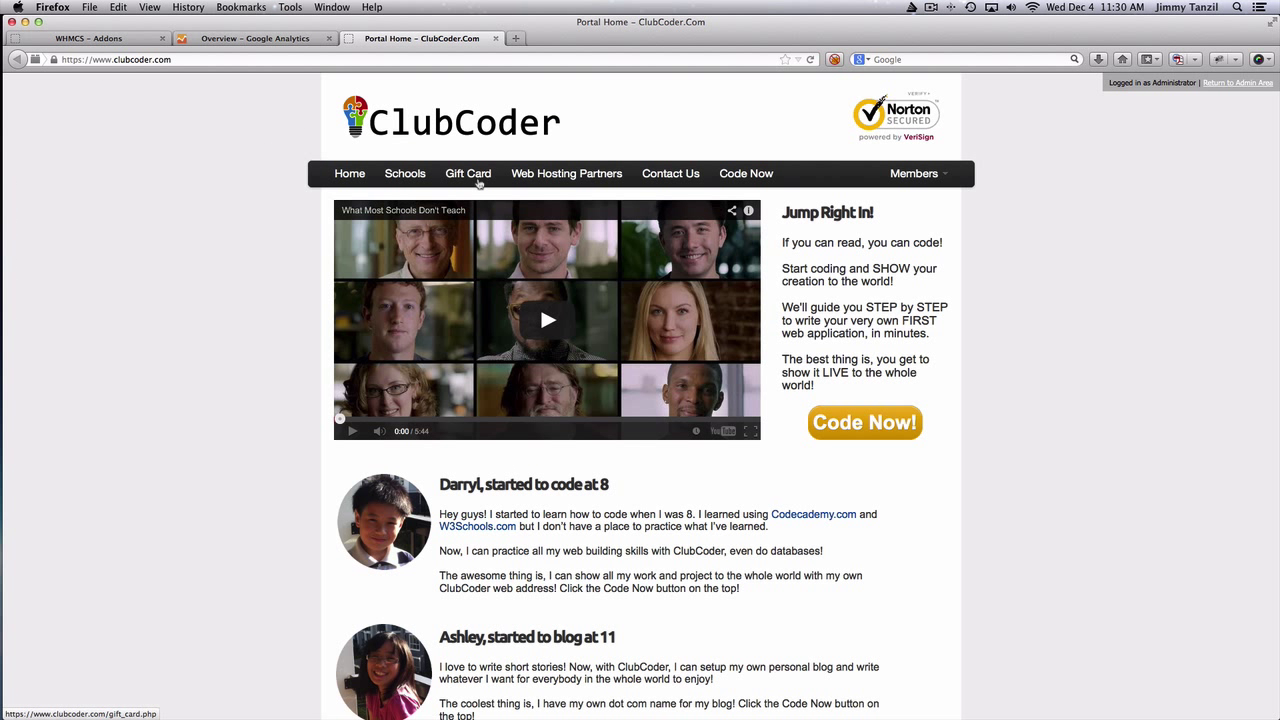
left_click(468, 172)
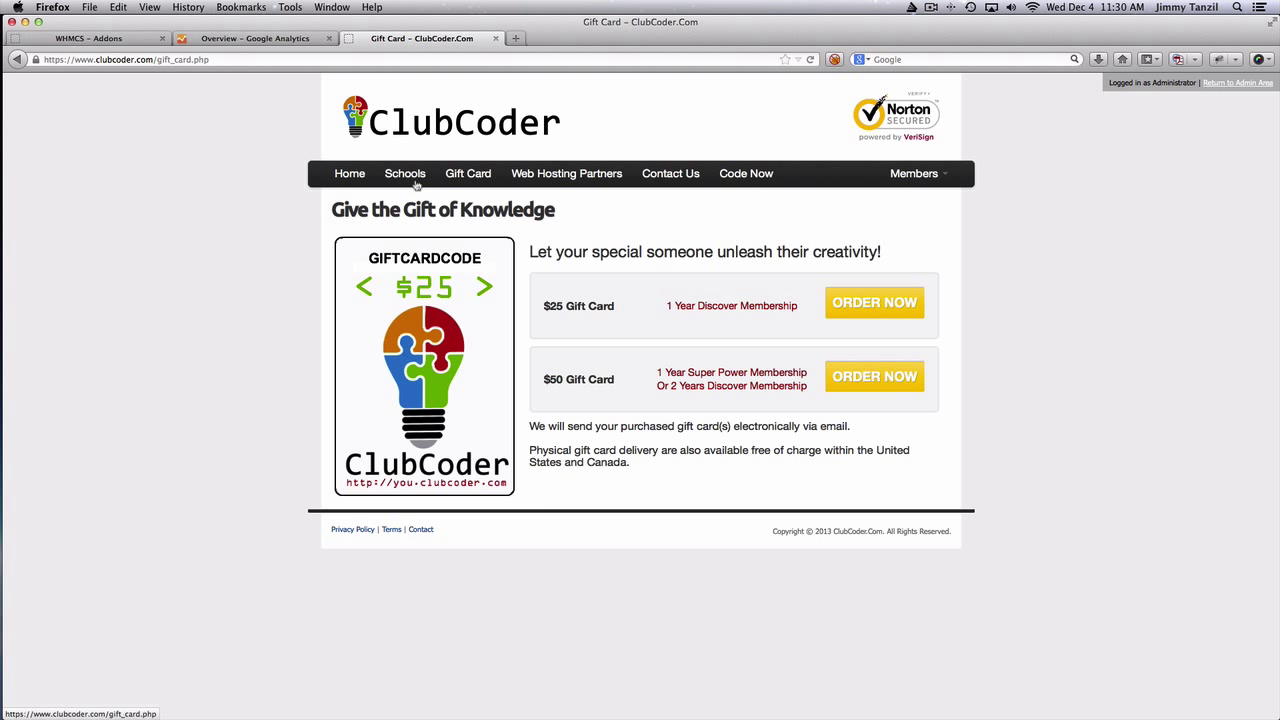
left_click(254, 38)
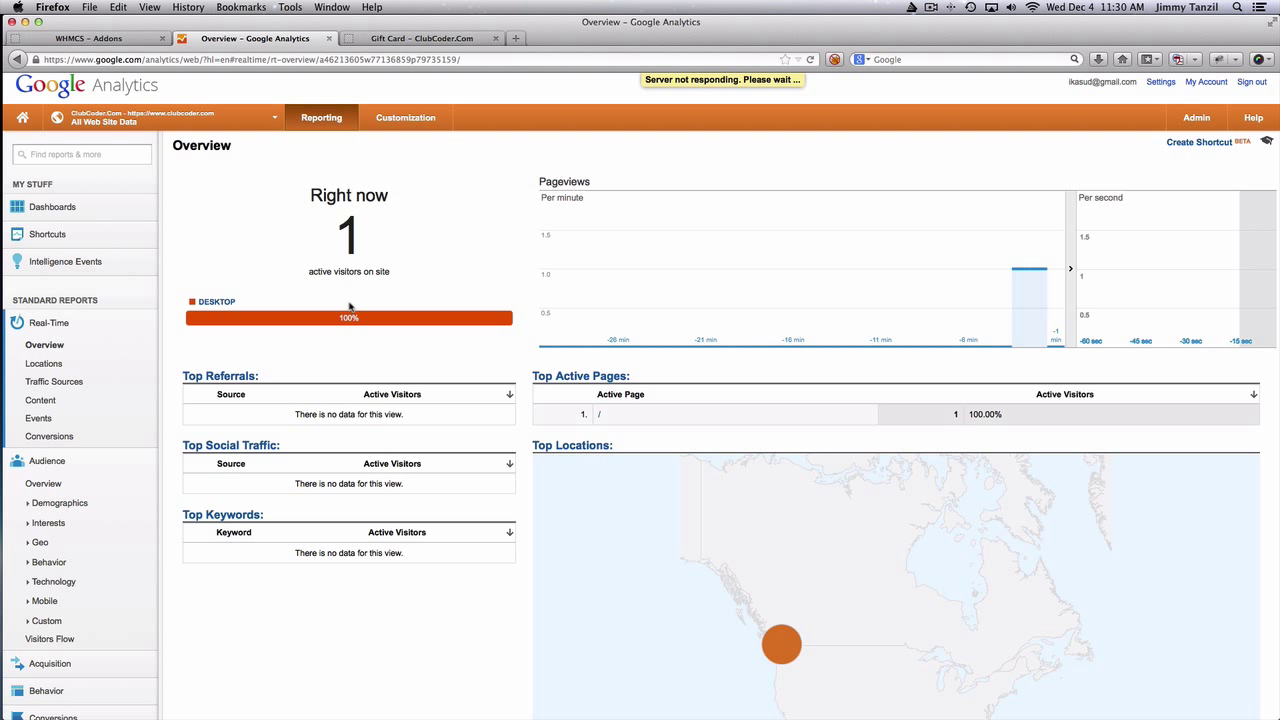
mouse_move(610, 390)
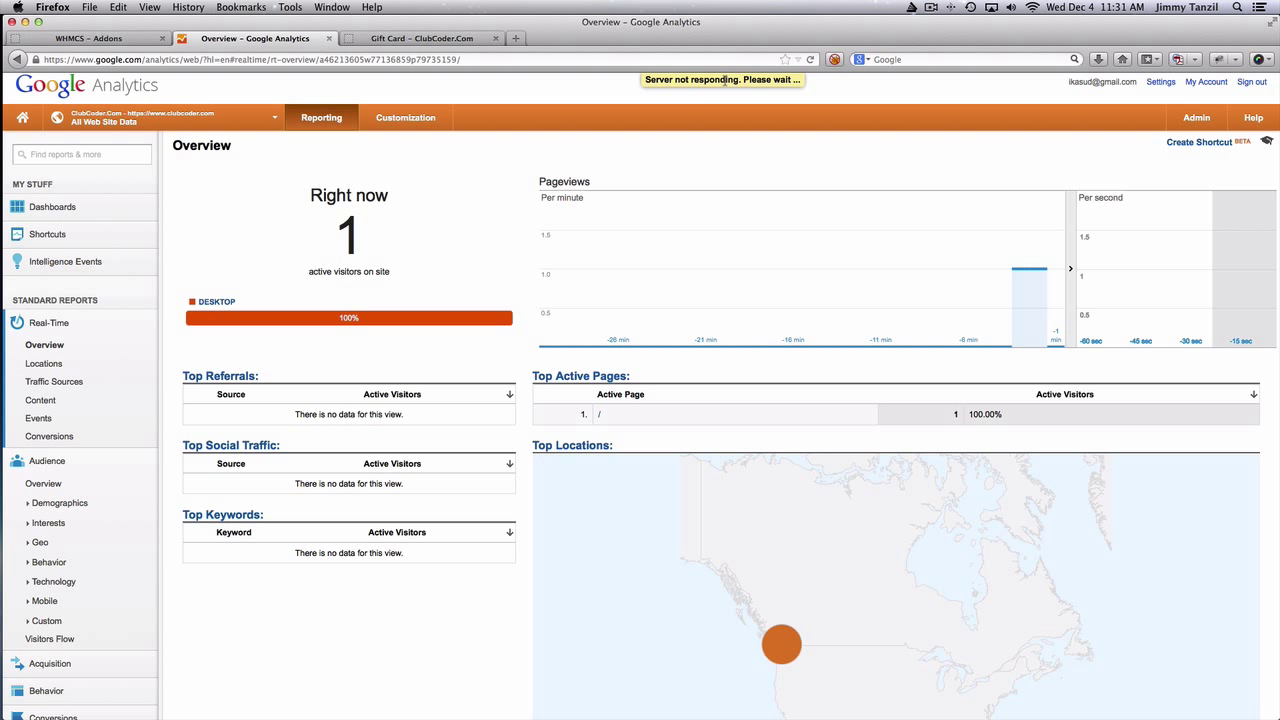
Step: Confirm /gift_card.php appears under Top Active Pages, then return to the WHMCS Addons page
left_click(44, 344)
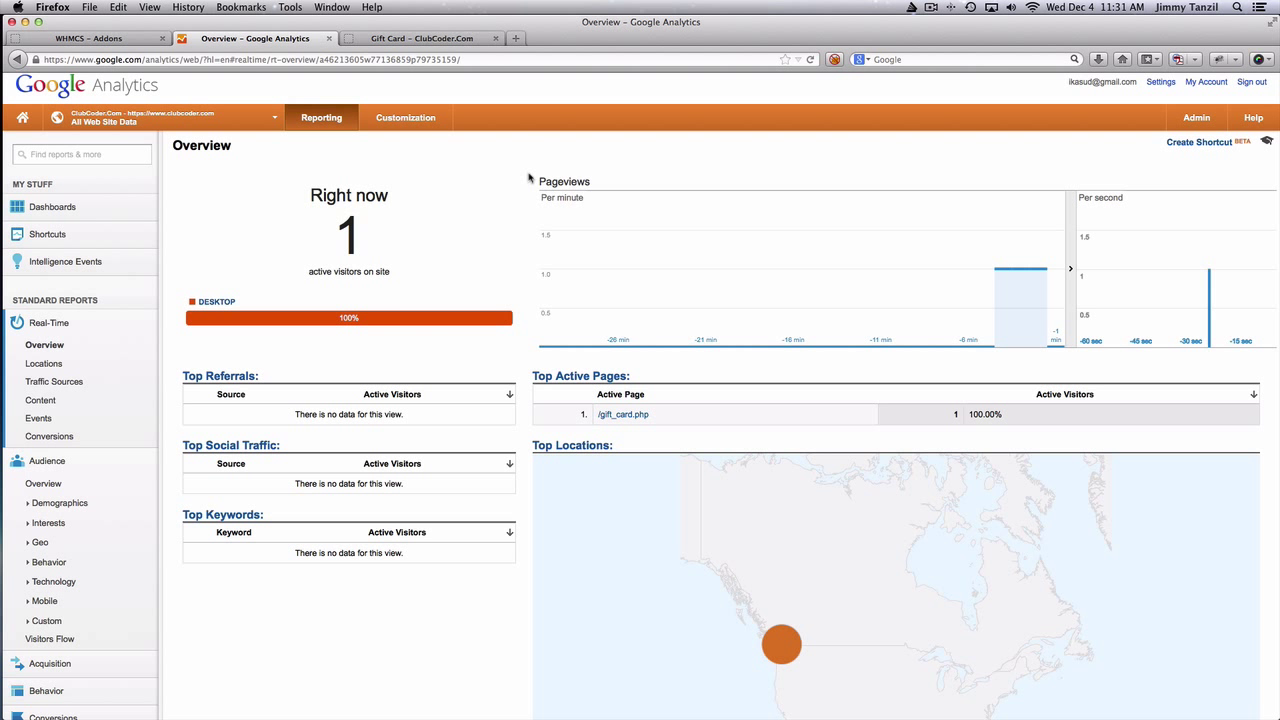
mouse_move(492, 224)
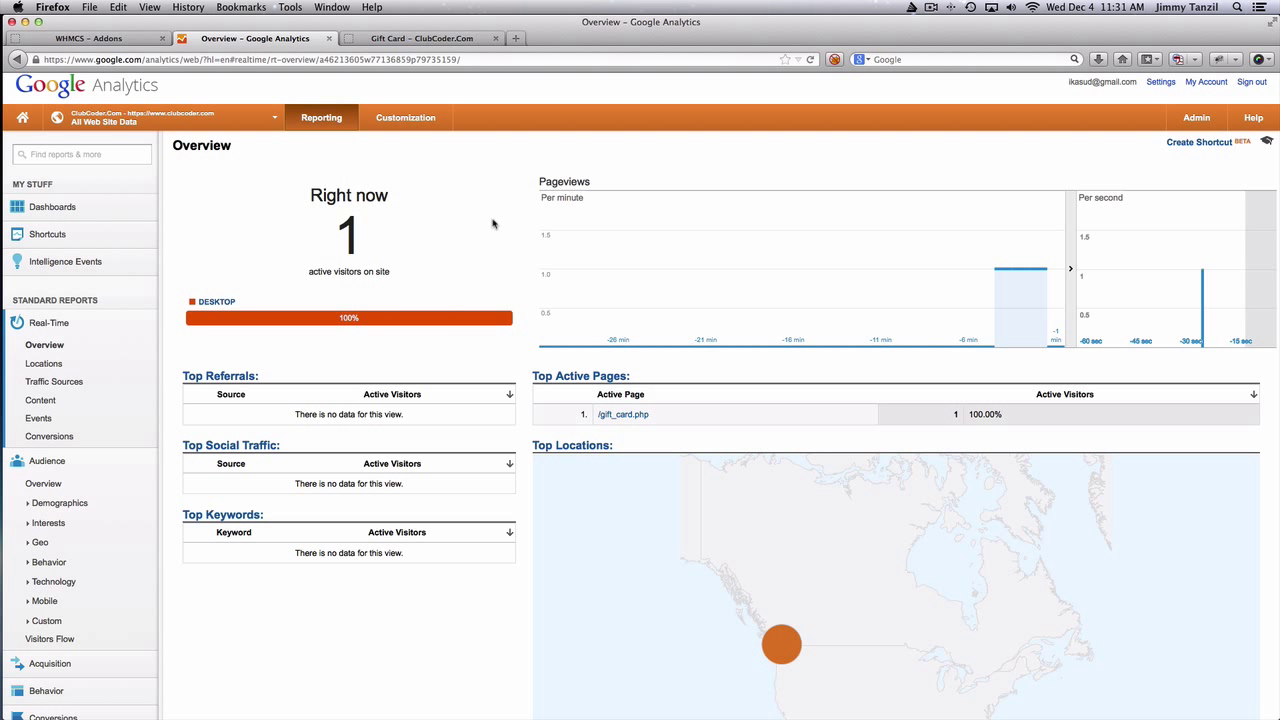
left_click(84, 38)
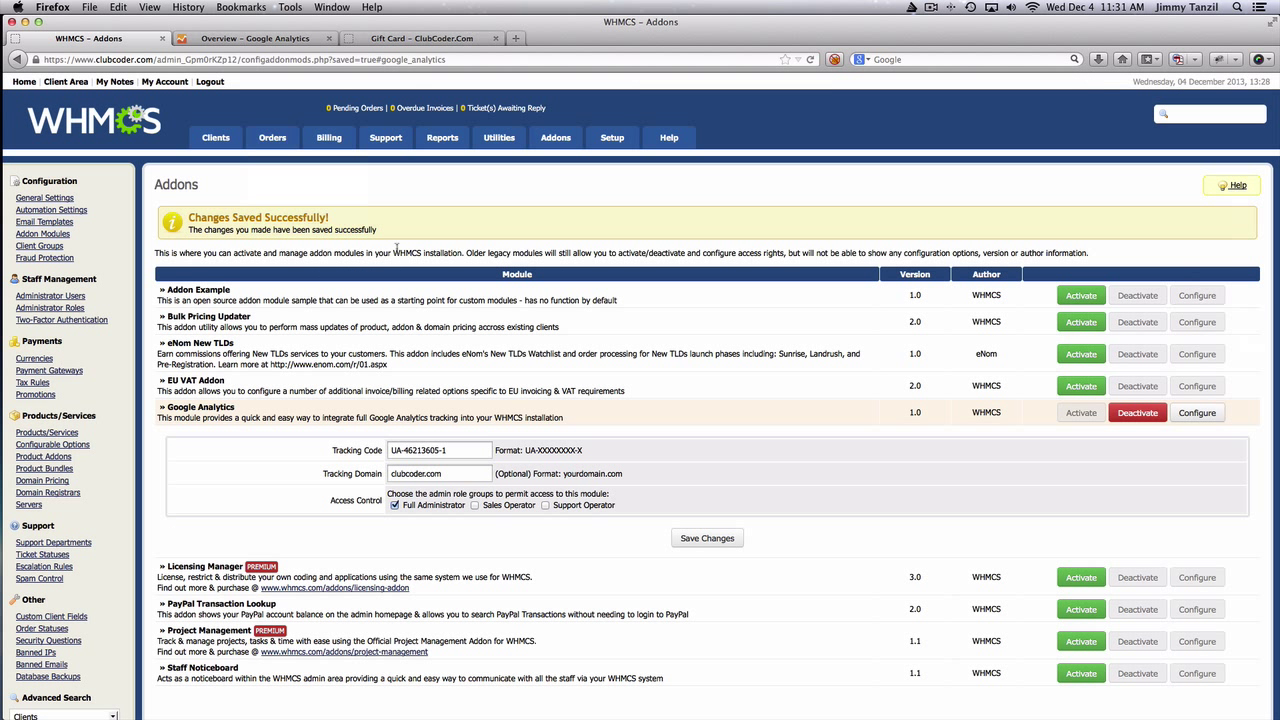